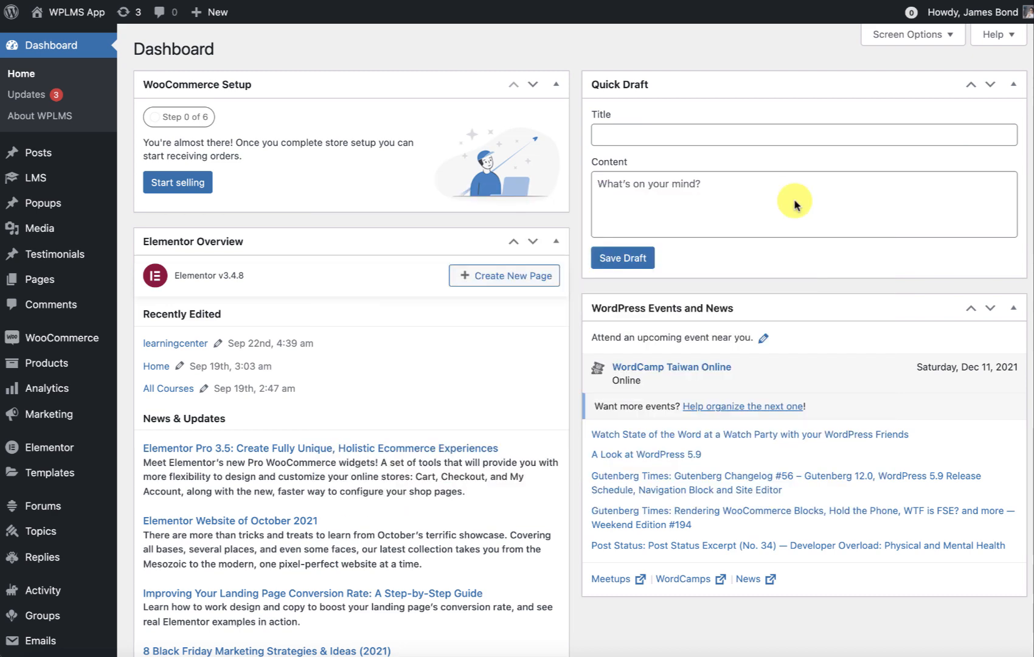
{"action": "mouse_move", "coordinate": [417, 317]}
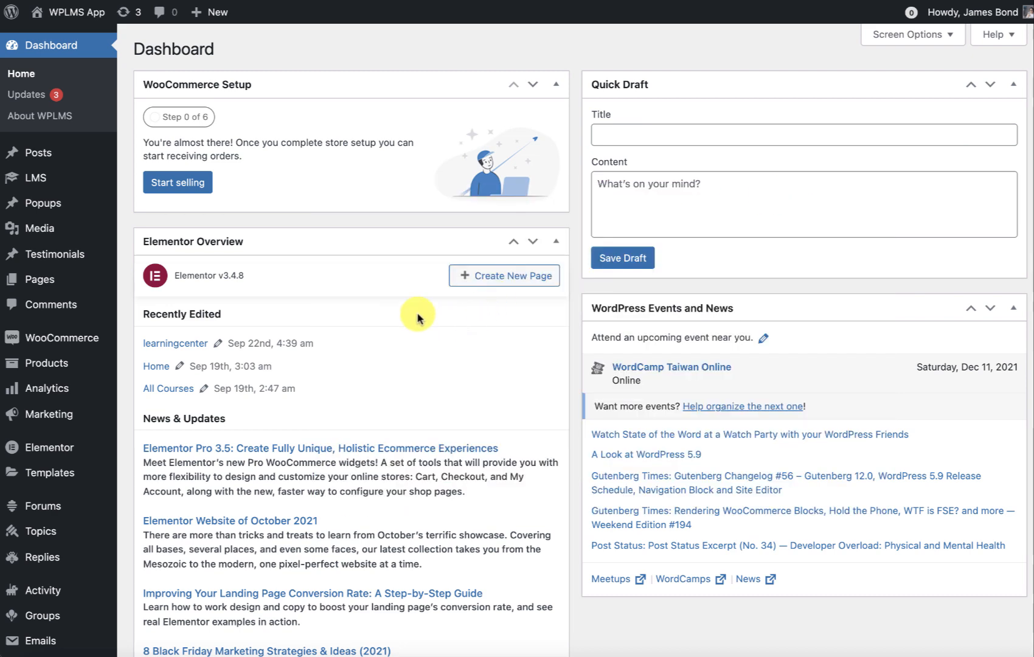
Open Vibe BP Settings' Service Worker tab and review app name, description, icon and splash fields
{"action": "scroll", "scroll_direction": "down", "scroll_amount": 3}
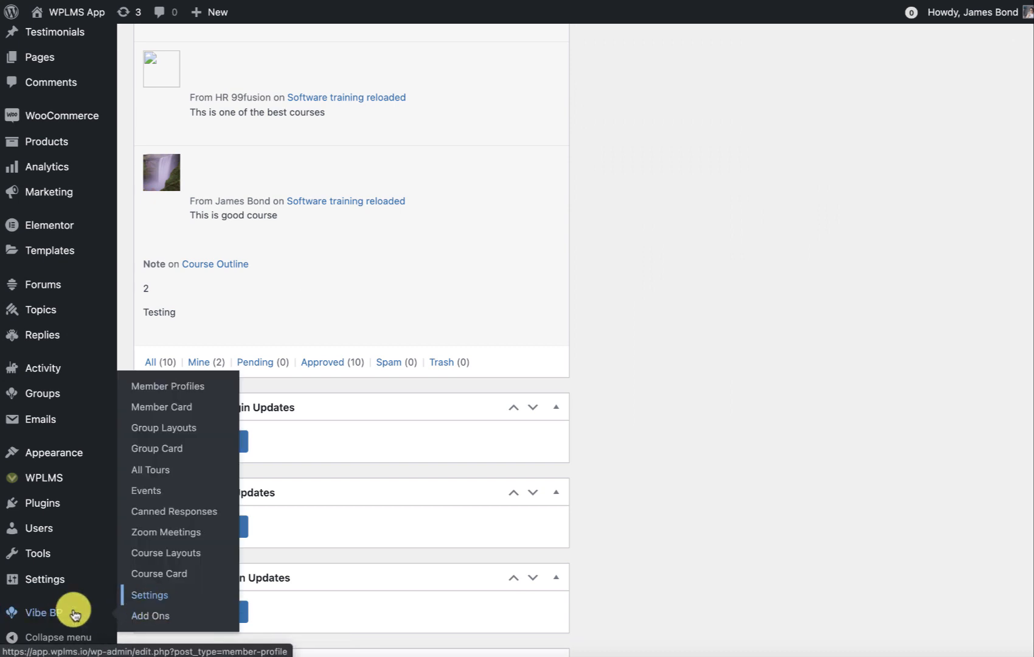
{"action": "left_click", "coordinate": [149, 594]}
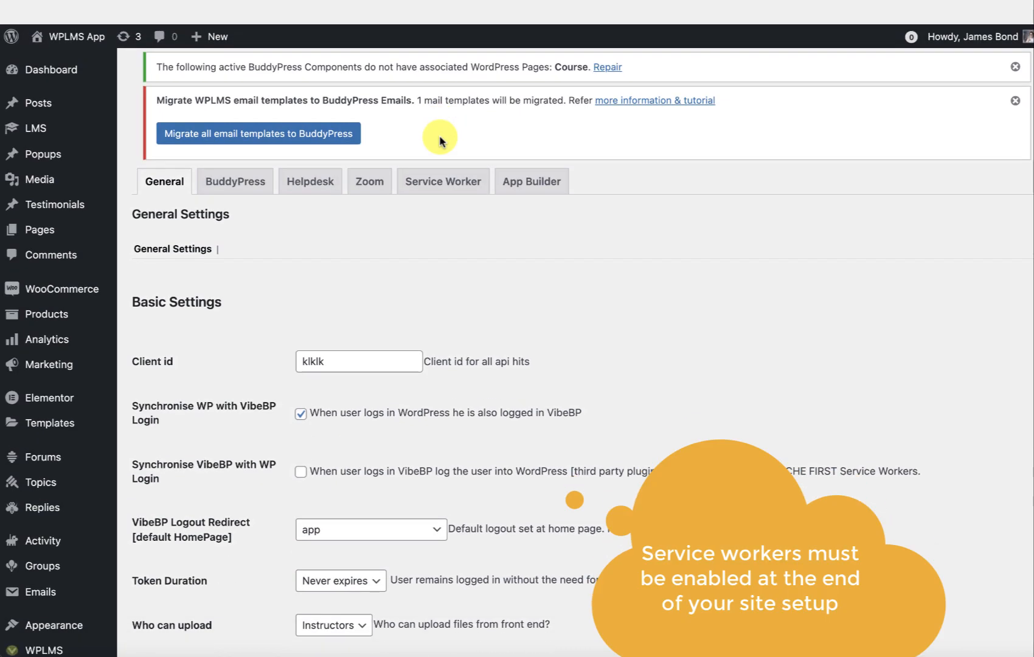
{"action": "left_click", "coordinate": [443, 181]}
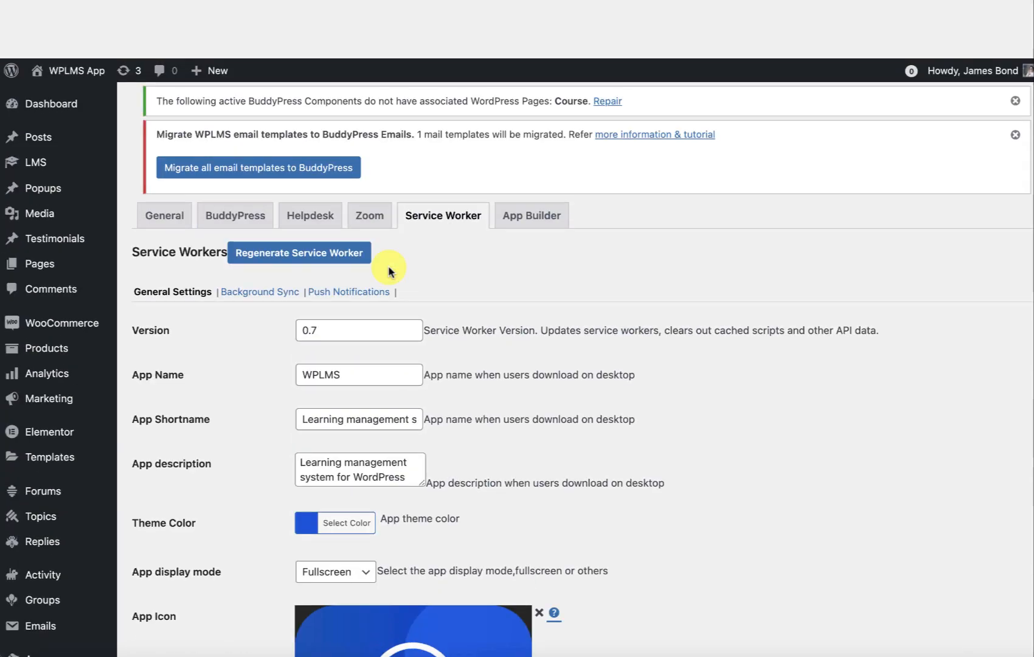
{"action": "scroll", "scroll_direction": "down", "scroll_amount": 3}
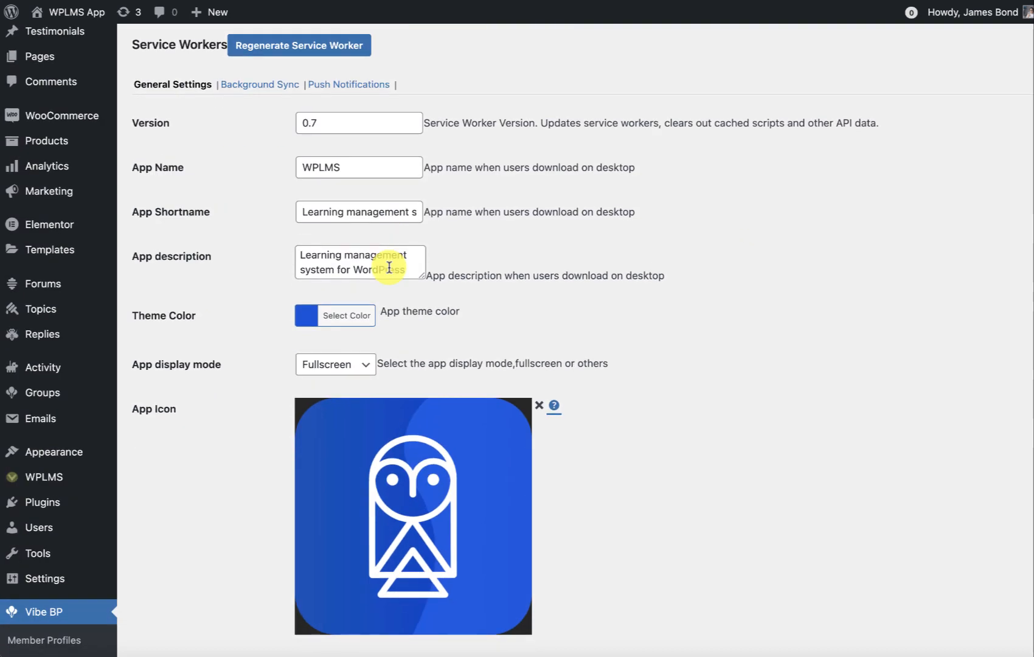
{"action": "scroll", "scroll_direction": "down", "scroll_amount": 3}
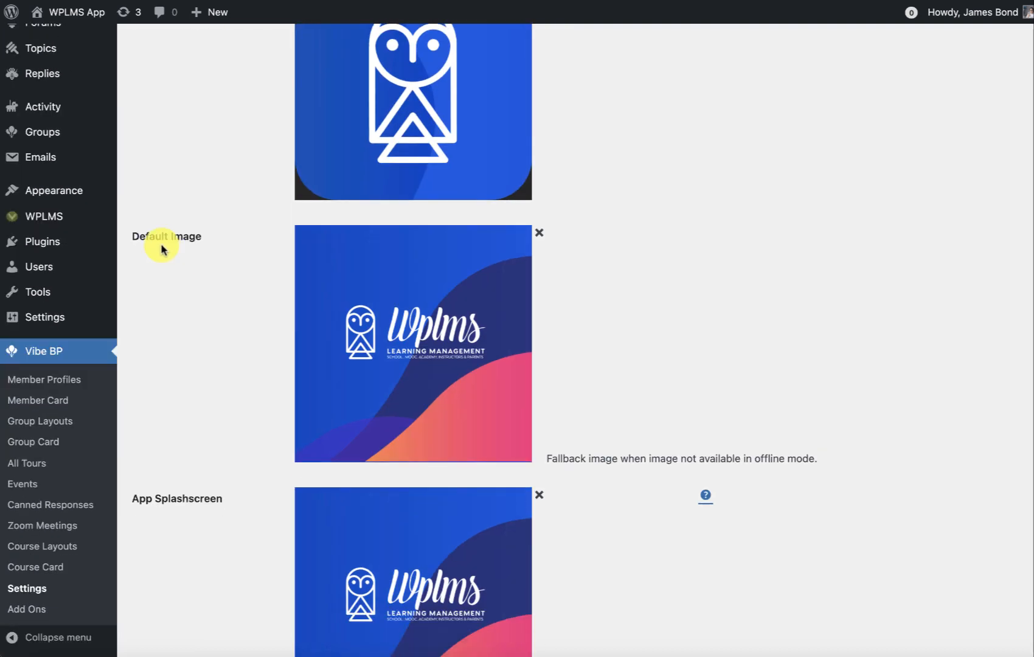
{"action": "scroll", "scroll_direction": "down", "scroll_amount": 3}
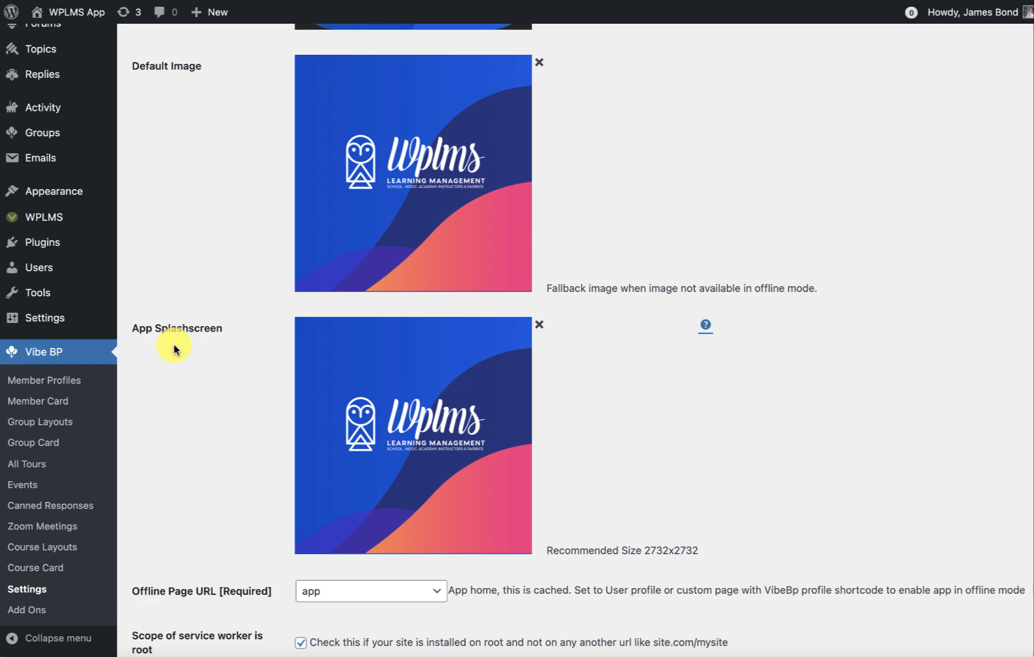
{"action": "scroll", "scroll_direction": "down", "scroll_amount": 3}
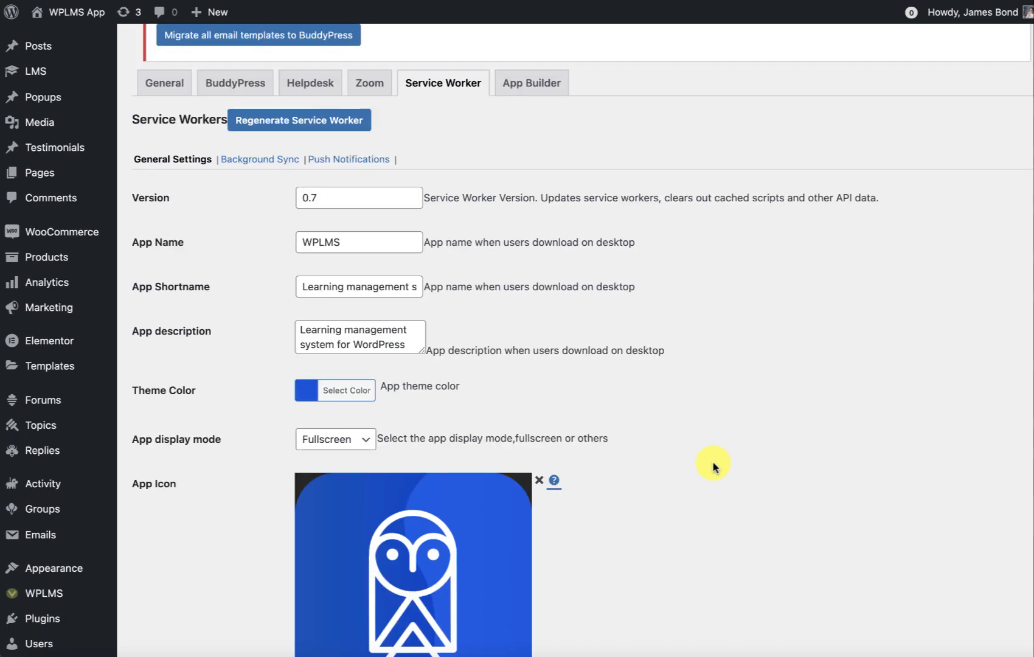
{"action": "scroll", "scroll_direction": "down", "scroll_amount": 3}
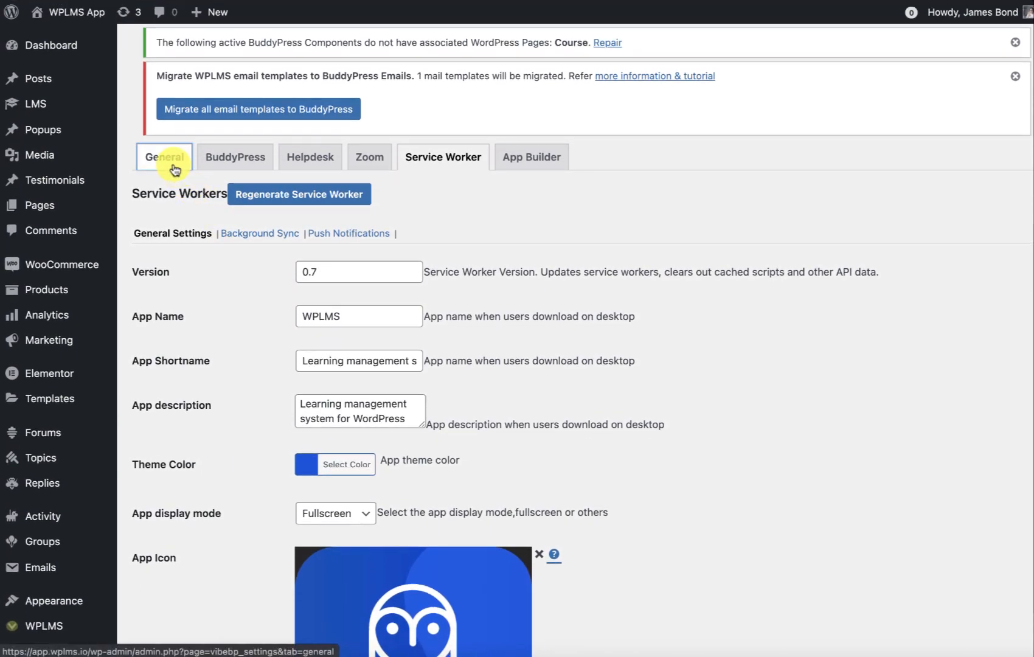
Switch to the Vibe BP General tab to review Firebase project and social login options
{"action": "left_click", "coordinate": [164, 157]}
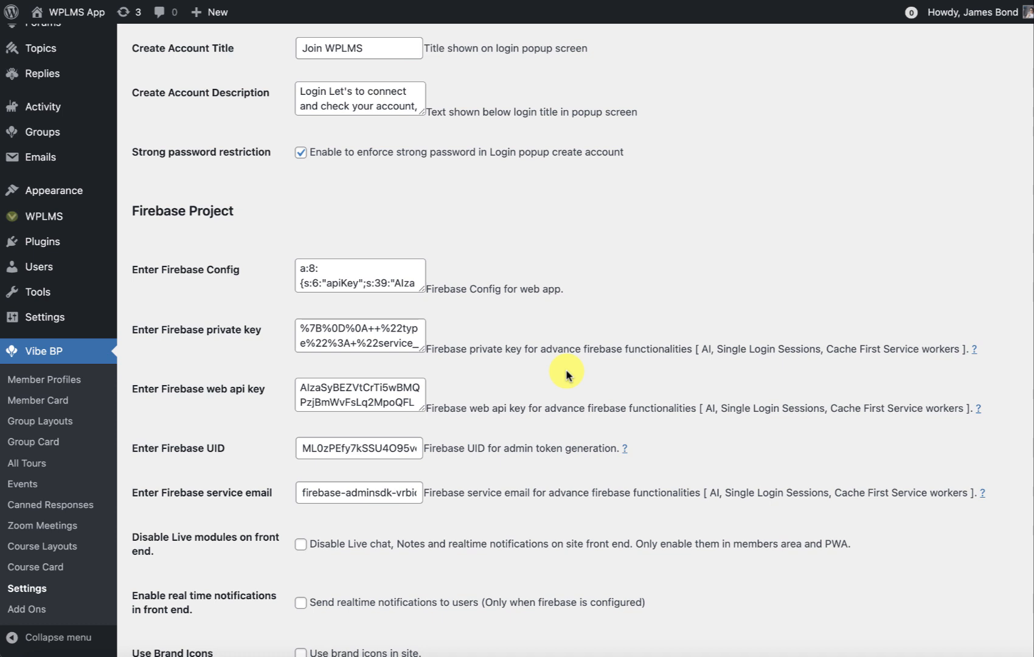
{"action": "scroll", "scroll_direction": "down", "scroll_amount": 3}
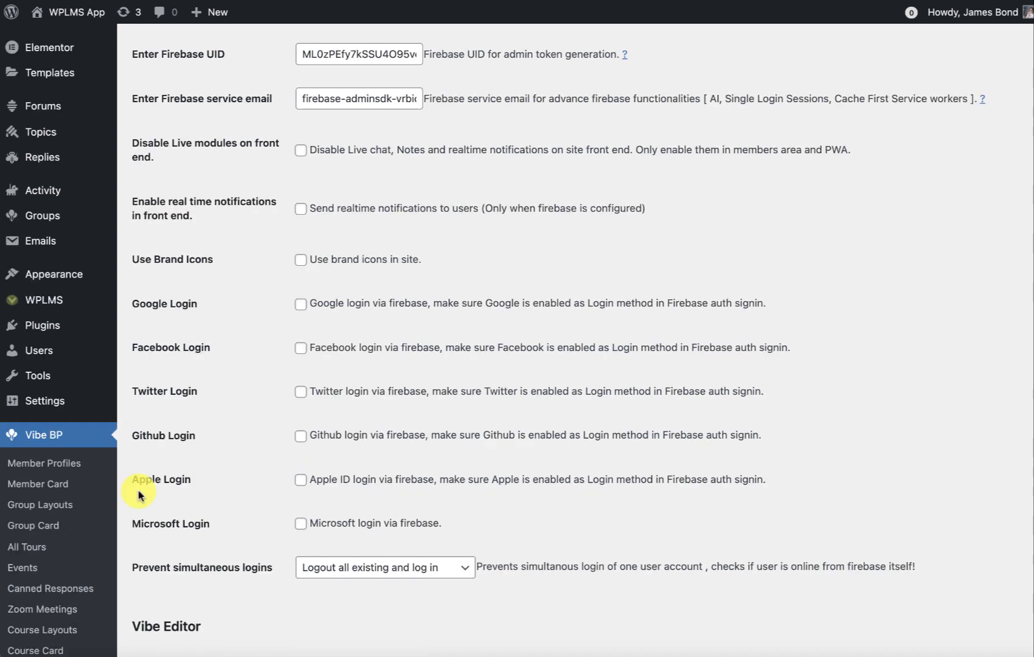
{"action": "mouse_move", "coordinate": [166, 477]}
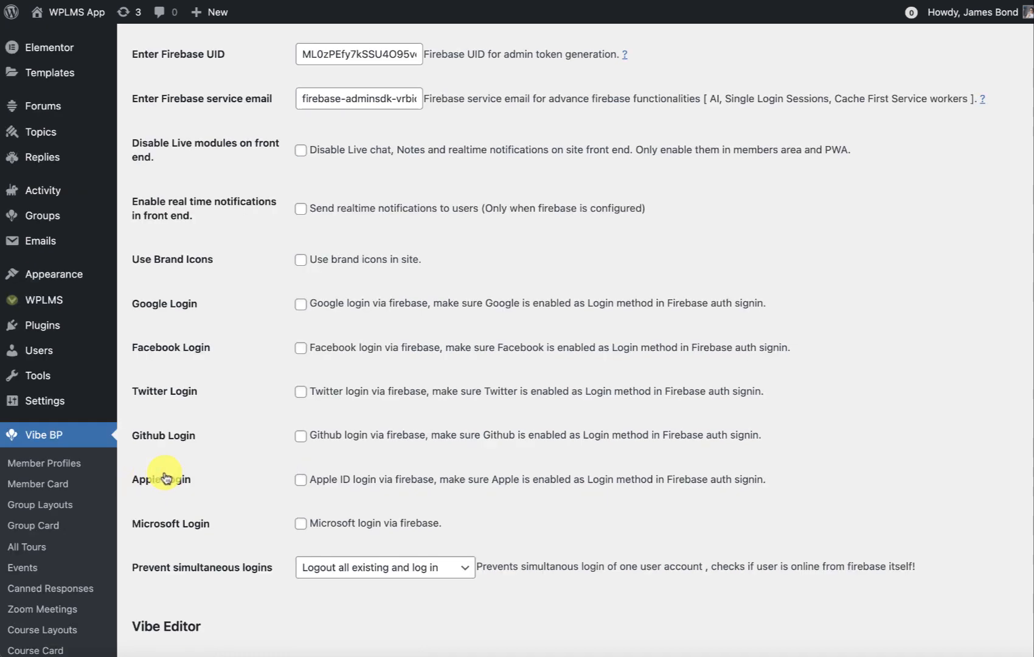
{"action": "mouse_move", "coordinate": [211, 542]}
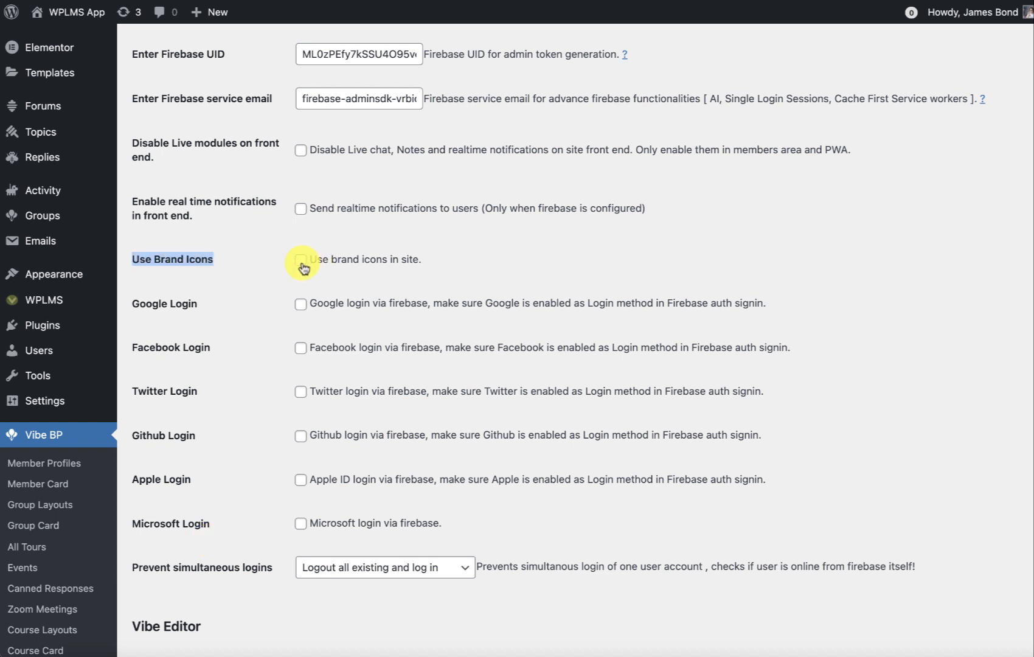
{"action": "left_click", "coordinate": [301, 259]}
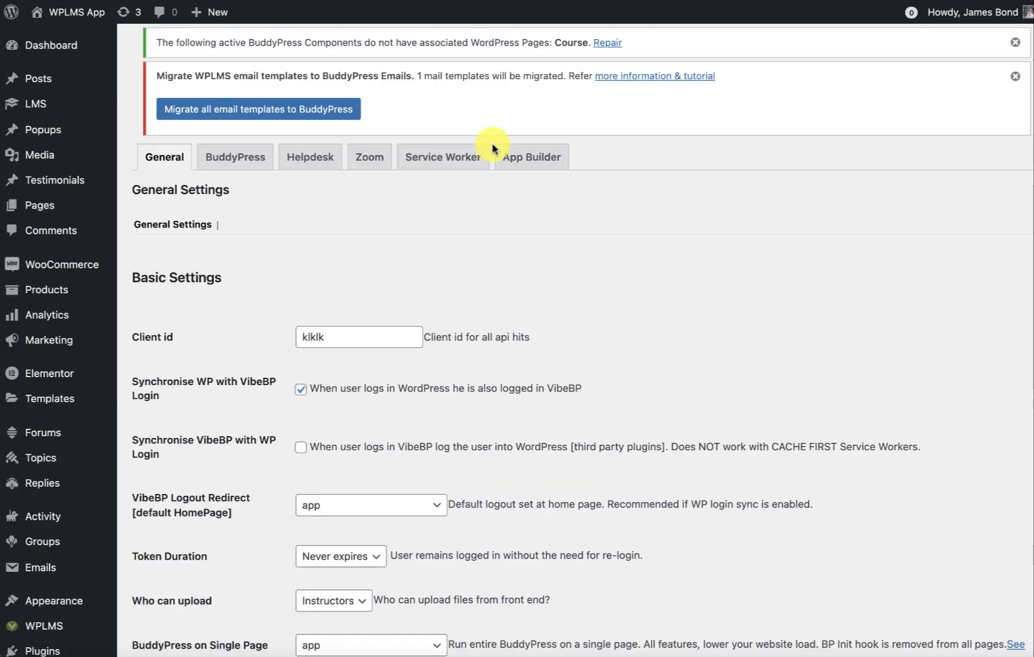
View the WPLMS App Store preview by VibeThemes, then open a new Chrome tab
{"action": "left_click", "coordinate": [444, 157]}
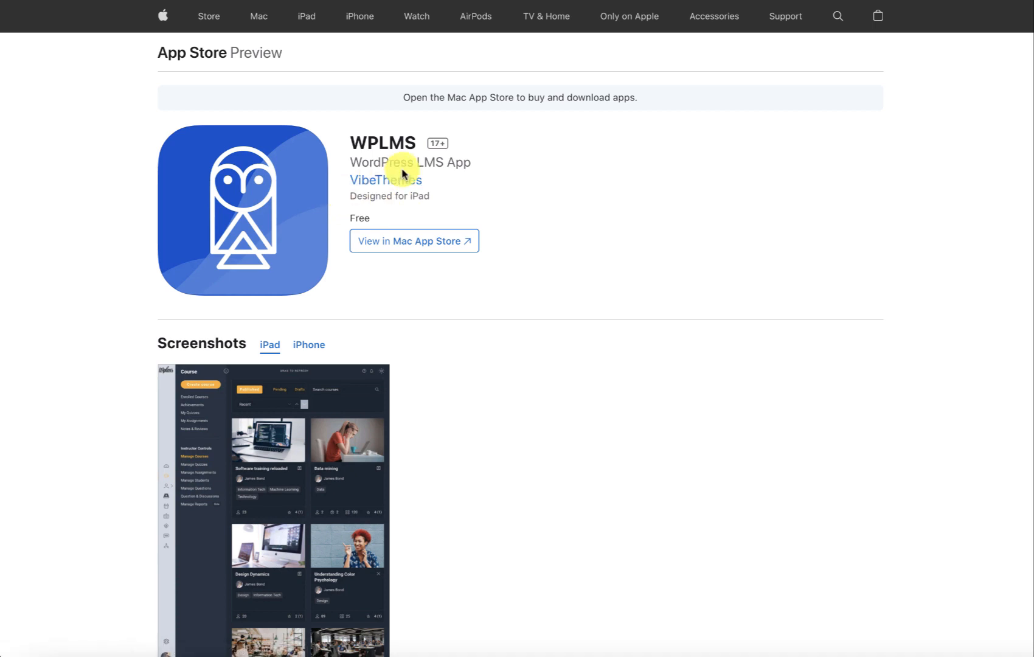
{"action": "mouse_move", "coordinate": [311, 360]}
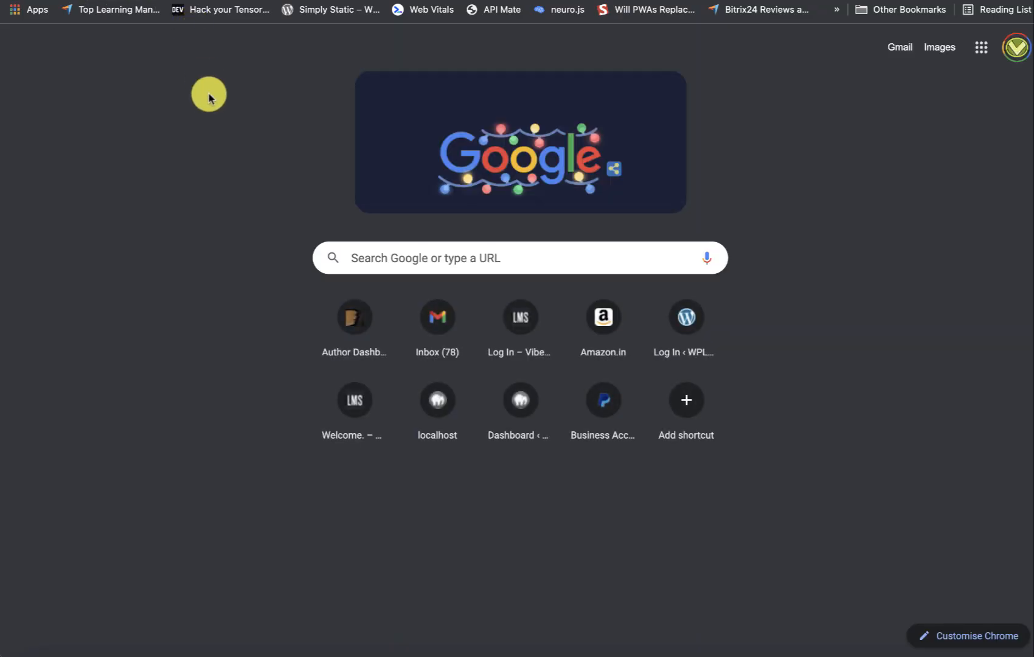
{"action": "type", "text": "pwa"}
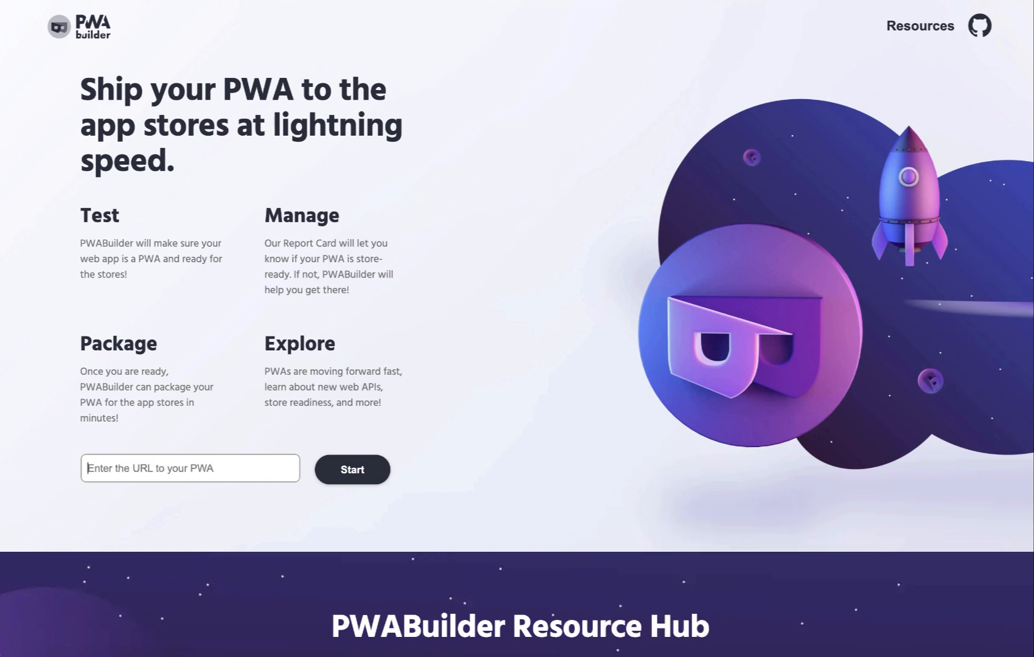
{"action": "left_click", "coordinate": [352, 470]}
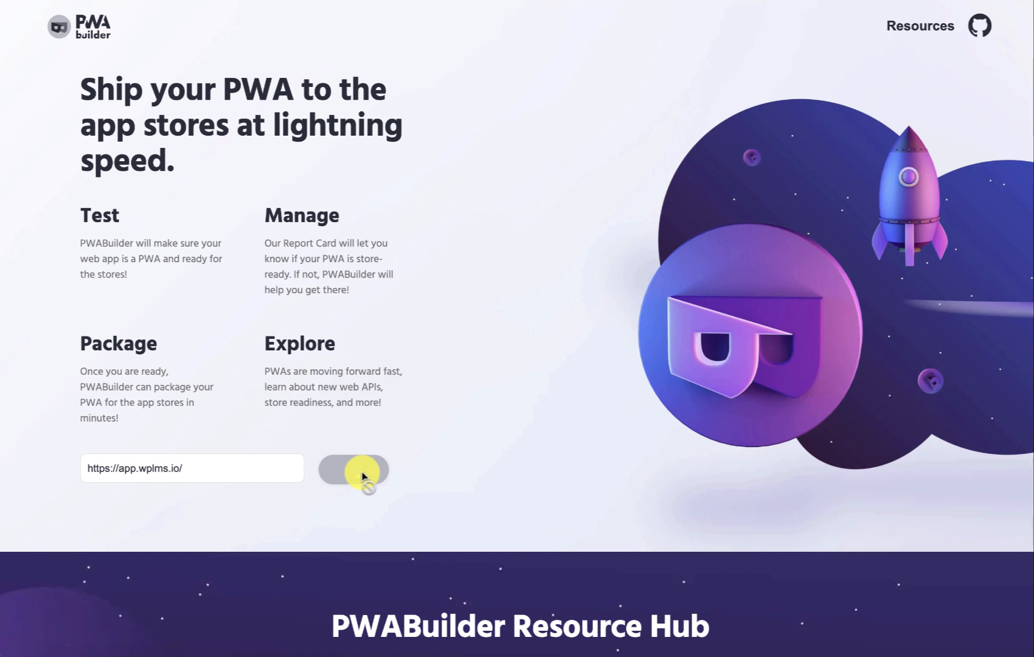
{"action": "left_click", "coordinate": [353, 470]}
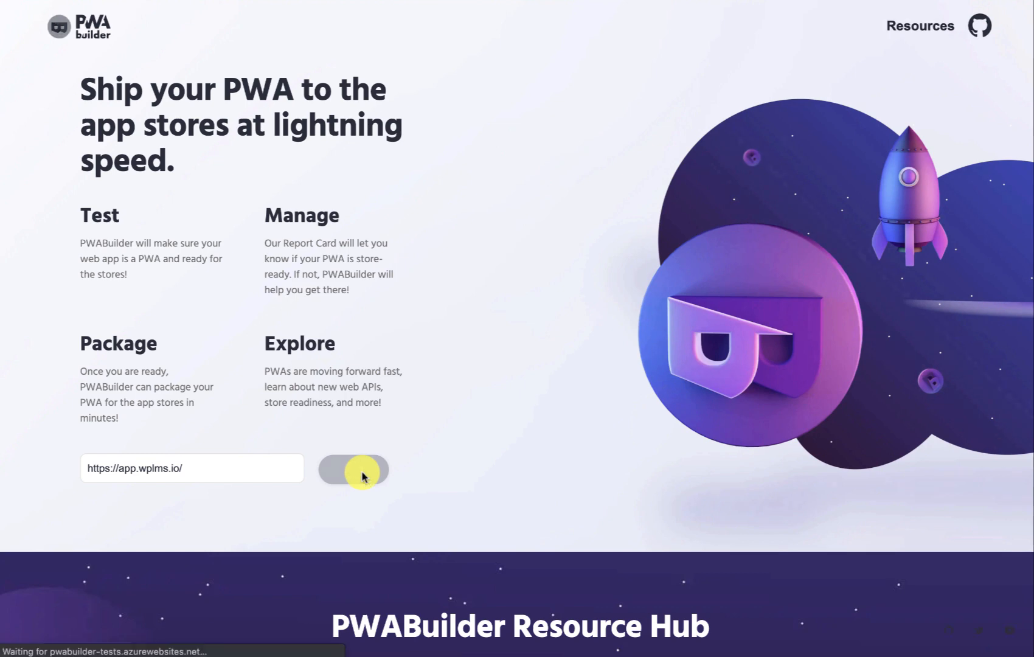
{"action": "left_click", "coordinate": [353, 470]}
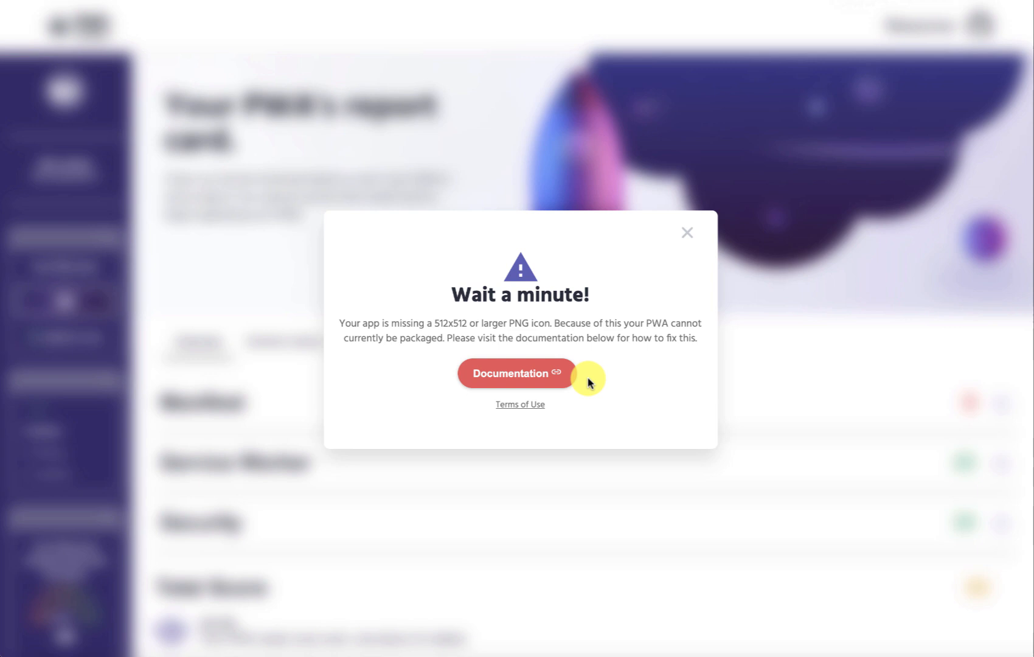
{"action": "left_click", "coordinate": [687, 233]}
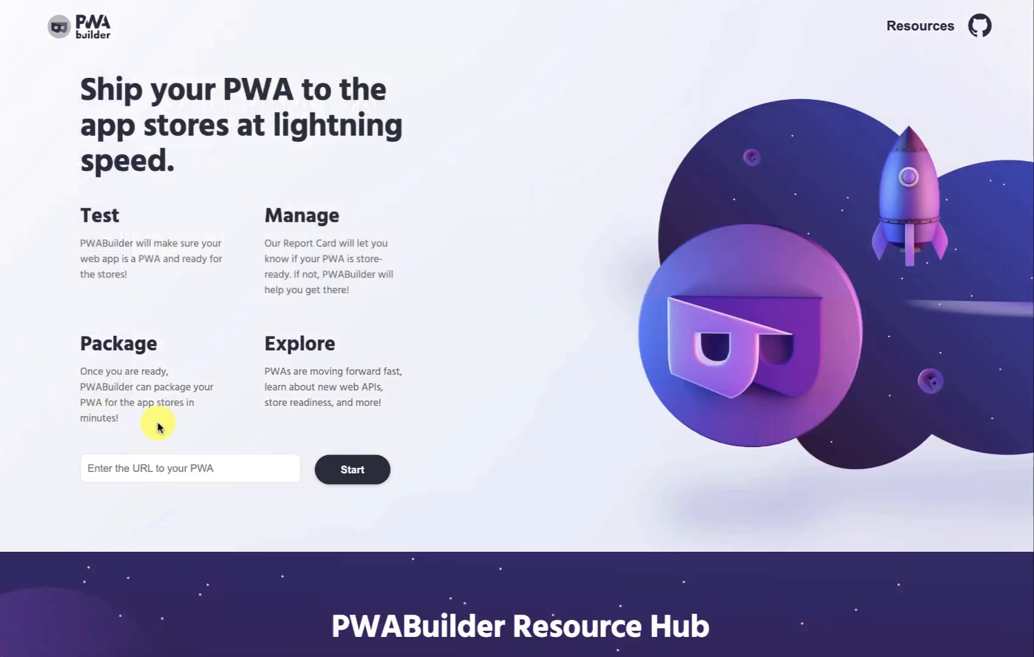
{"action": "type", "text": "hyt"}
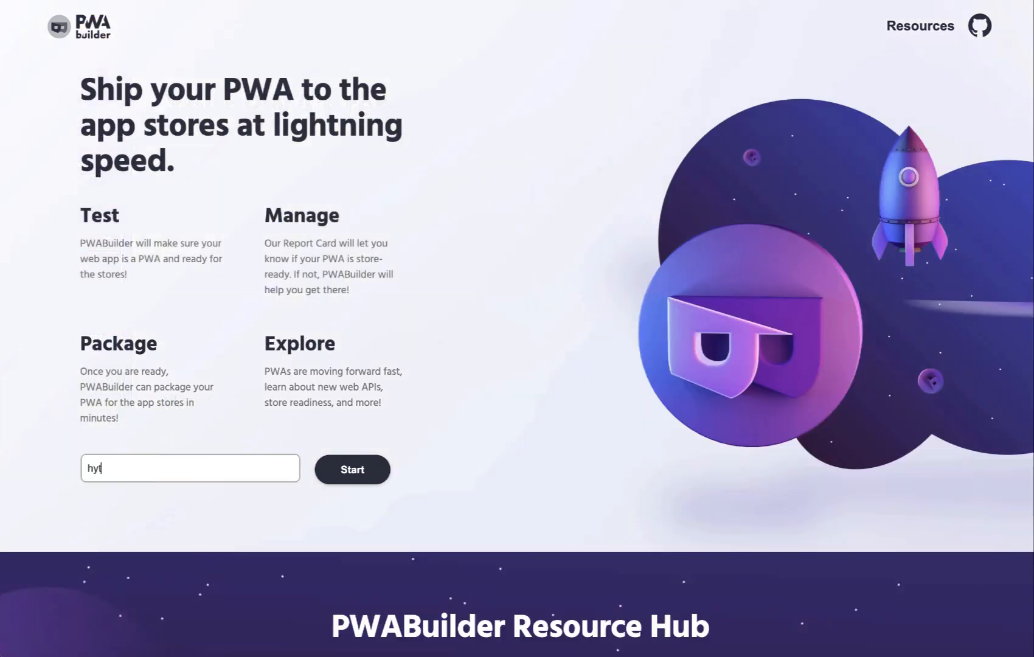
{"action": "type", "text": "https://app.wplms."}
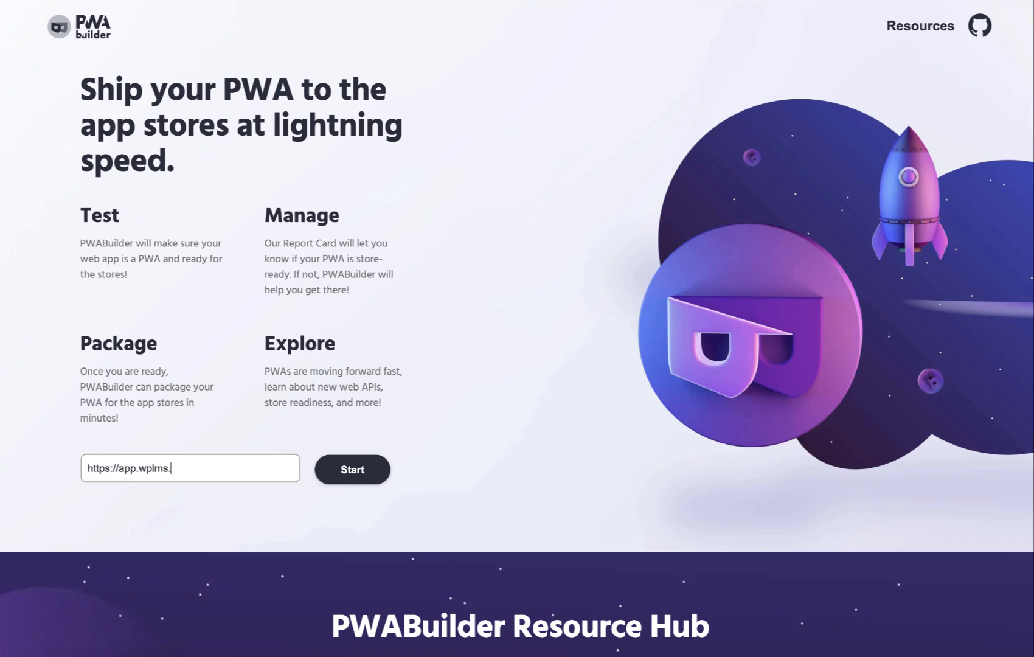
{"action": "left_click", "coordinate": [352, 470]}
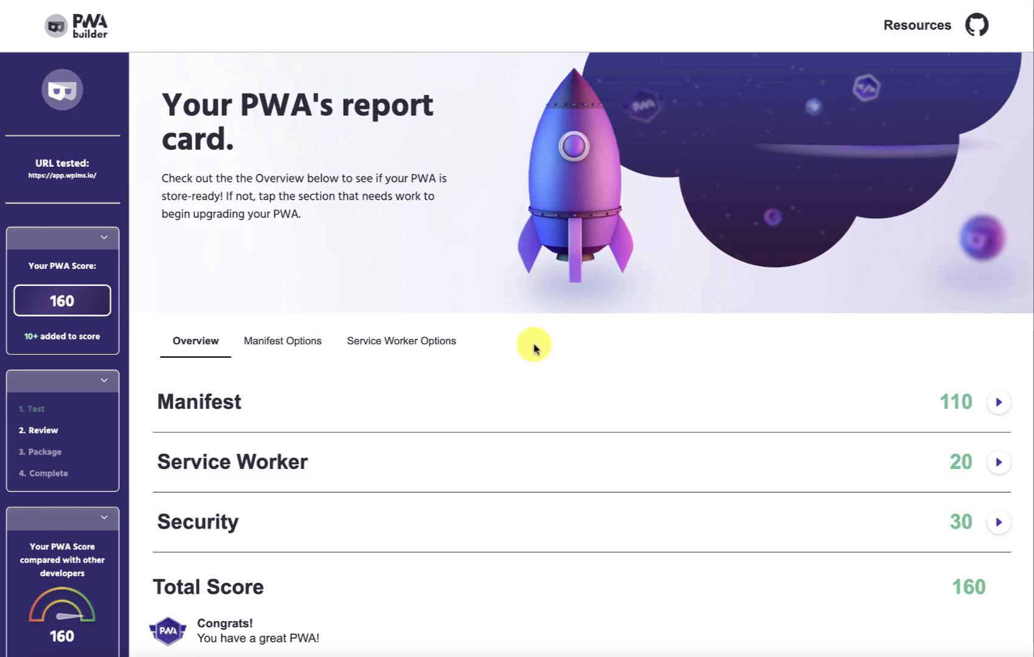
Expand the Service Worker score, then proceed to the Windows, Android and iOS package options
{"action": "scroll", "scroll_direction": "down", "scroll_amount": 3}
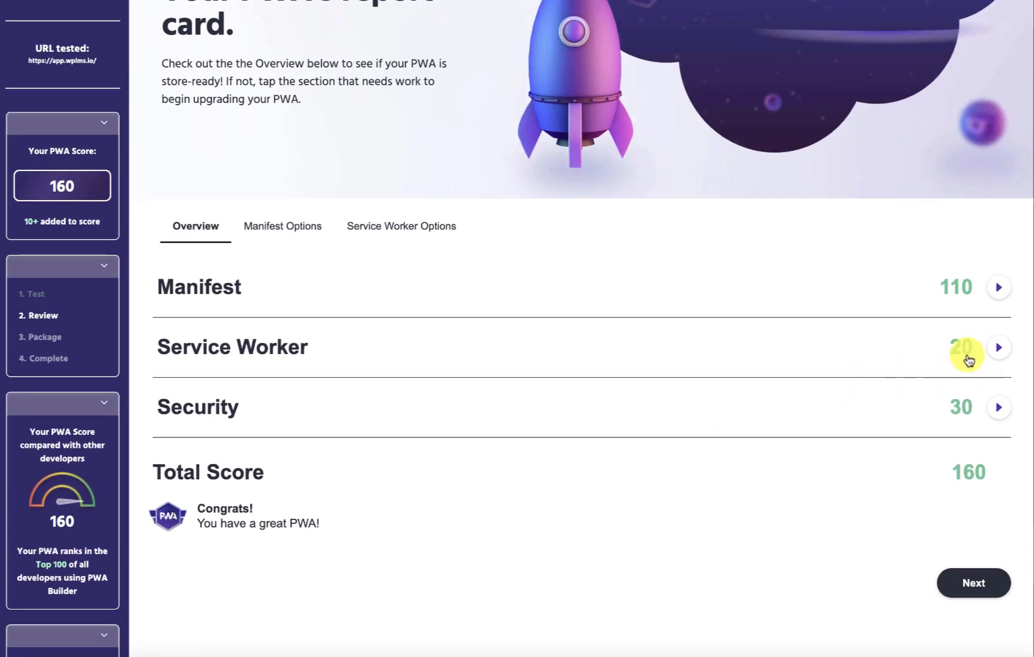
{"action": "left_click", "coordinate": [998, 347]}
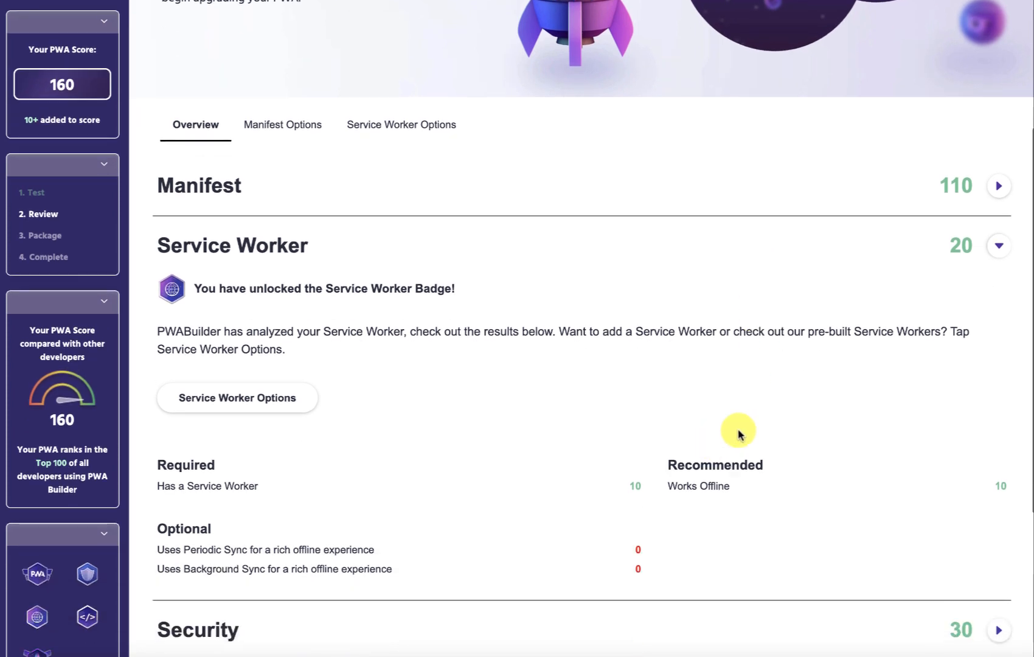
{"action": "mouse_move", "coordinate": [1021, 401]}
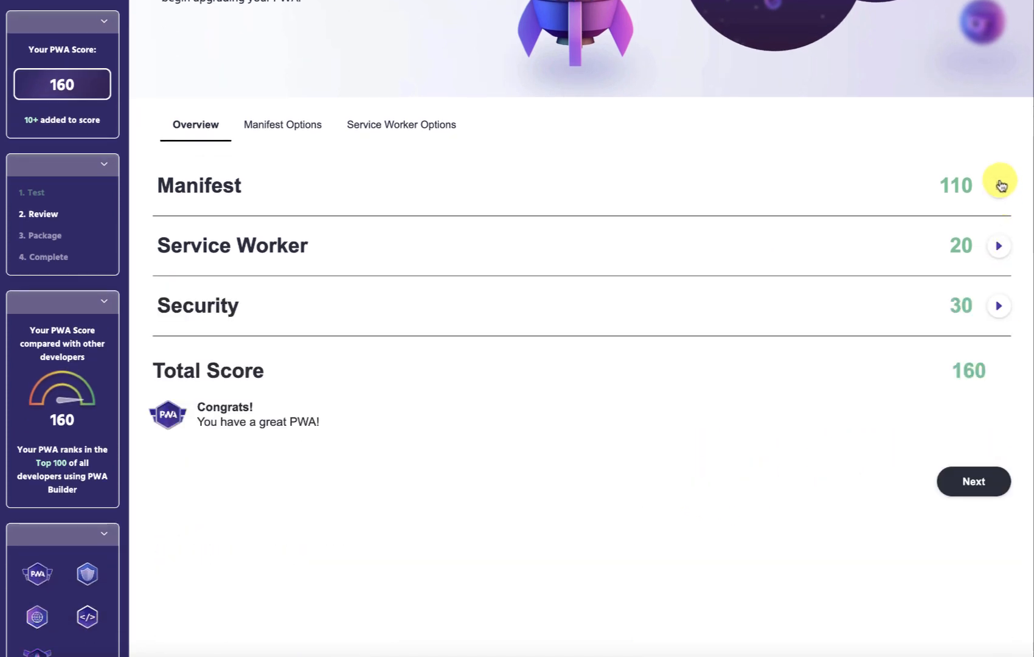
{"action": "scroll", "scroll_direction": "down", "scroll_amount": 3}
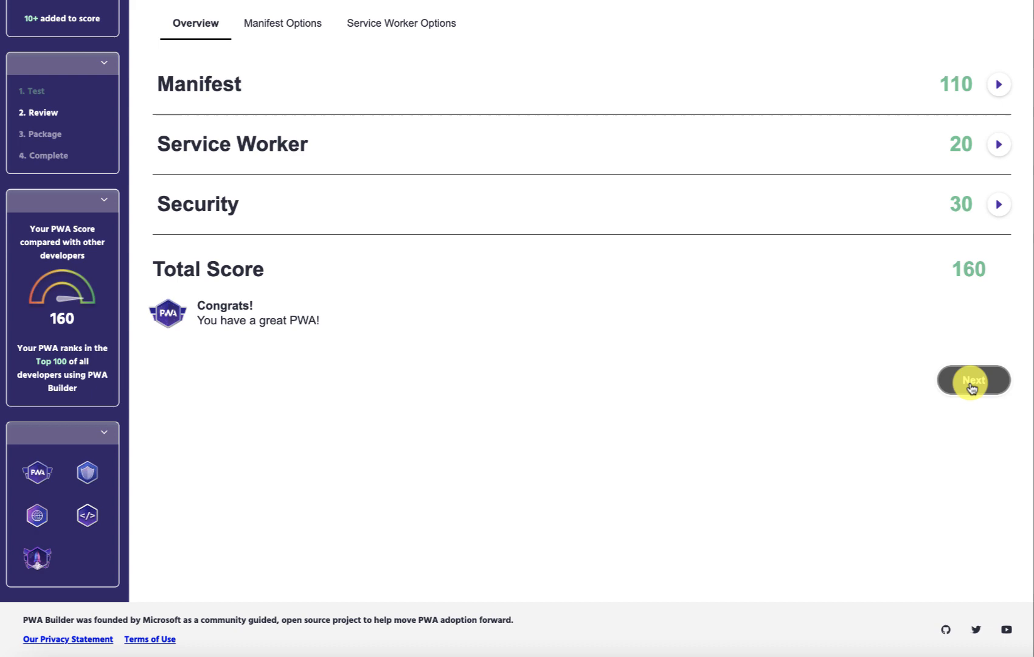
{"action": "left_click", "coordinate": [973, 380]}
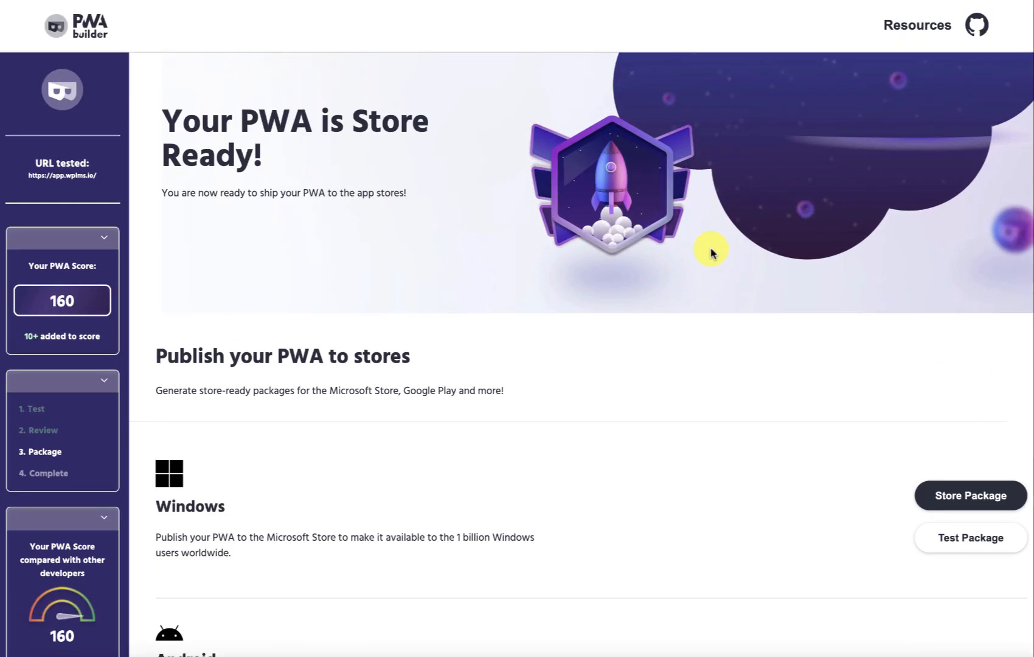
{"action": "scroll", "scroll_direction": "down", "scroll_amount": 3}
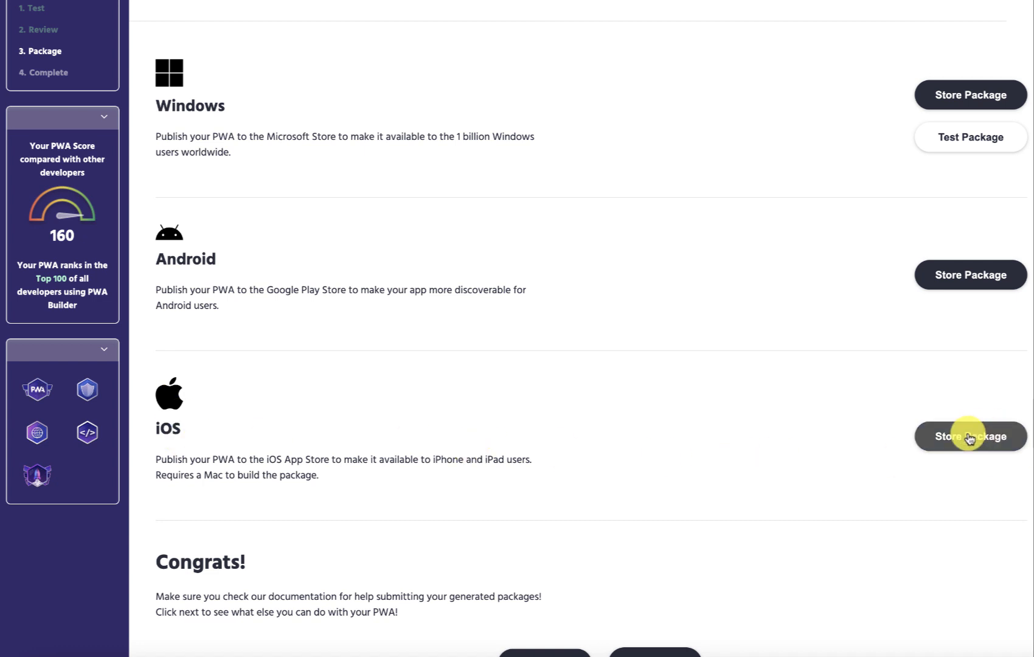
{"action": "left_click", "coordinate": [969, 436]}
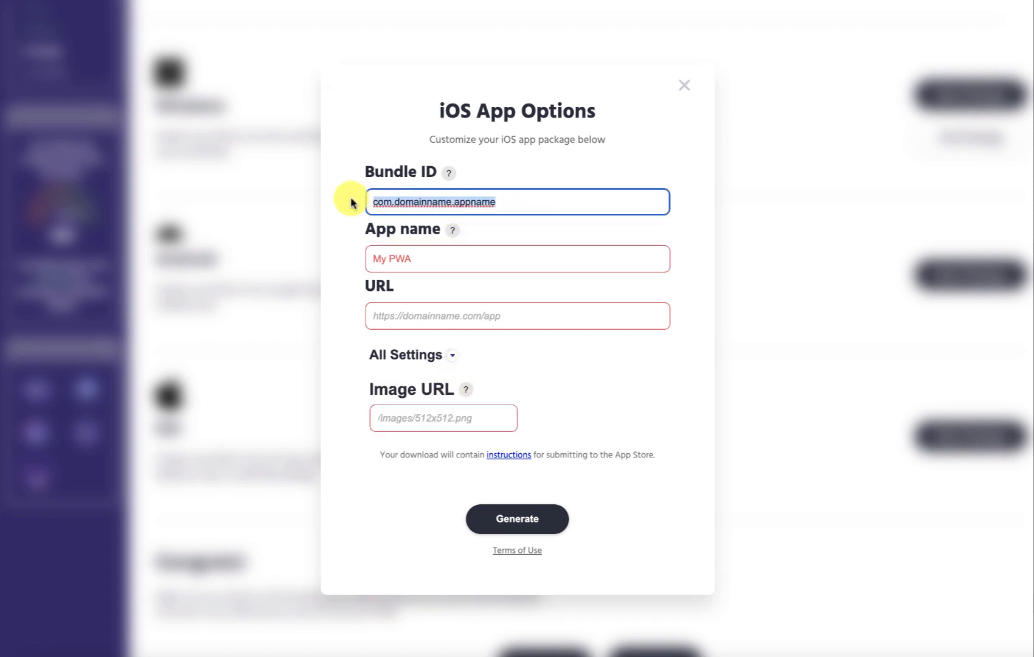
{"action": "type", "text": "app."}
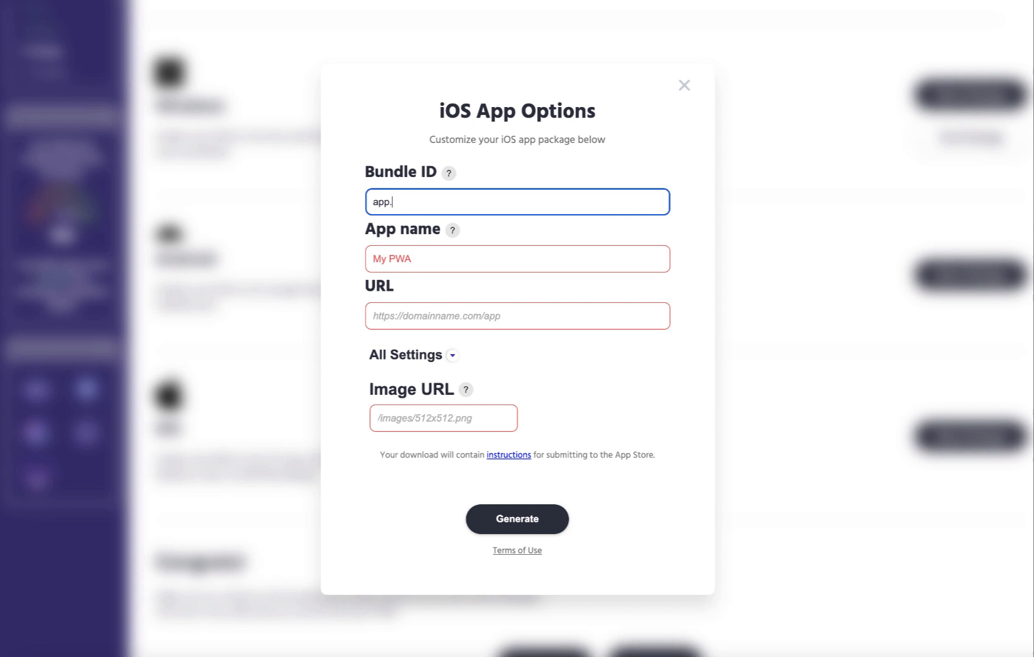
{"action": "type", "text": "wplms.io"}
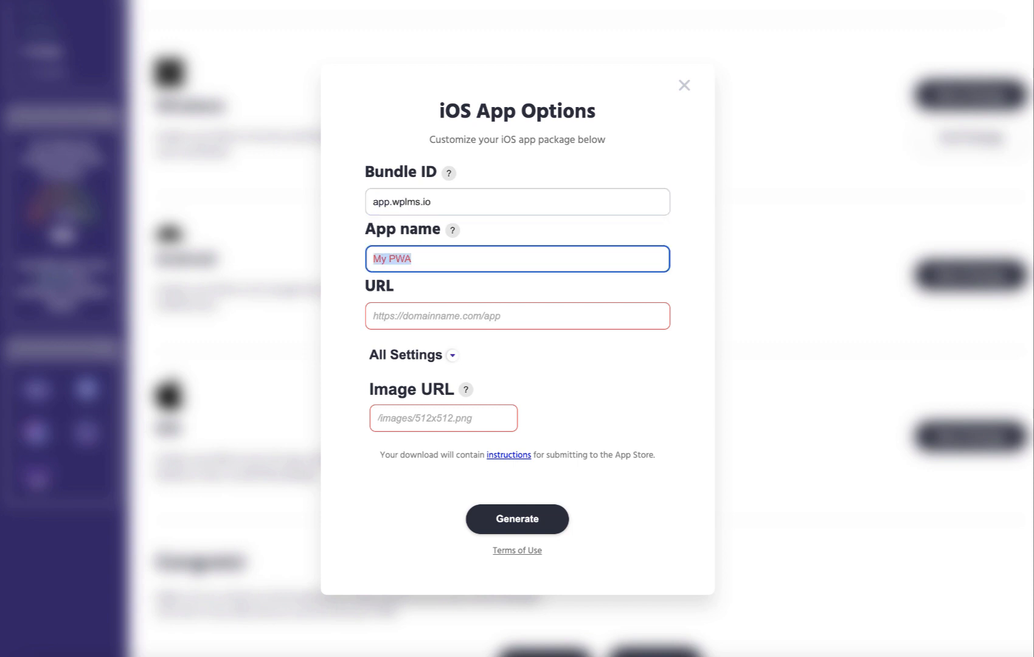
{"action": "type", "text": "WPLMS"}
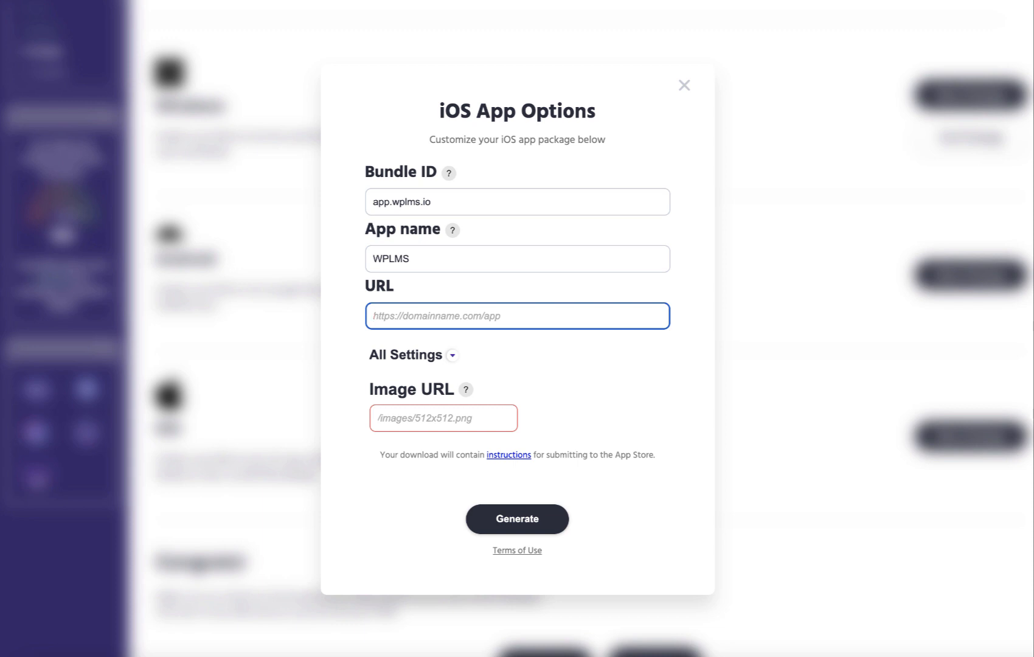
{"action": "type", "text": "https://"}
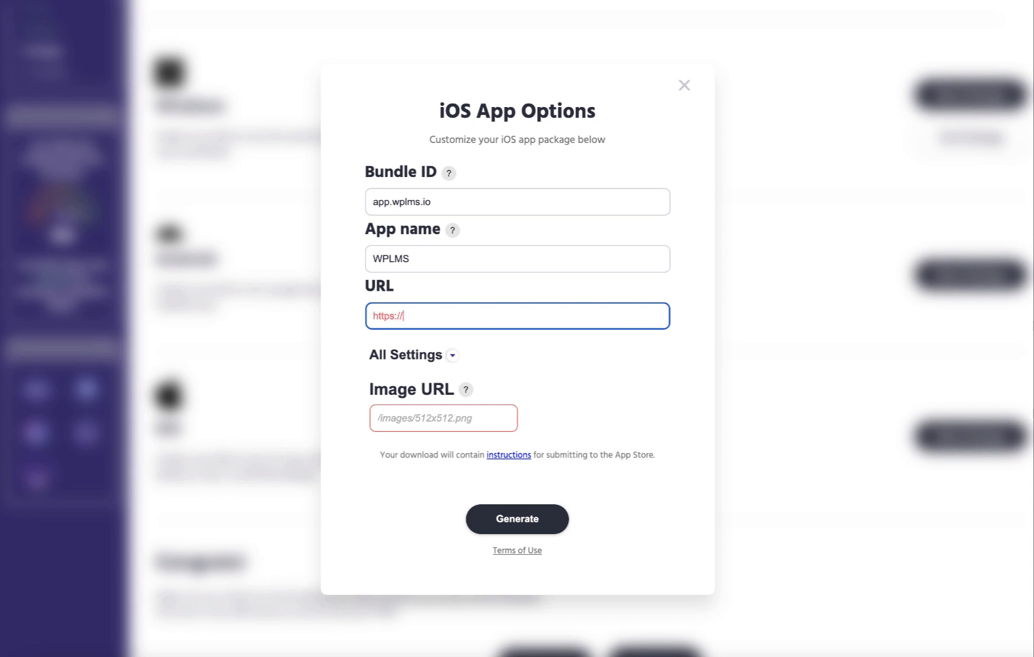
{"action": "type", "text": "app.wplms.io"}
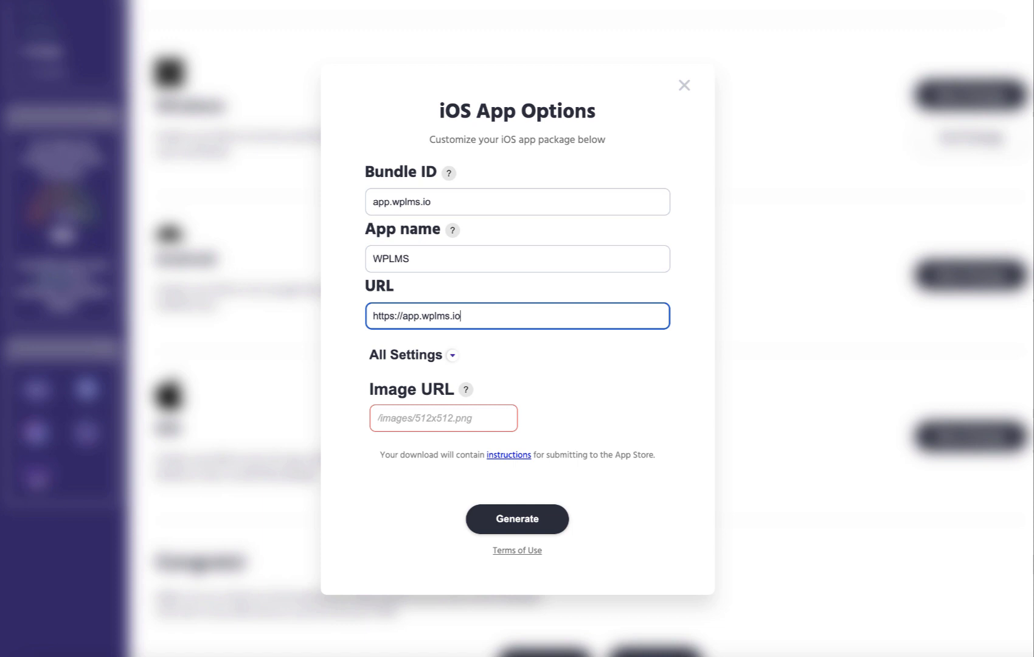
{"action": "left_click", "coordinate": [444, 417]}
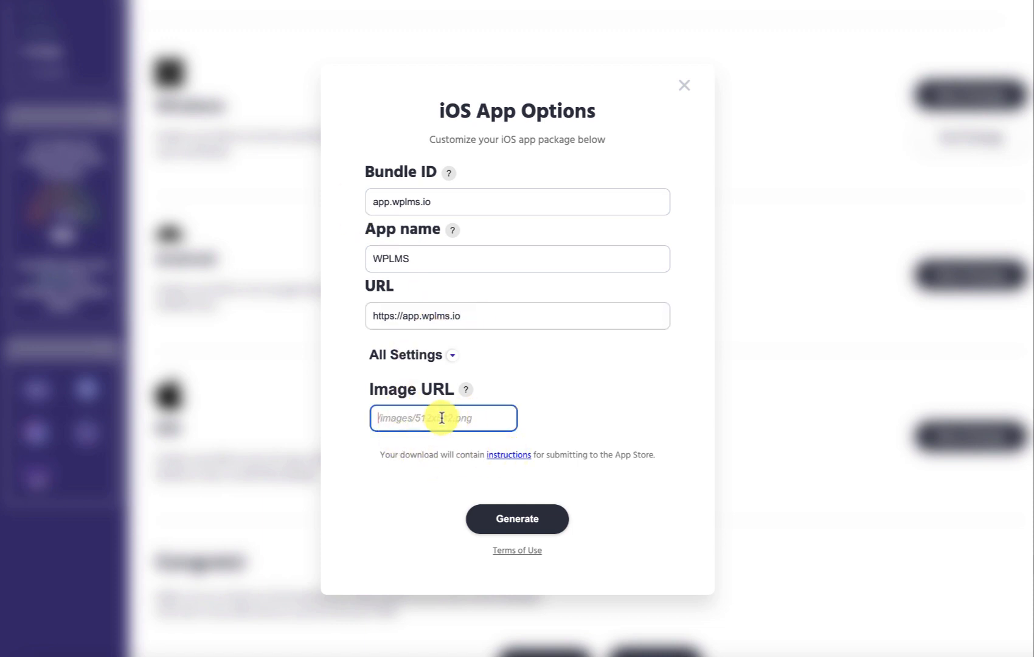
{"action": "type", "text": "http://app.wplms.io//wp-content"}
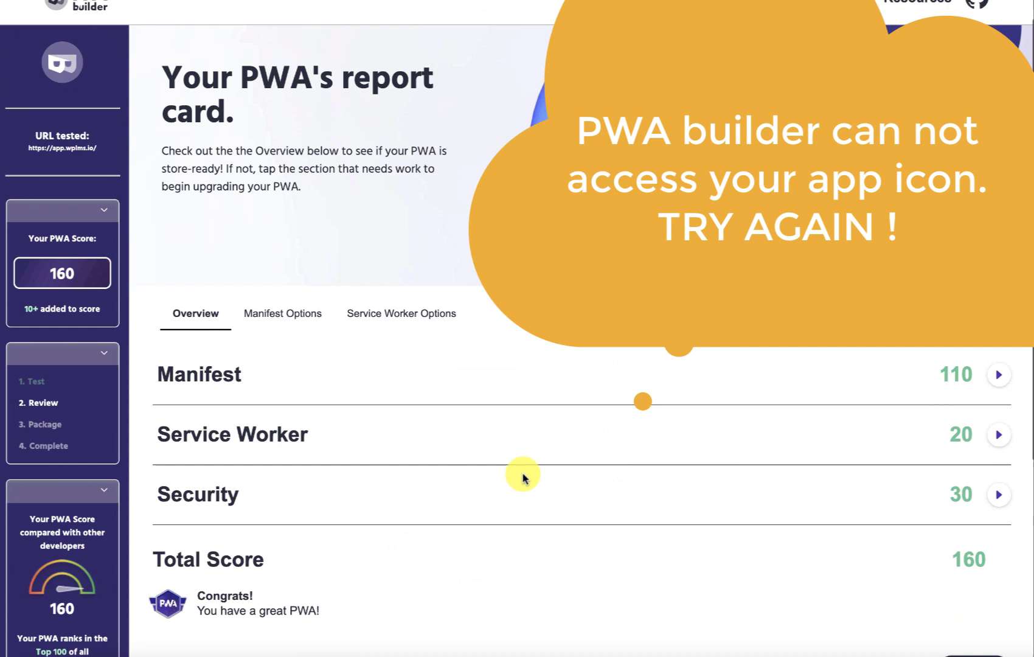
{"action": "scroll", "scroll_direction": "down", "scroll_amount": 3}
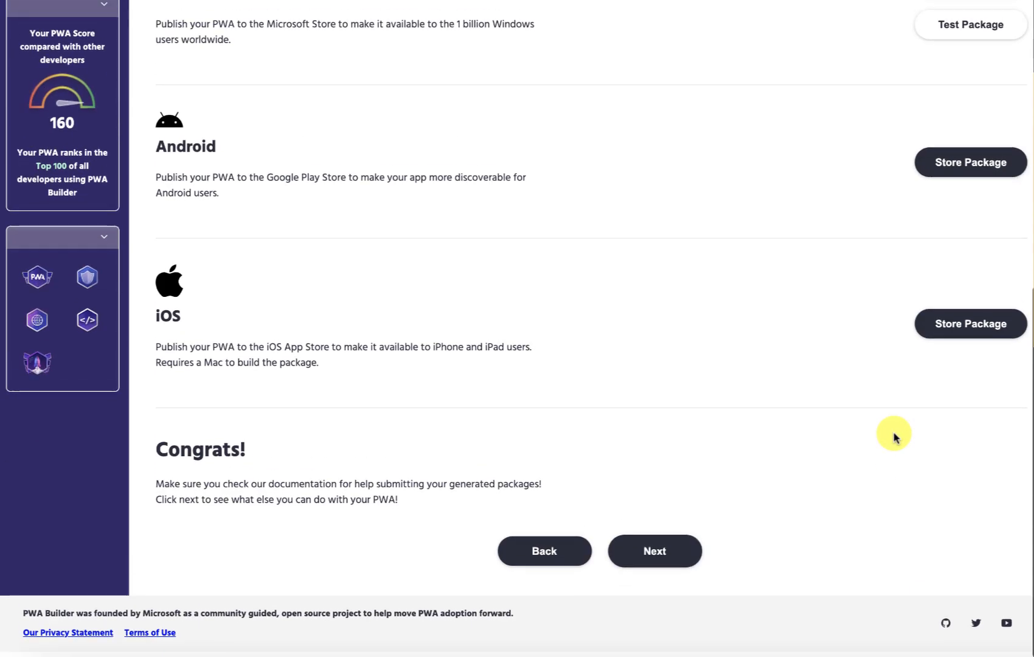
{"action": "left_click", "coordinate": [969, 323]}
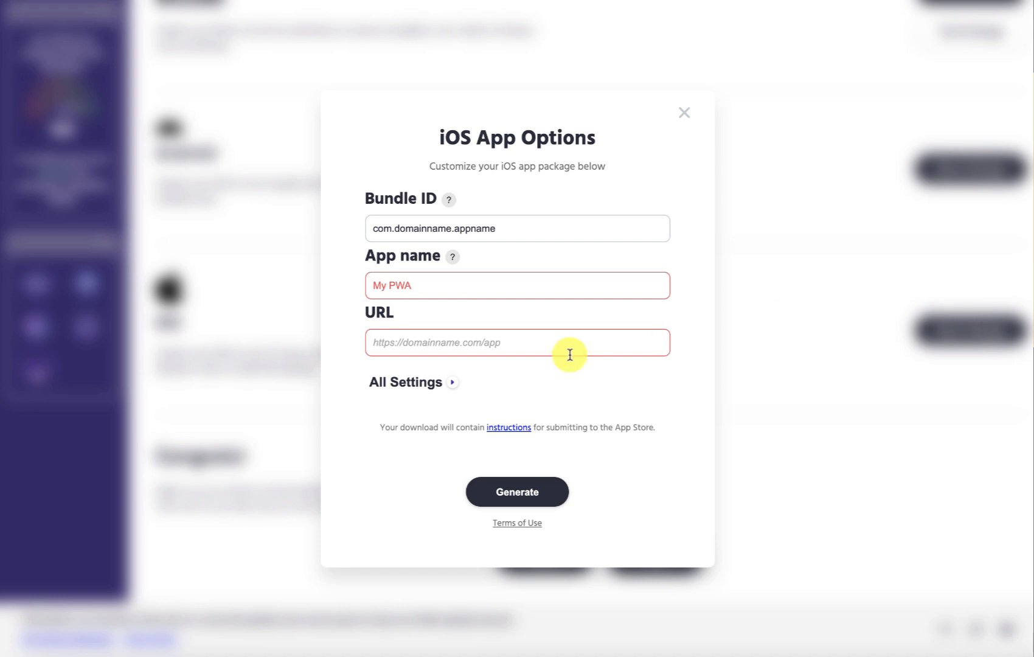
{"action": "left_click", "coordinate": [414, 382]}
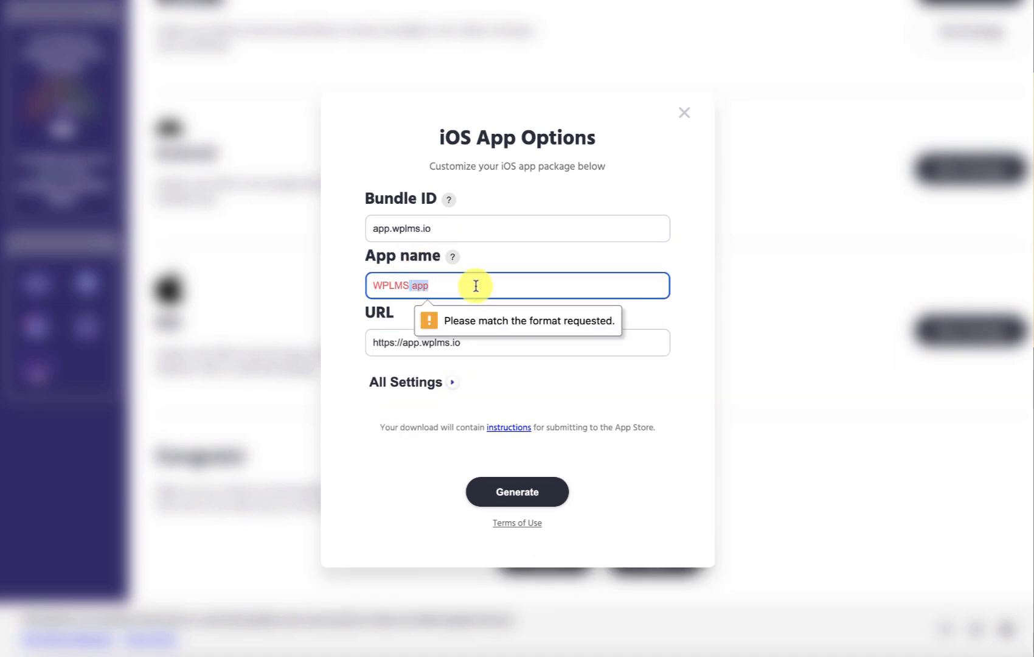
{"action": "key", "text": "Backspace"}
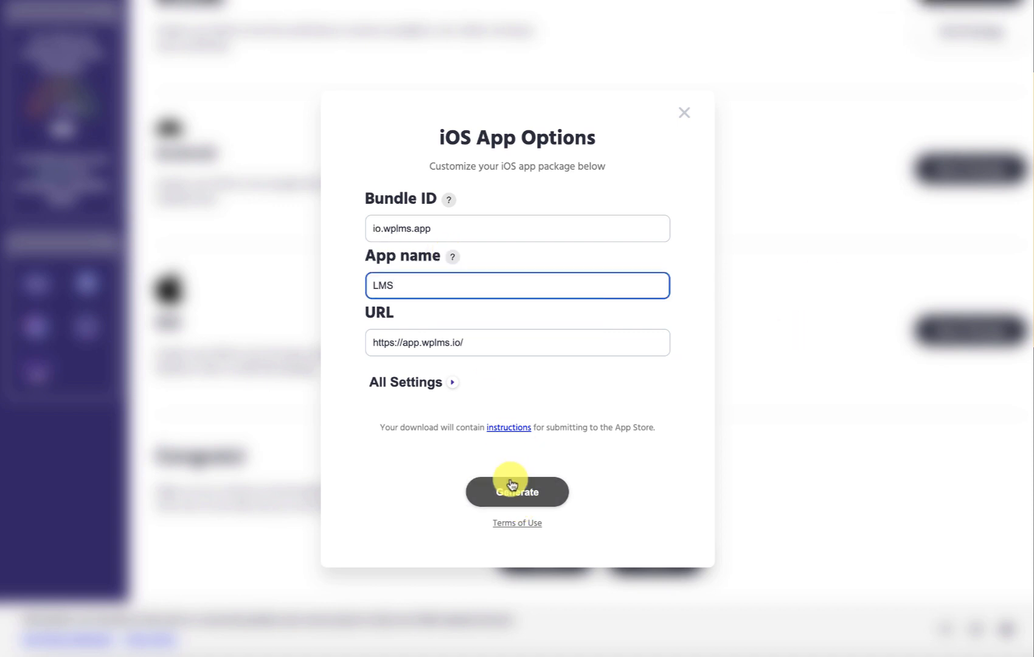
{"action": "left_click", "coordinate": [517, 491]}
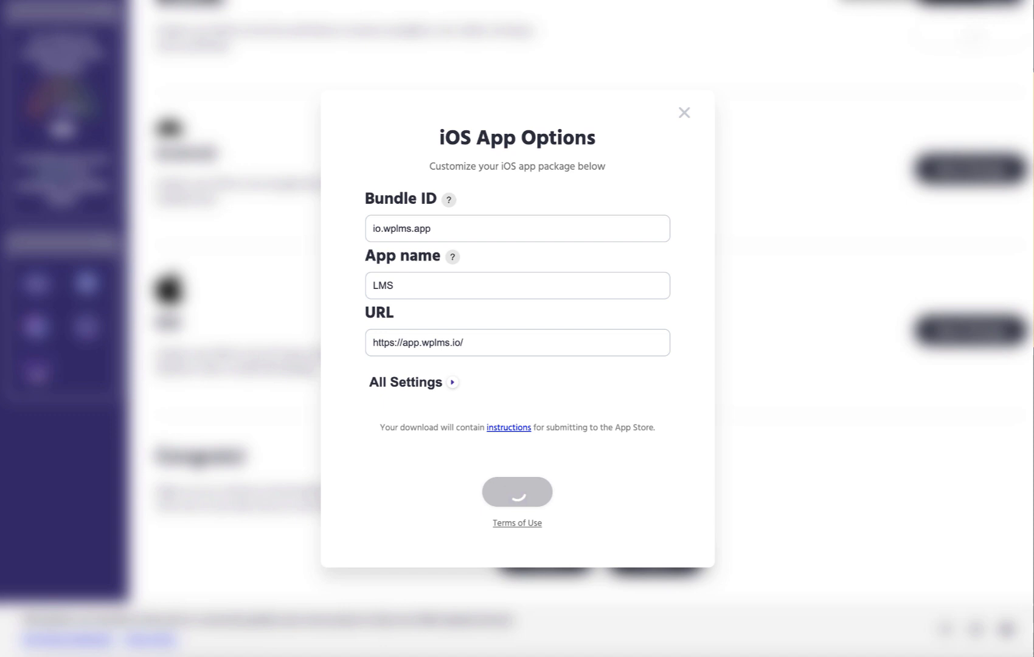
Download the generated iOS package and save LMS.zip into Documents
{"action": "left_click", "coordinate": [516, 491]}
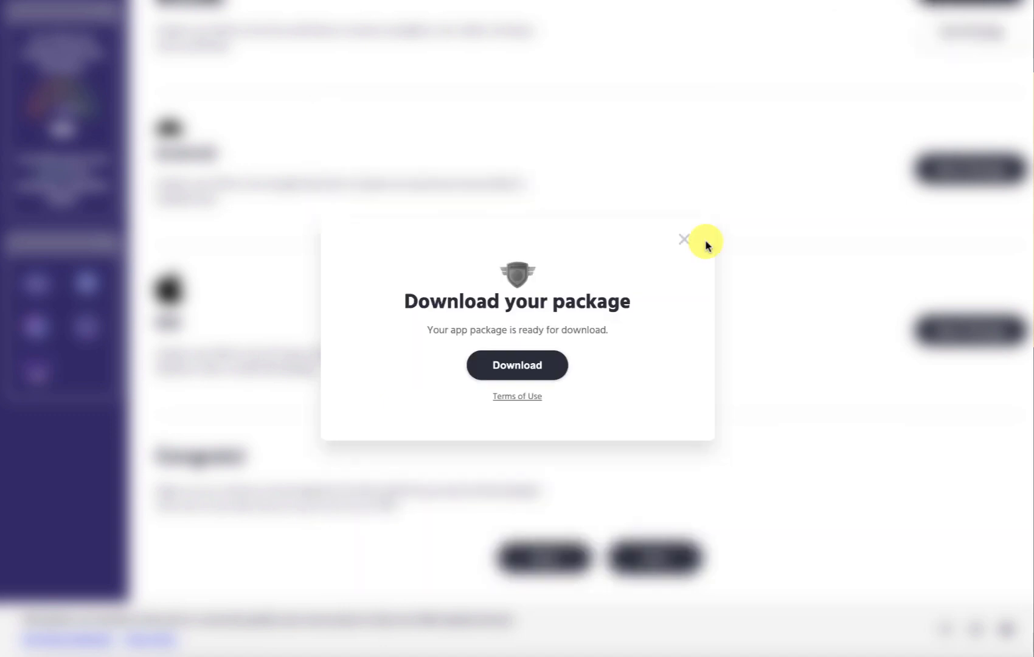
{"action": "mouse_move", "coordinate": [621, 327]}
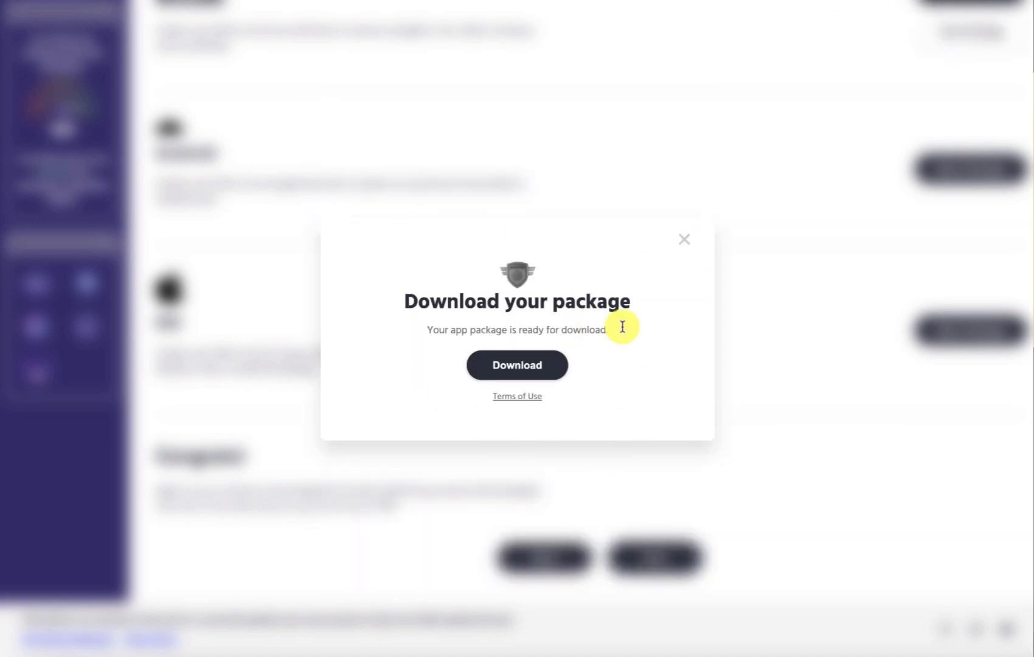
{"action": "left_click", "coordinate": [517, 365]}
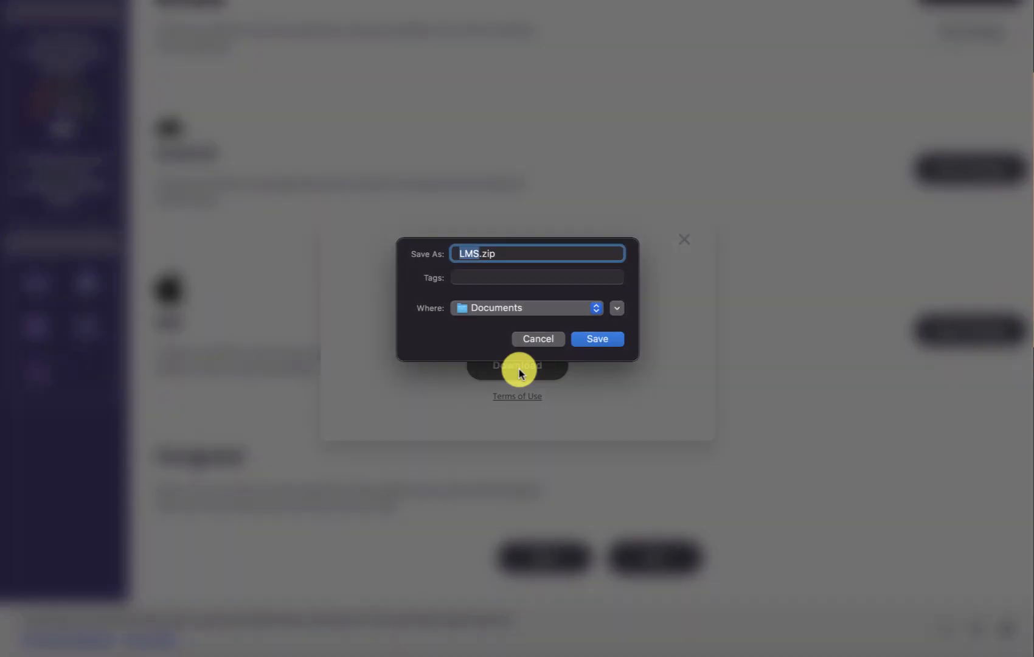
{"action": "left_click", "coordinate": [595, 338]}
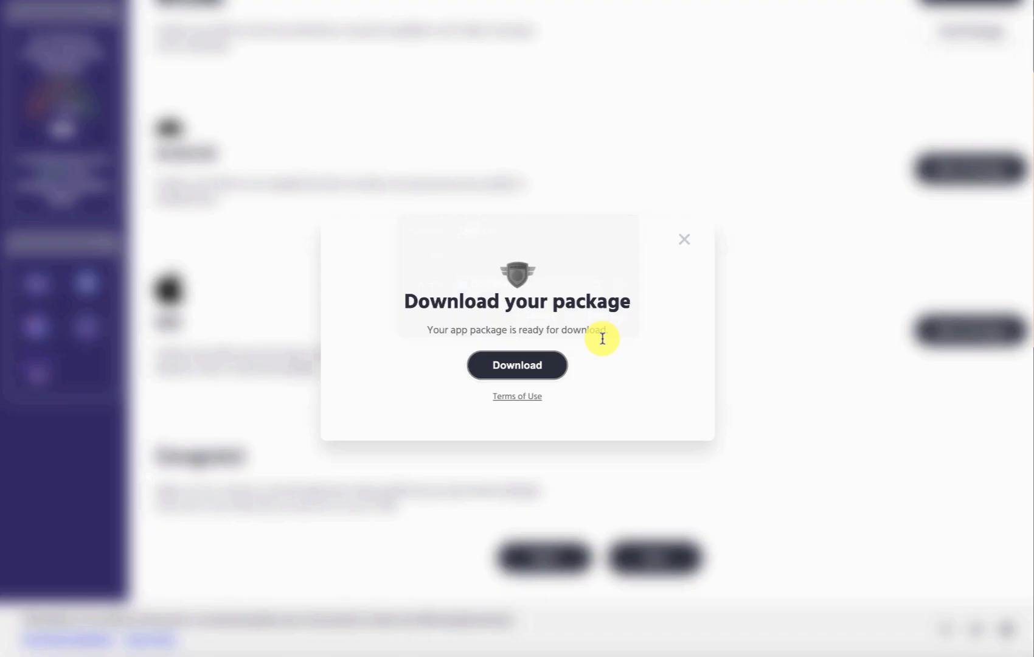
{"action": "left_click", "coordinate": [684, 239]}
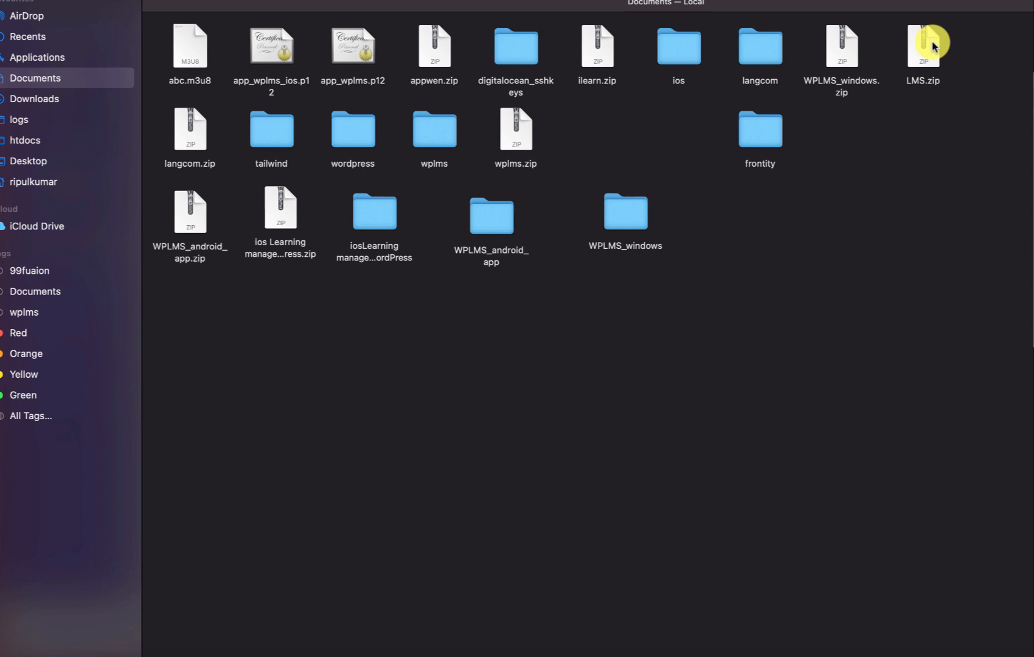
Extract LMS.zip, enter the LMS folder and open next-steps.html
{"action": "left_click_drag", "start_coordinate": [923, 46], "coordinate": [301, 343]}
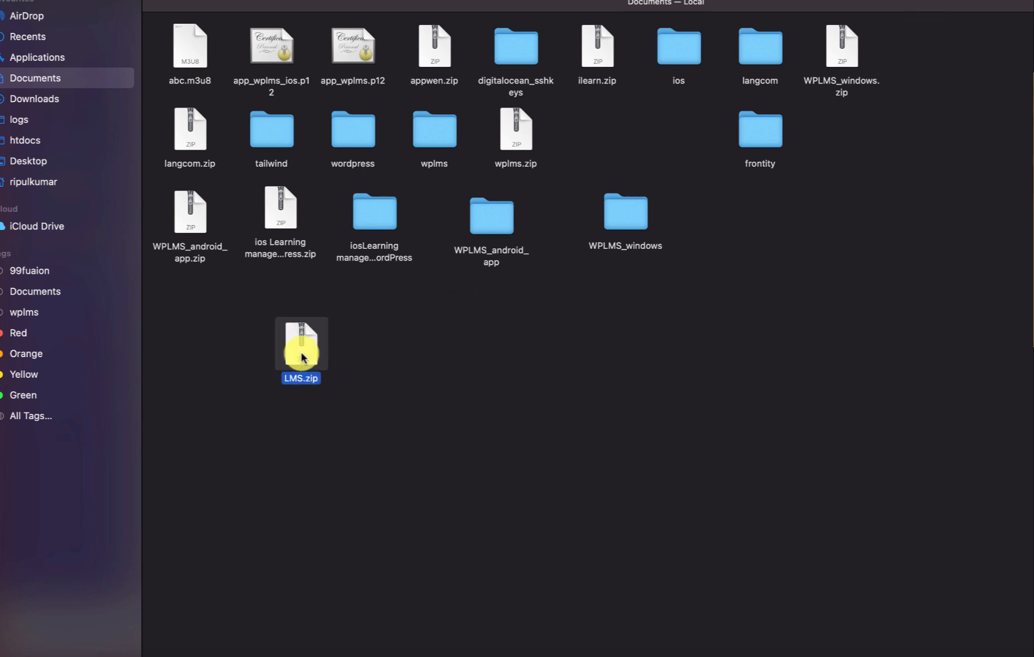
{"action": "double_click", "coordinate": [301, 345]}
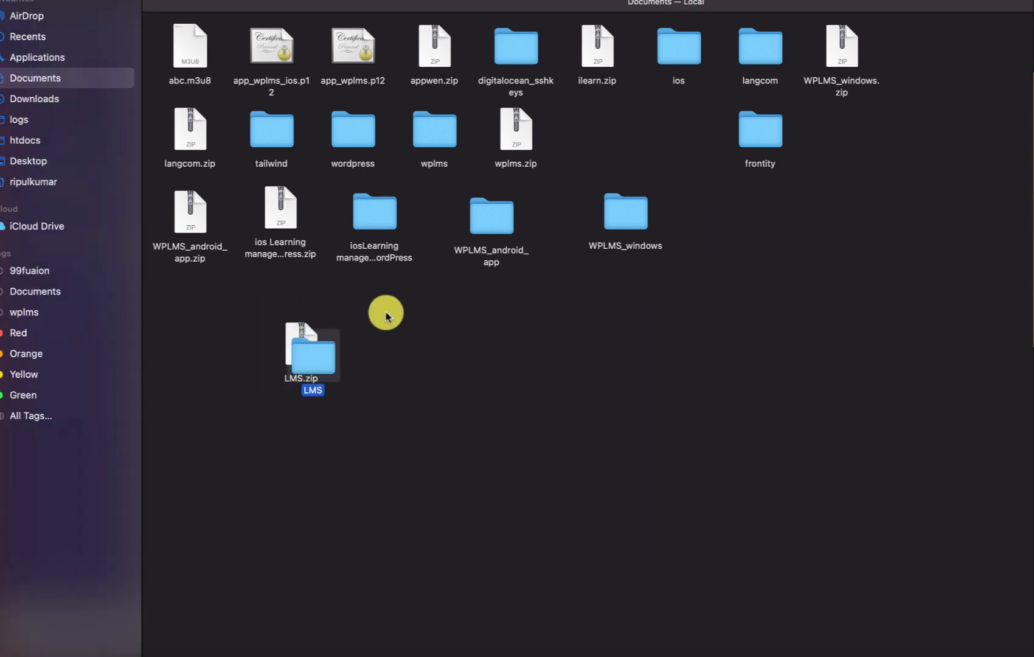
{"action": "double_click", "coordinate": [311, 346]}
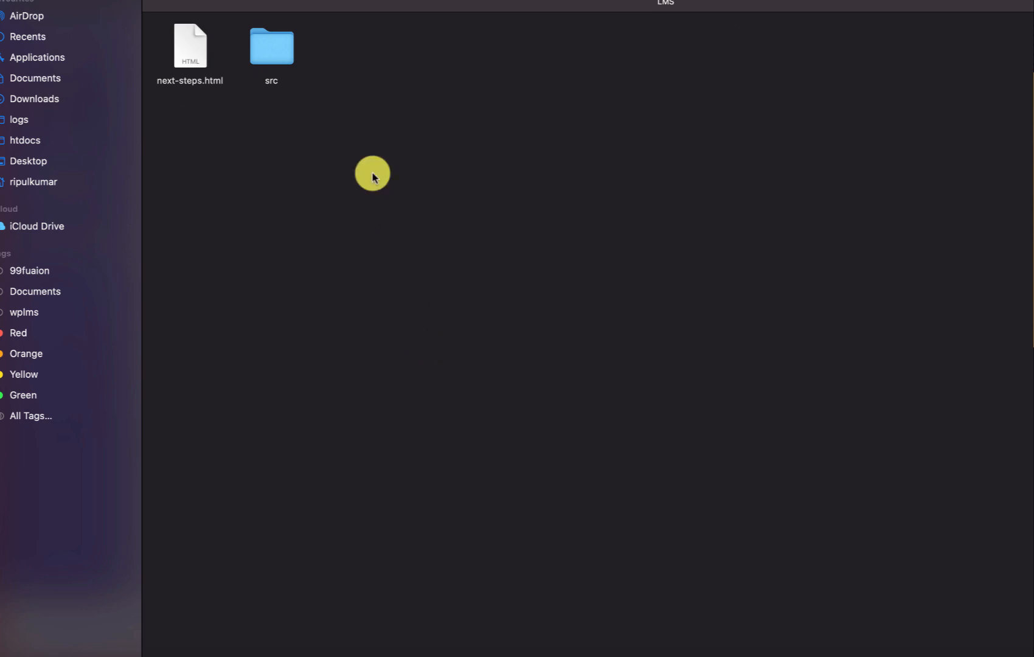
{"action": "left_click", "coordinate": [189, 46]}
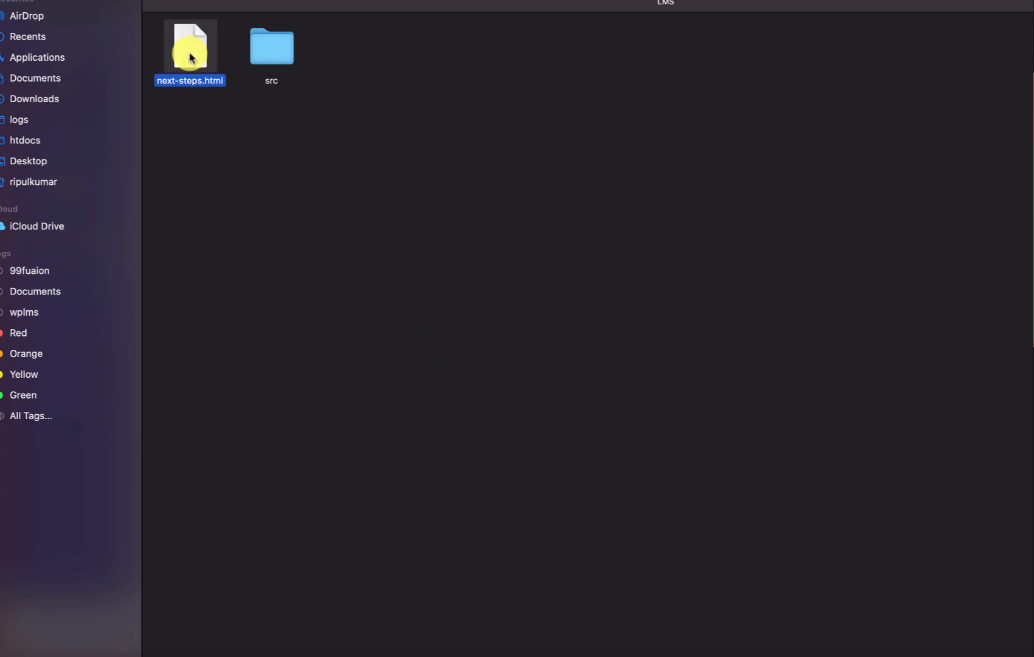
{"action": "double_click", "coordinate": [190, 46]}
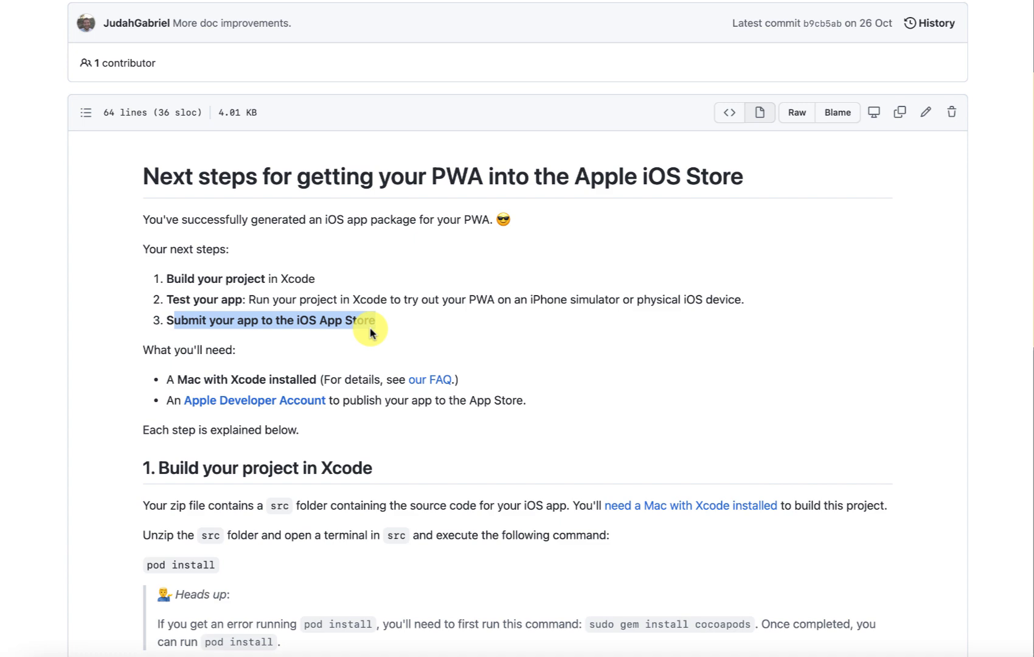
Read through the next-steps guide and highlight the cocoapods install command
{"action": "scroll", "scroll_direction": "down", "scroll_amount": 3}
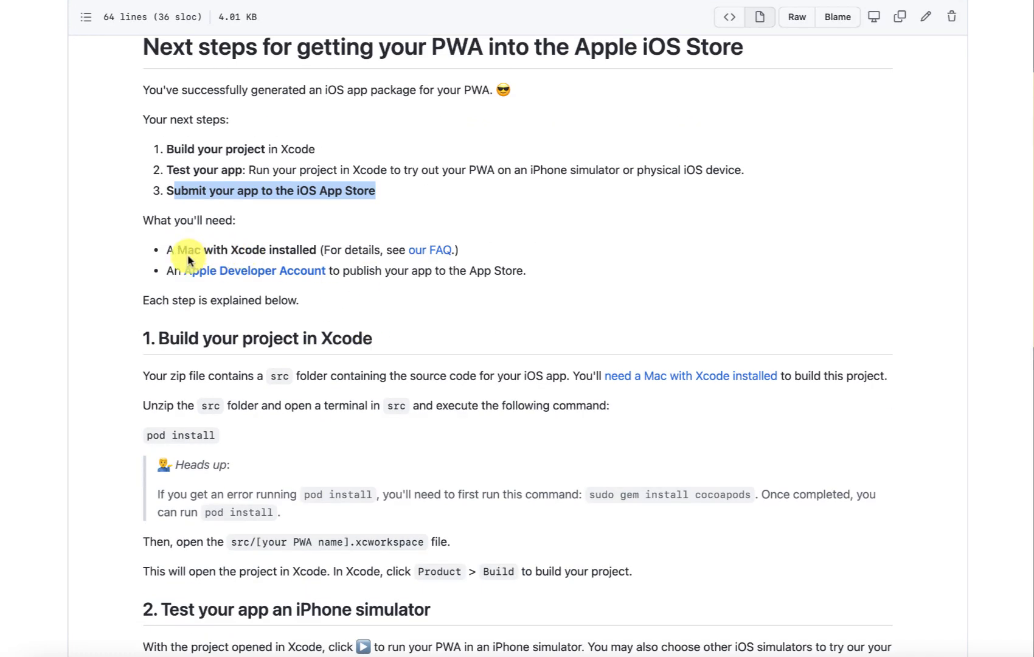
{"action": "scroll", "scroll_direction": "down", "scroll_amount": 3}
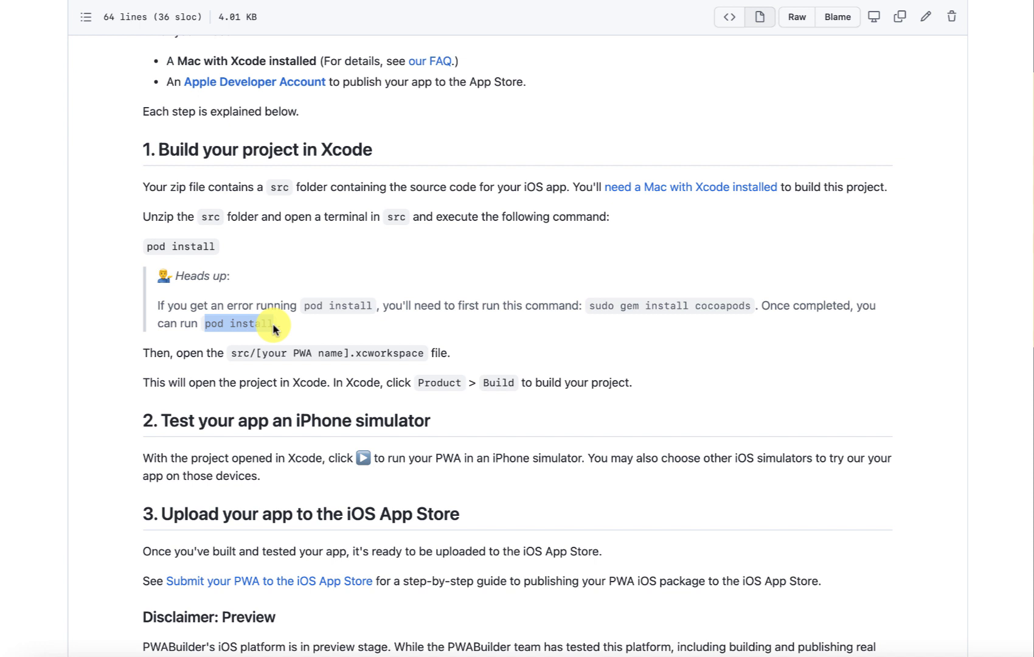
{"action": "mouse_move", "coordinate": [397, 259]}
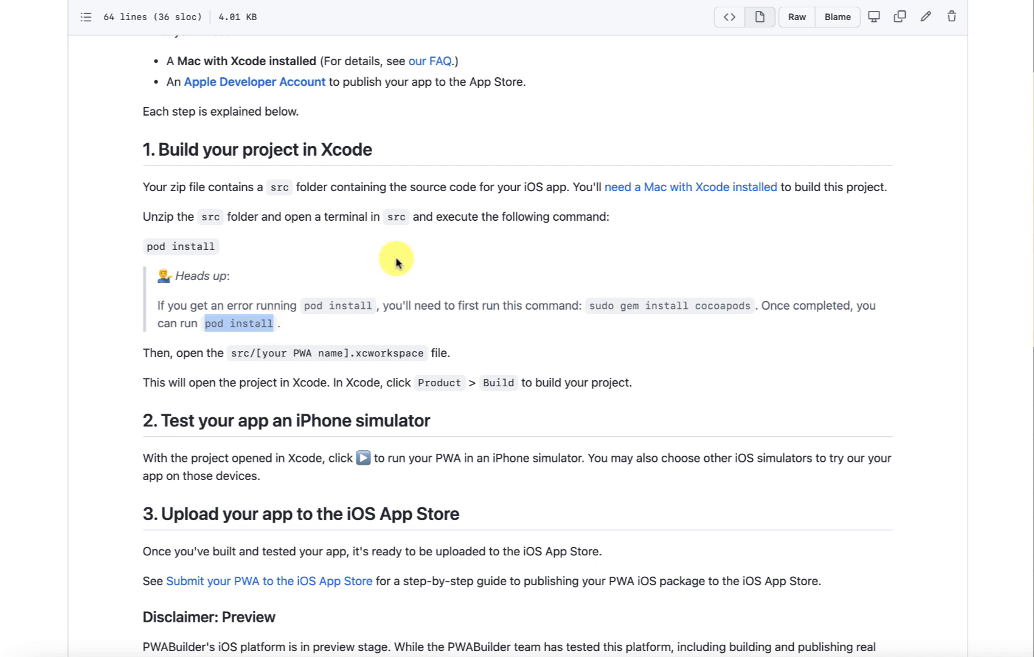
{"action": "mouse_move", "coordinate": [601, 300]}
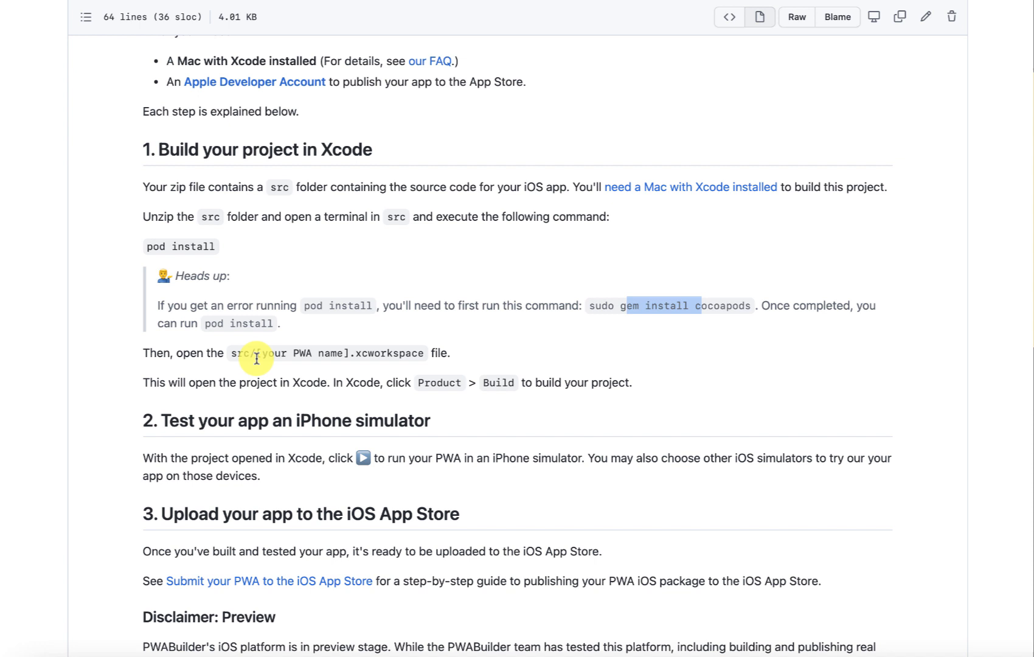
{"action": "left_click_drag", "start_coordinate": [257, 353], "coordinate": [419, 352]}
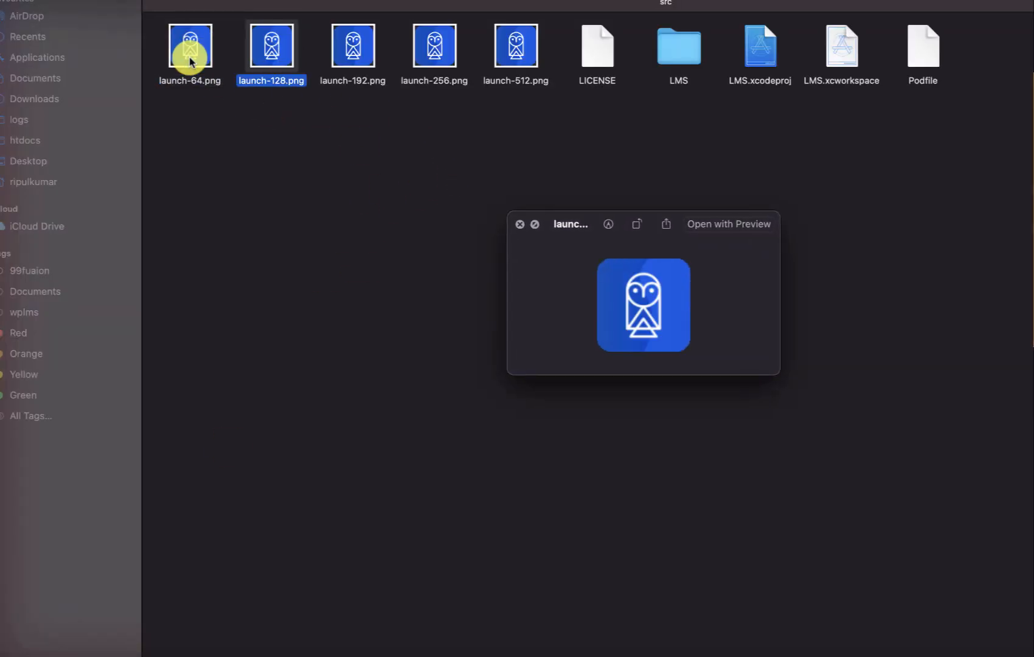
Browse Assets.xcassets to view the LaunchIcon owl images, then return to the guide
{"action": "left_click", "coordinate": [434, 46]}
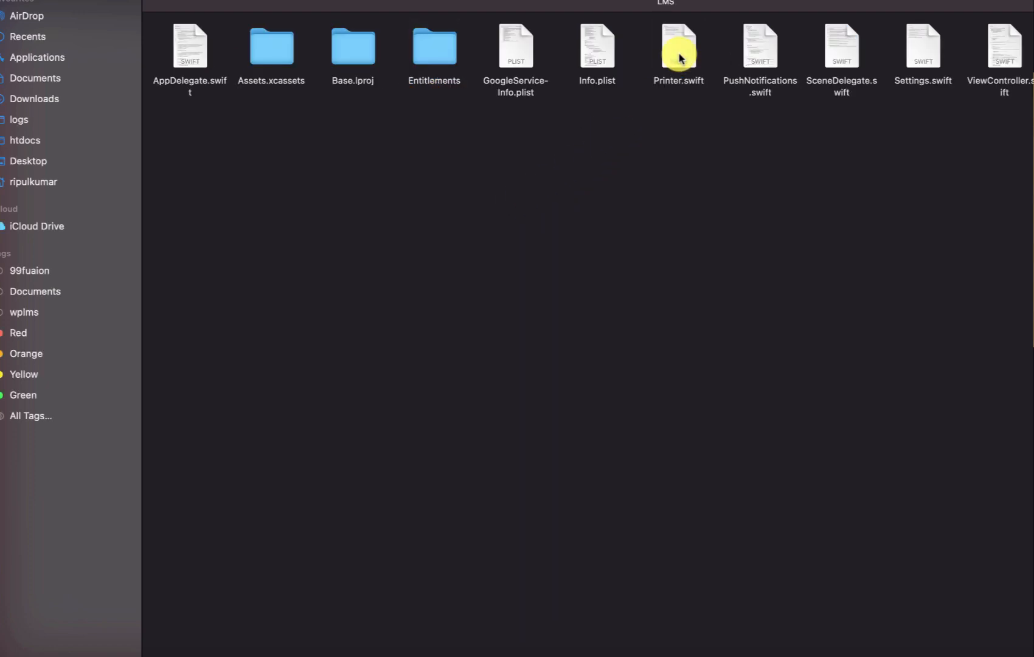
{"action": "left_click", "coordinate": [271, 46]}
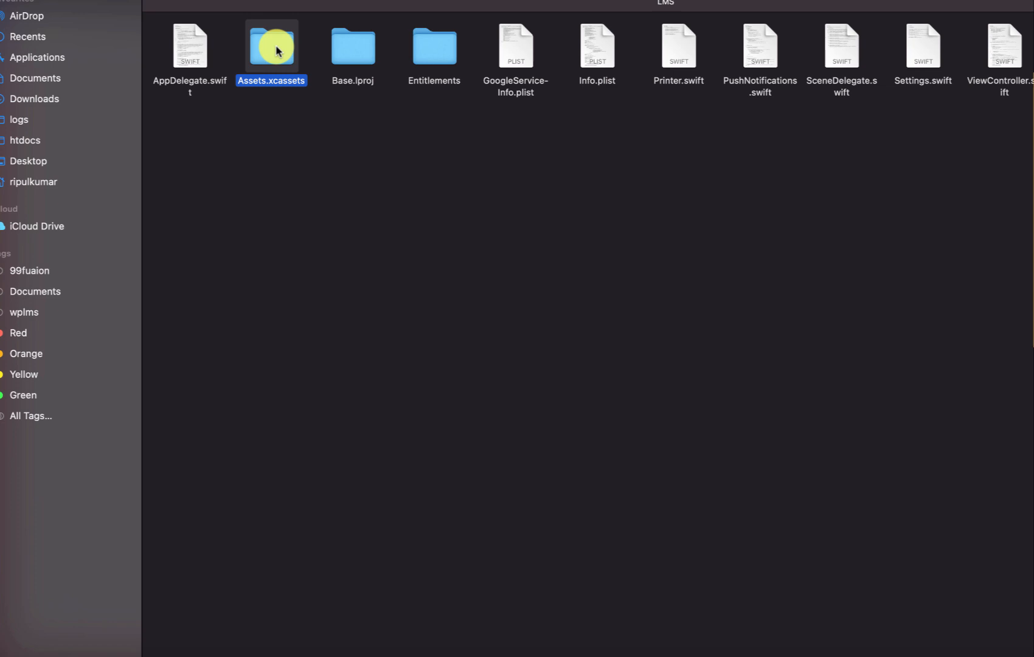
{"action": "double_click", "coordinate": [270, 45]}
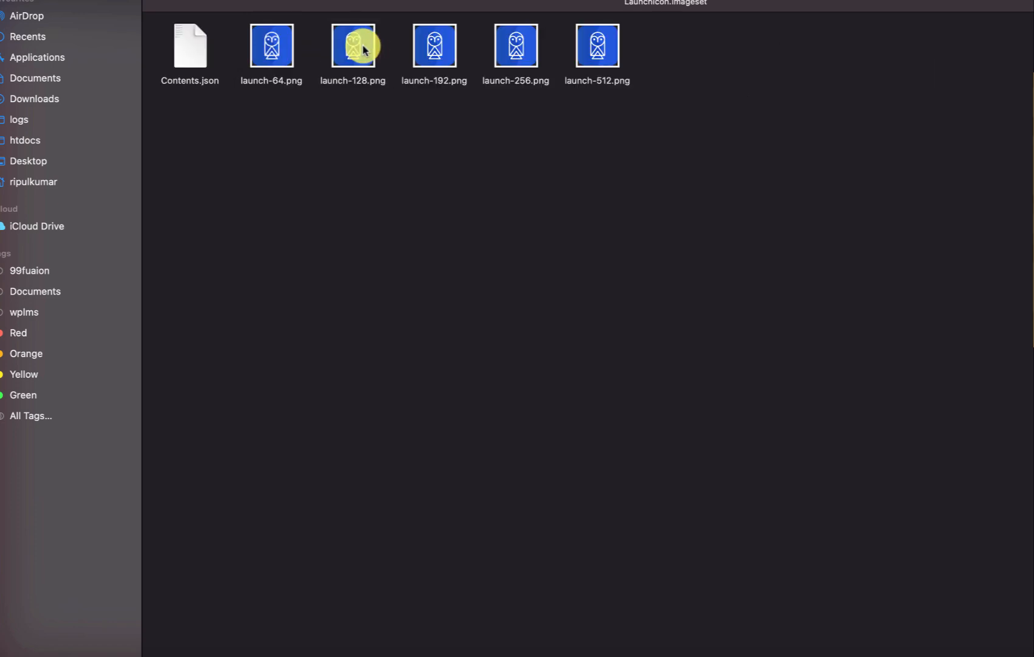
{"action": "left_click_drag", "start_coordinate": [363, 46], "coordinate": [248, 135]}
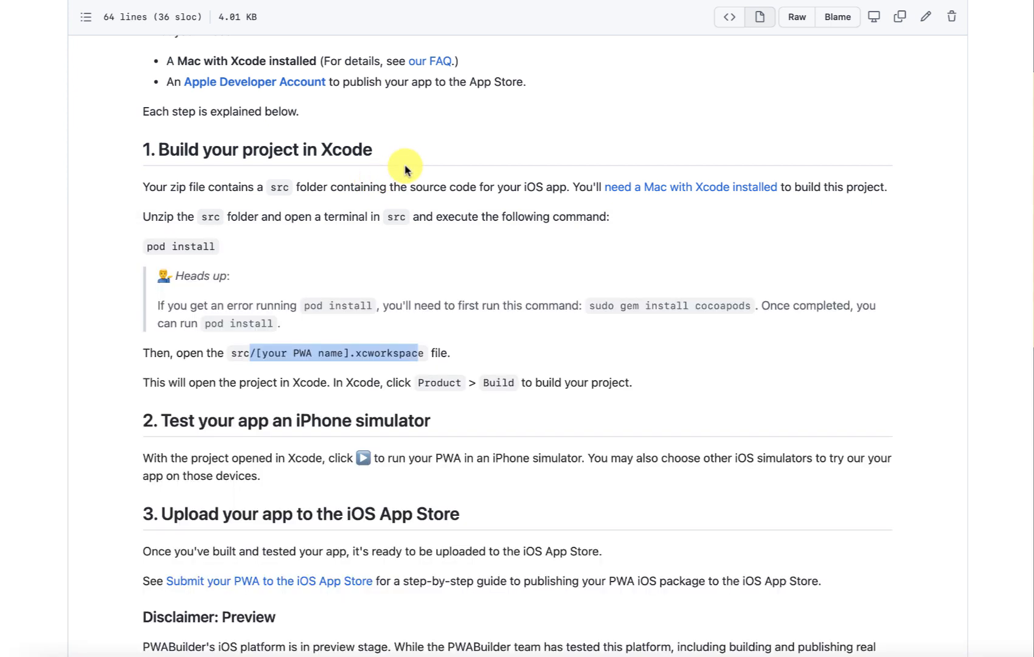
{"action": "mouse_move", "coordinate": [263, 267]}
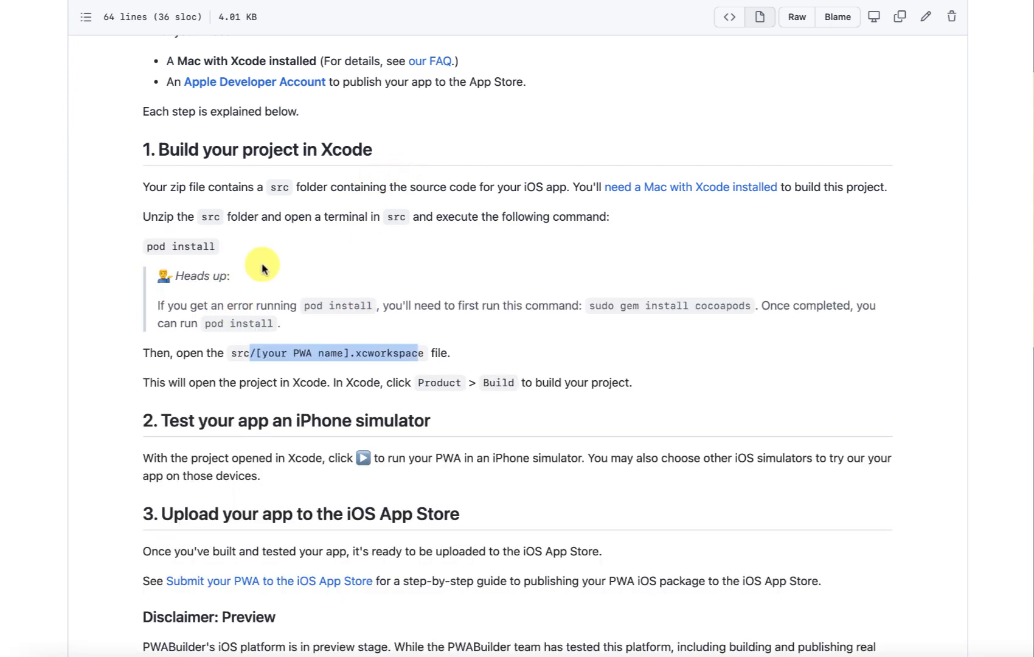
{"action": "mouse_move", "coordinate": [313, 314]}
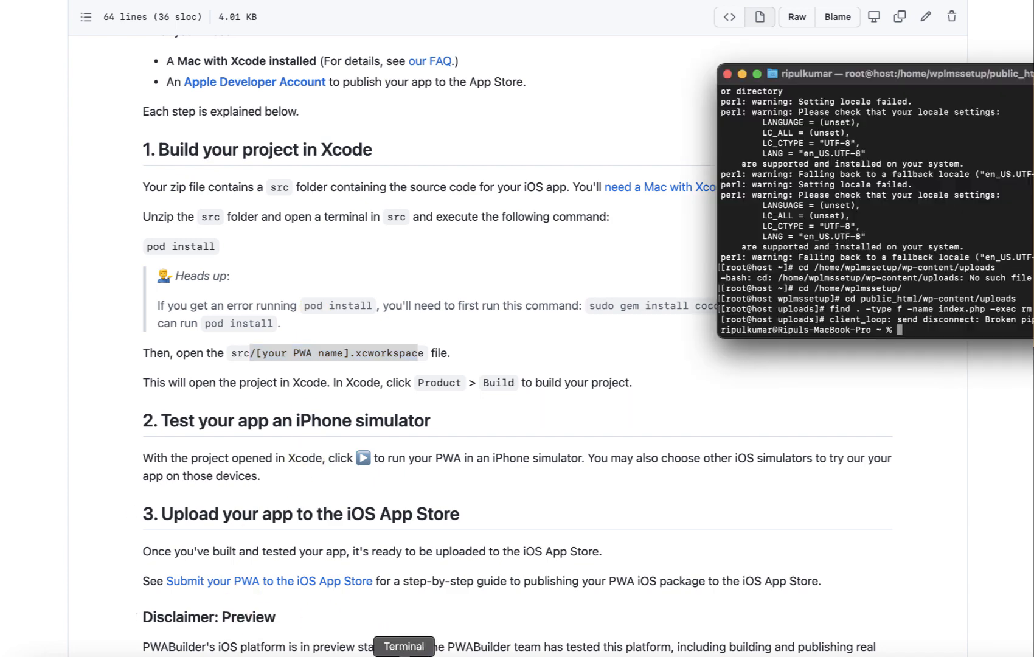
In Terminal, cd into the LMS src folder and run pod install
{"action": "left_click_drag", "start_coordinate": [830, 73], "coordinate": [527, 118]}
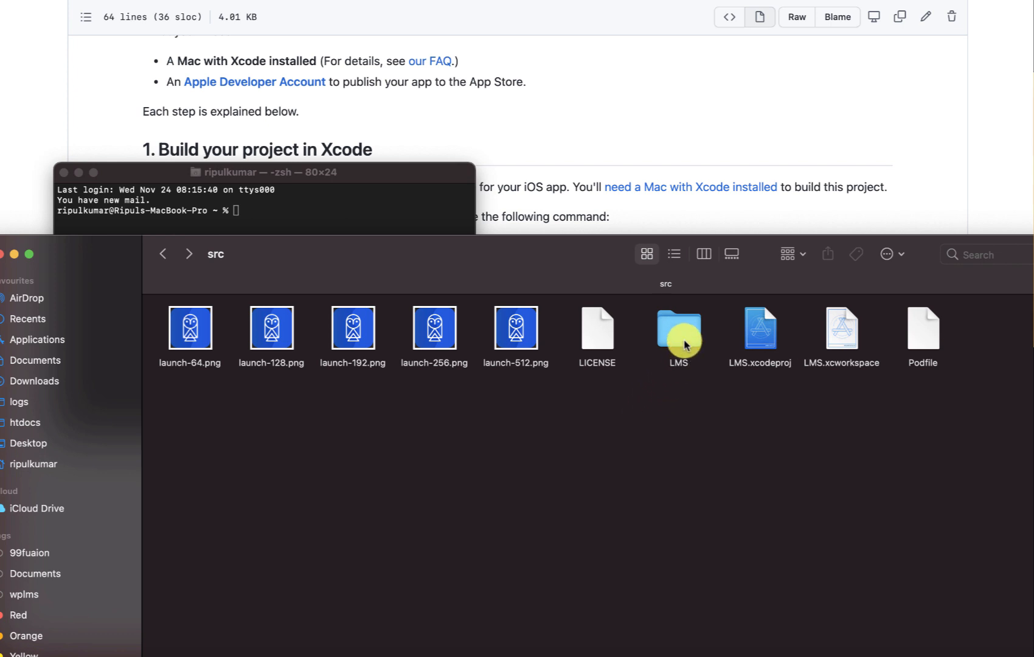
{"action": "double_click", "coordinate": [679, 327]}
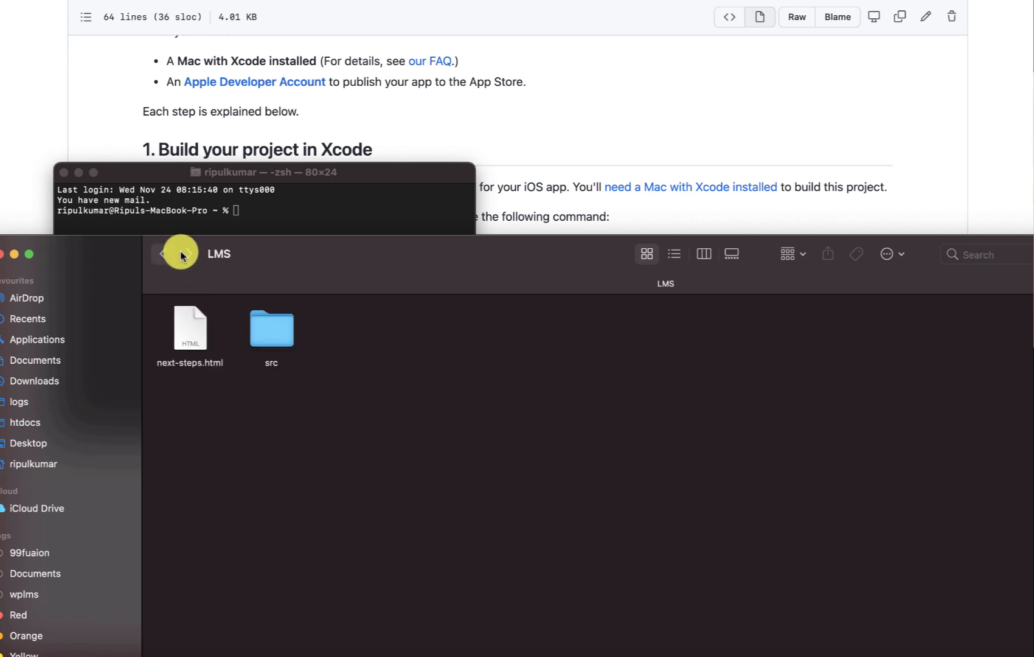
{"action": "type", "text": "cd"}
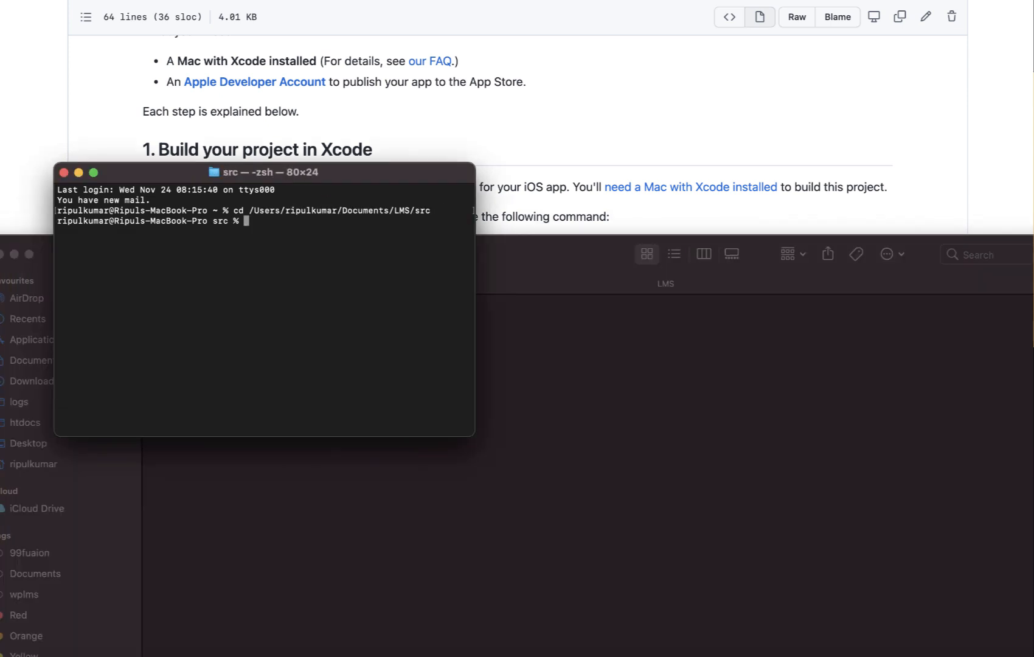
{"action": "type", "text": "pod"}
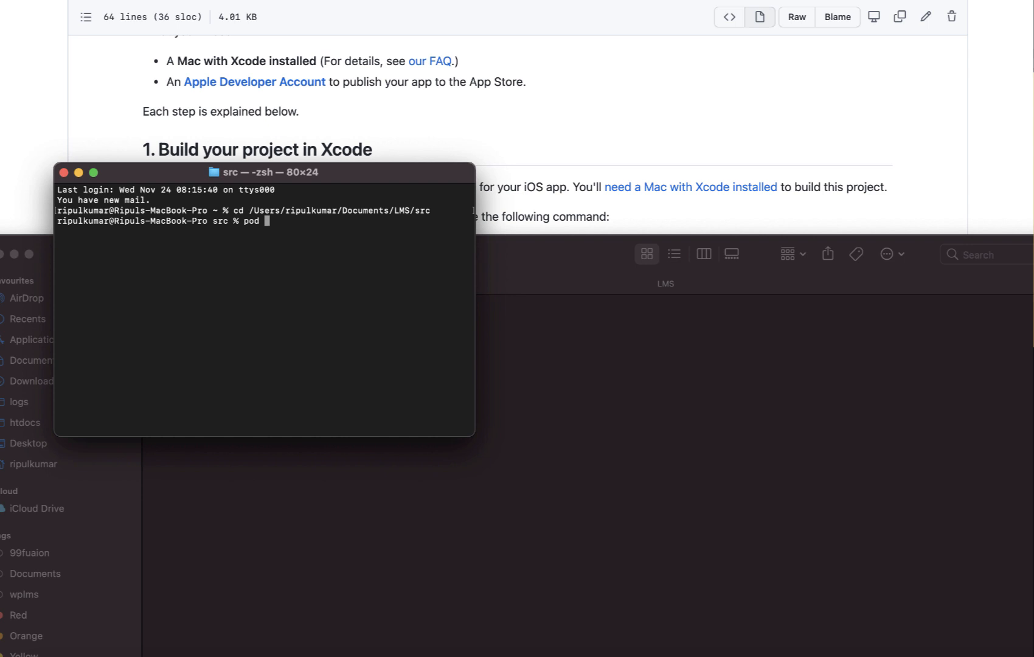
{"action": "type", "text": "install"}
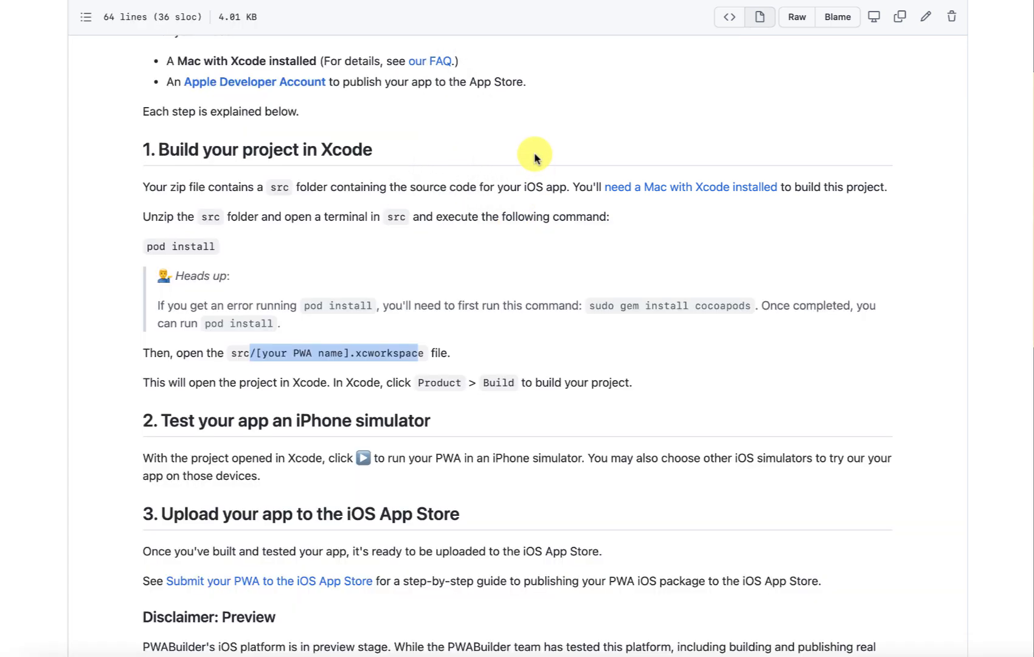
{"action": "scroll", "scroll_direction": "down", "scroll_amount": 3}
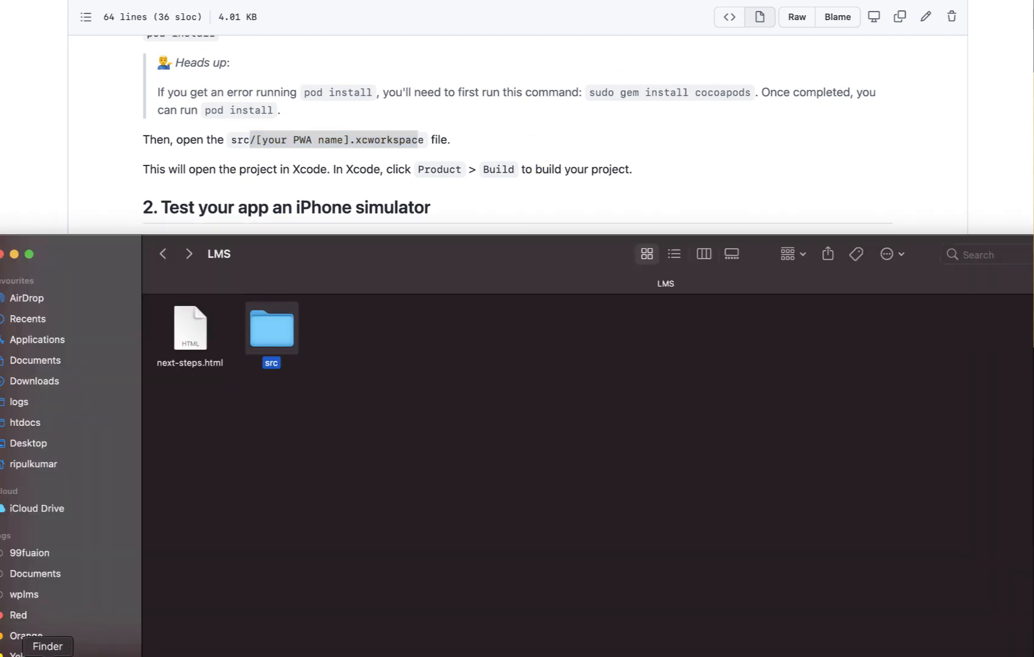
Open and trust LMS.xcworkspace, then enable automatic signing for the LMS target
{"action": "double_click", "coordinate": [271, 328]}
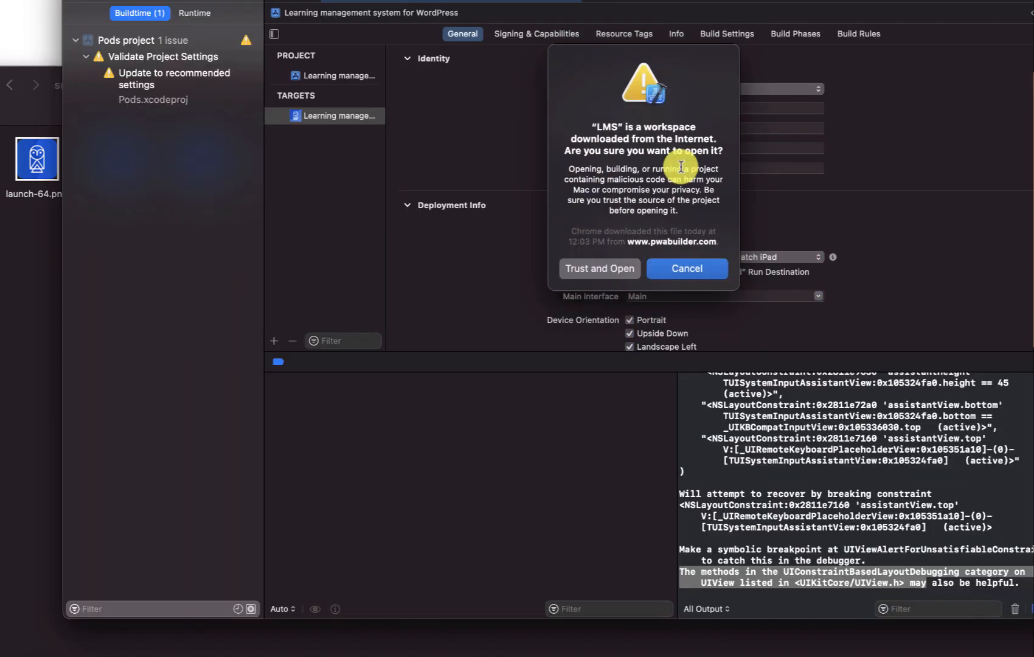
{"action": "left_click", "coordinate": [598, 268]}
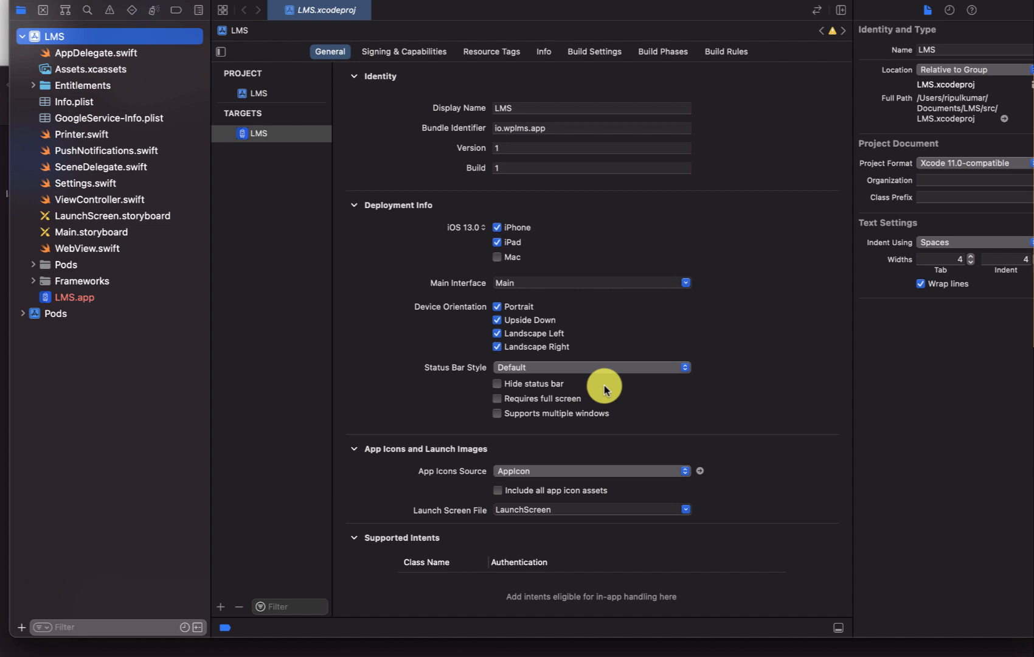
{"action": "mouse_move", "coordinate": [527, 236]}
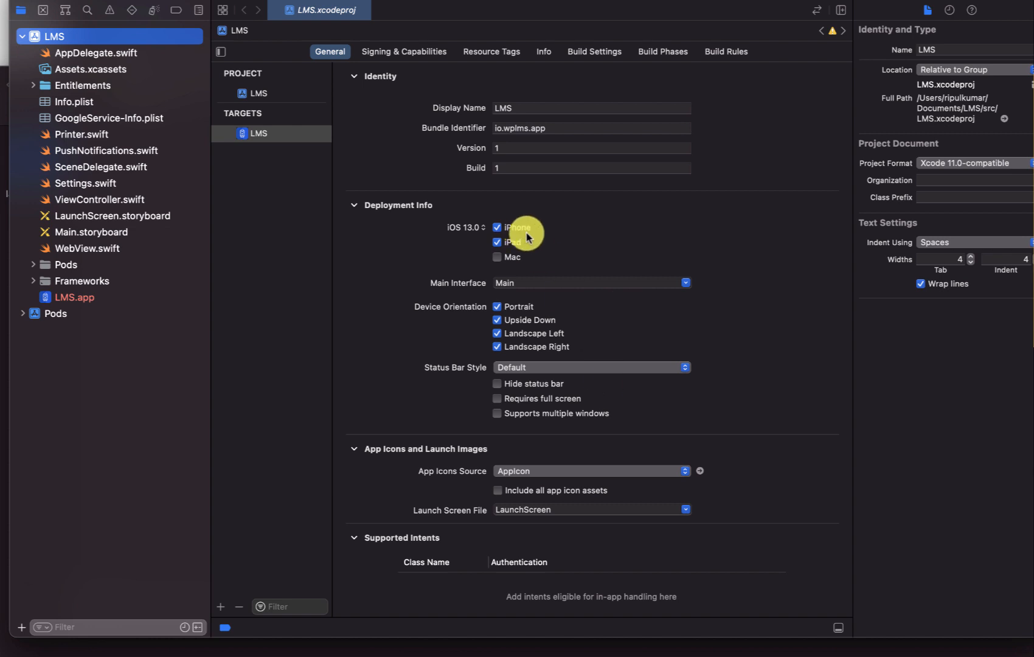
{"action": "left_click", "coordinate": [403, 52]}
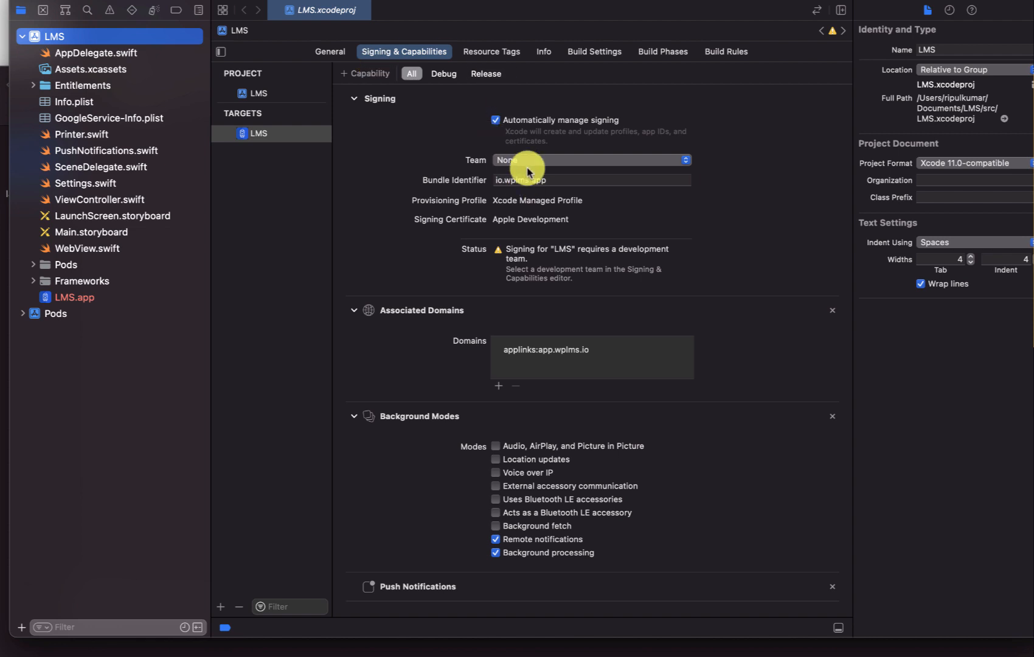
{"action": "left_click", "coordinate": [495, 120]}
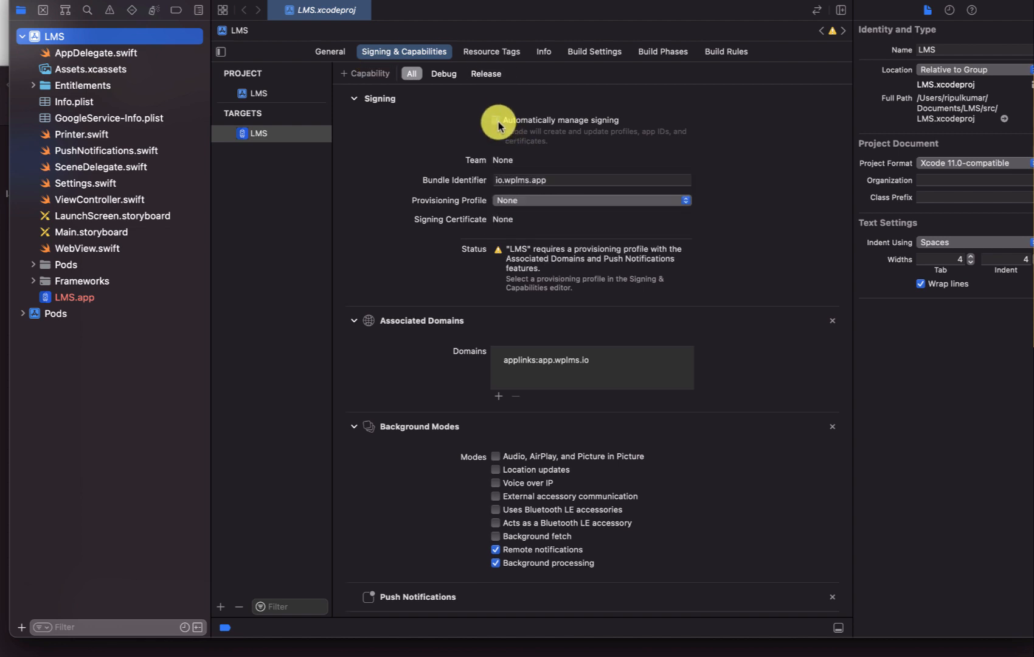
{"action": "left_click", "coordinate": [495, 120]}
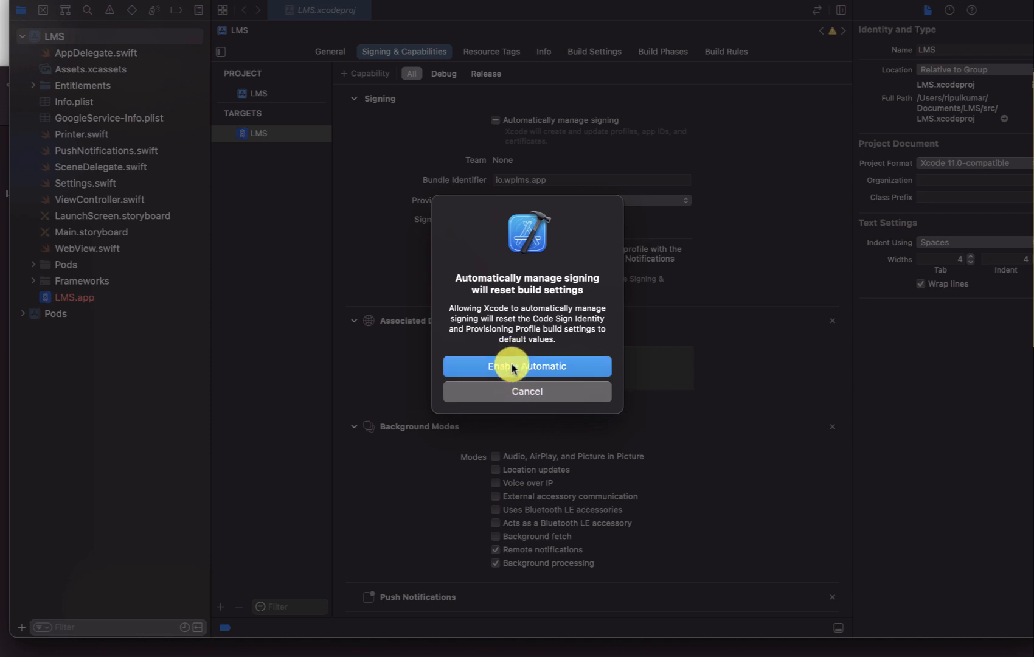
{"action": "left_click", "coordinate": [526, 366]}
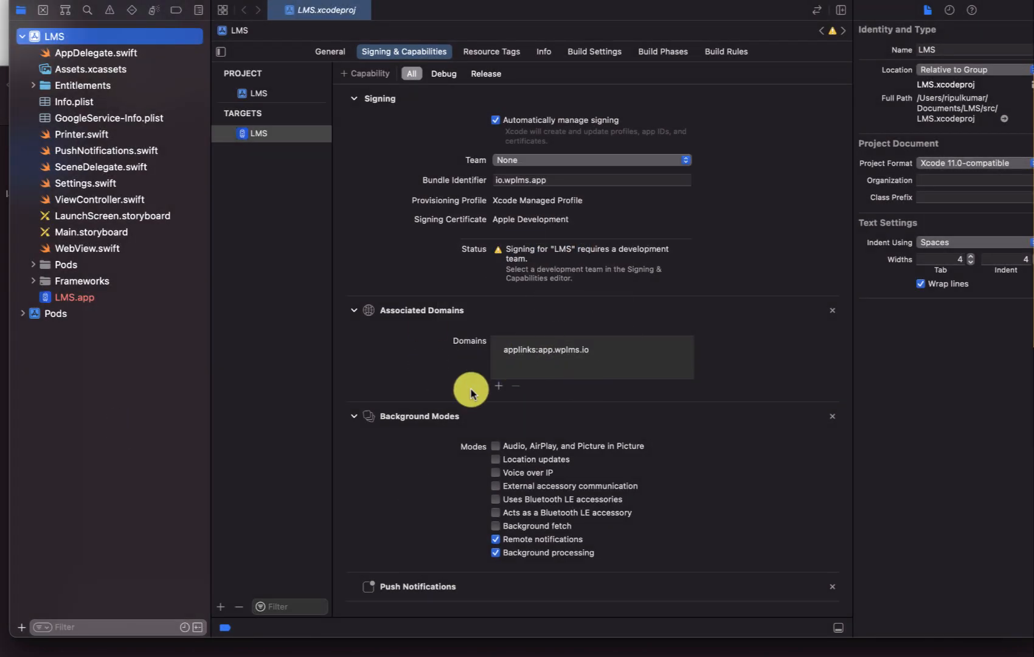
Choose the 99Fusion Technosoft Private Limited team and begin editing the bundle identifier
{"action": "left_click", "coordinate": [589, 160]}
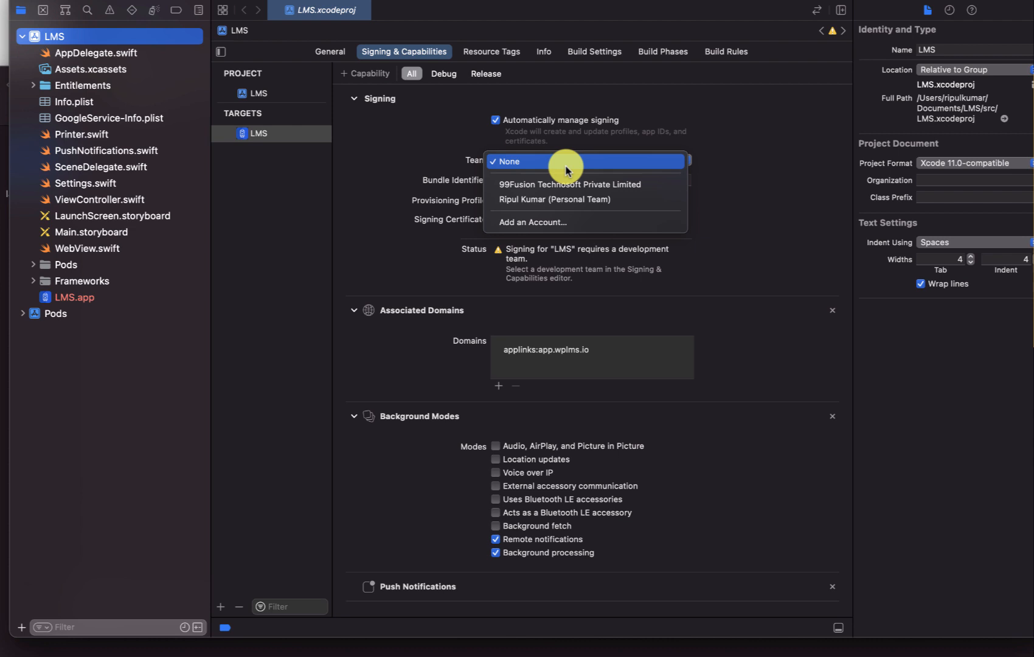
{"action": "left_click", "coordinate": [569, 185]}
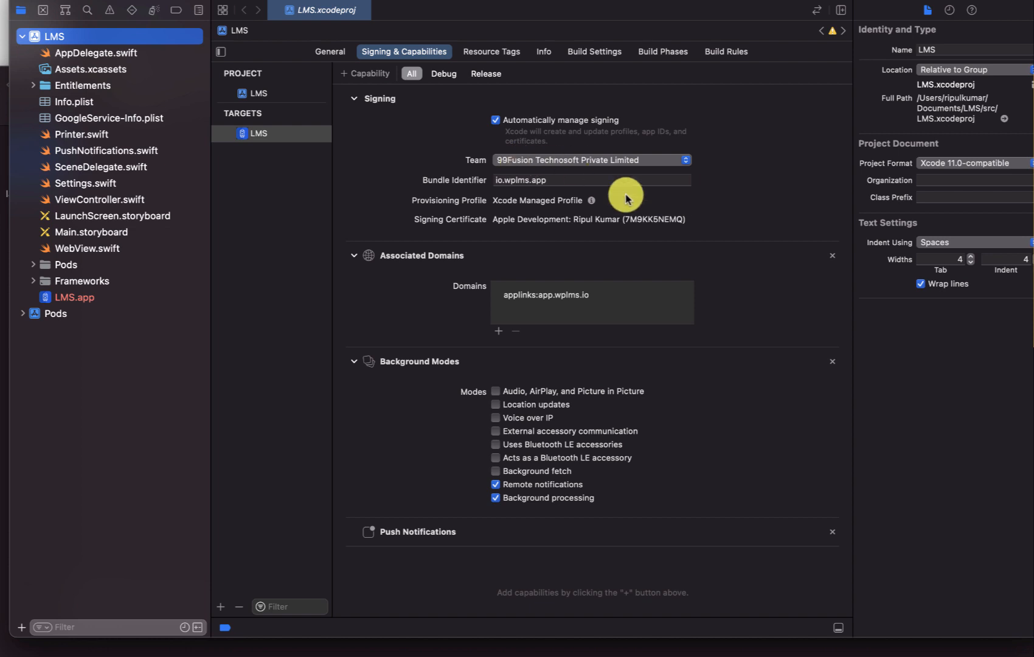
{"action": "mouse_move", "coordinate": [545, 249]}
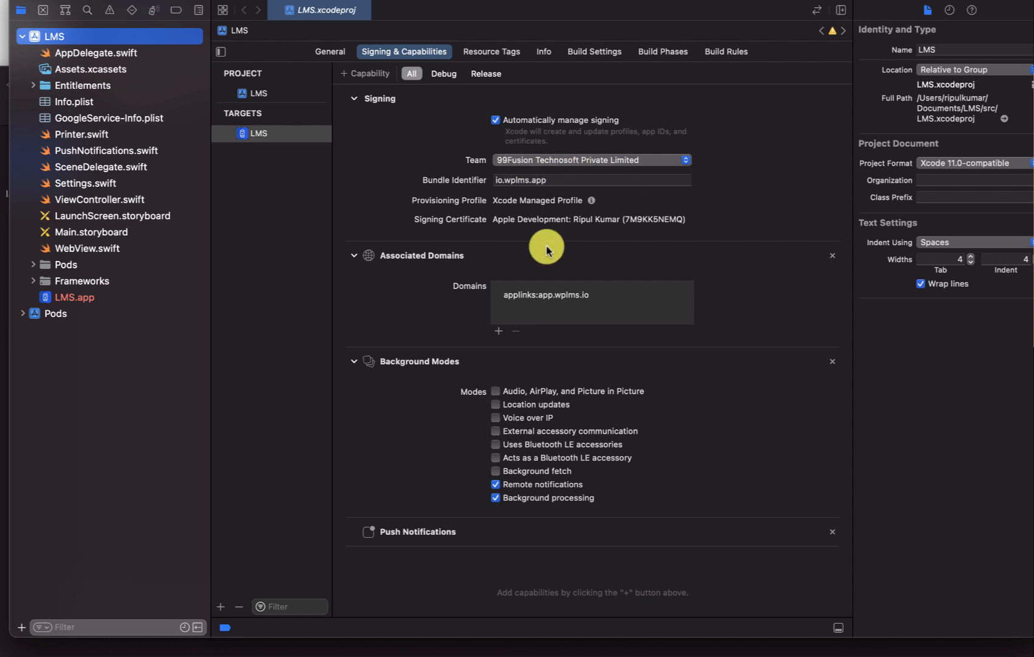
{"action": "left_click", "coordinate": [589, 180]}
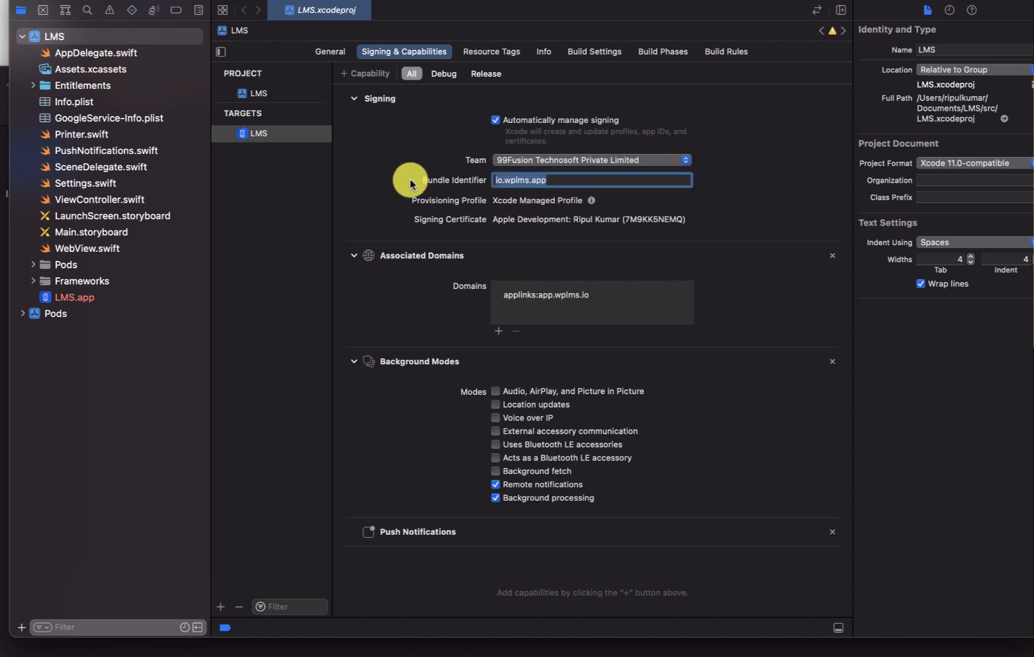
{"action": "mouse_move", "coordinate": [447, 191]}
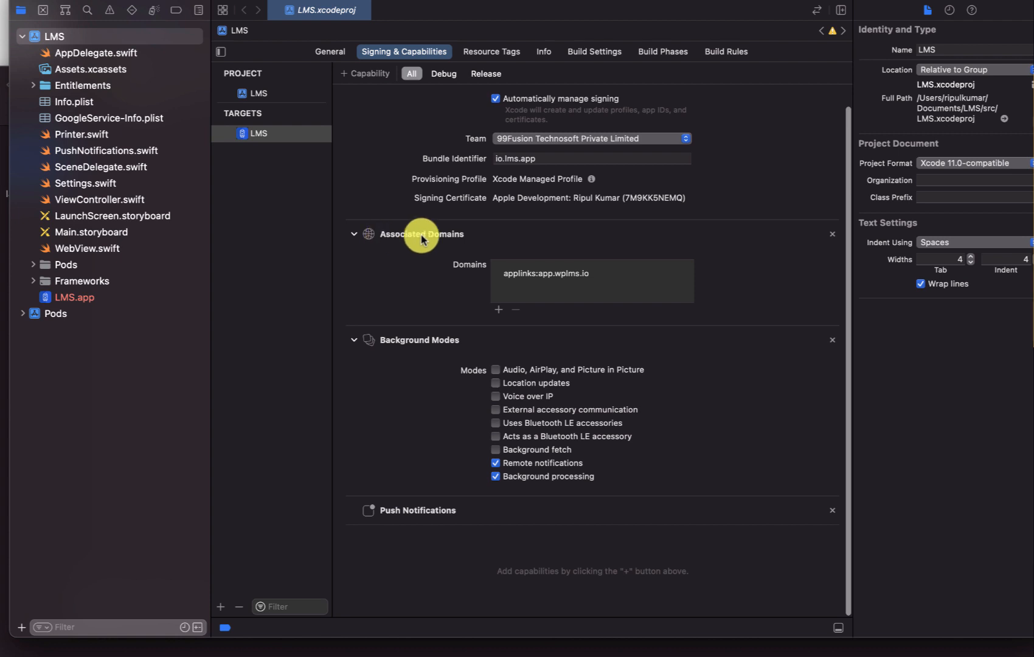
{"action": "mouse_move", "coordinate": [569, 290]}
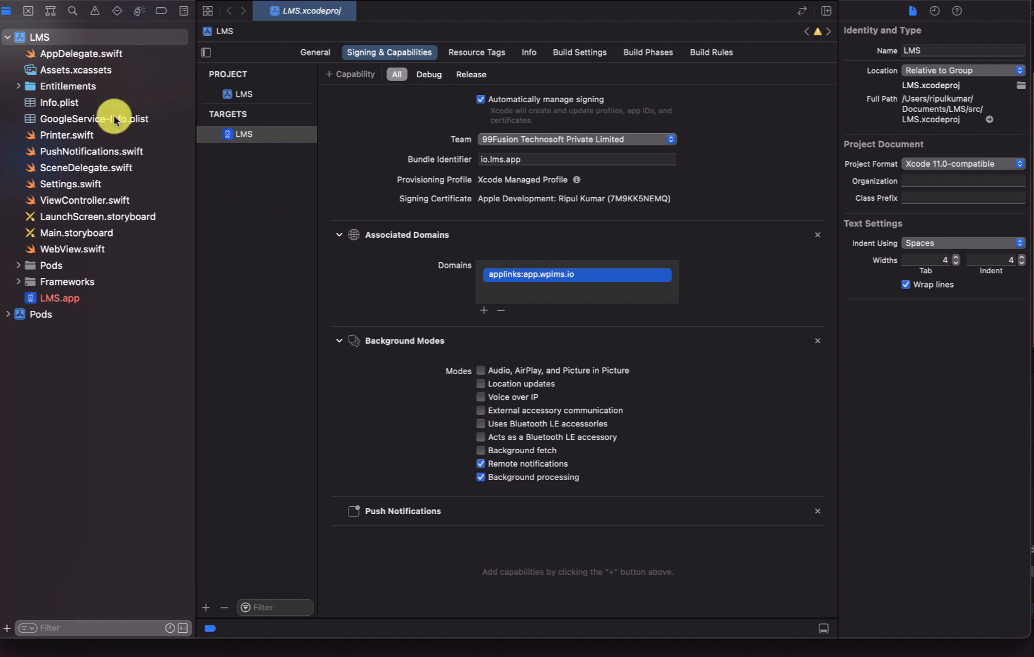
{"action": "mouse_move", "coordinate": [66, 105]}
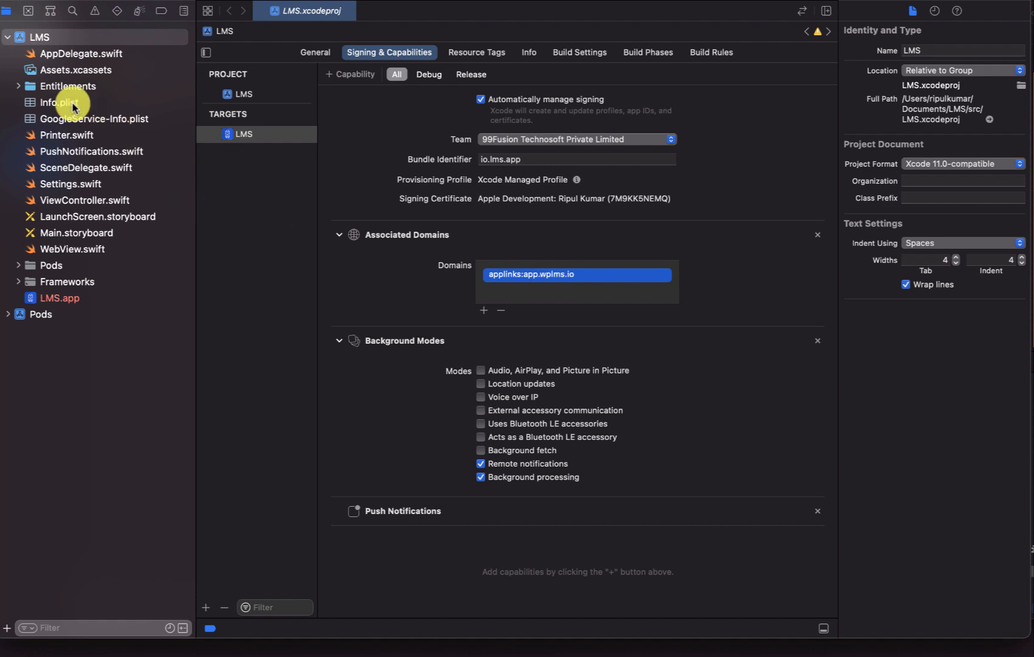
In Info.plist, expand WKAppBoundDomains and select the app.wplms.io domain entry
{"action": "left_click", "coordinate": [60, 102]}
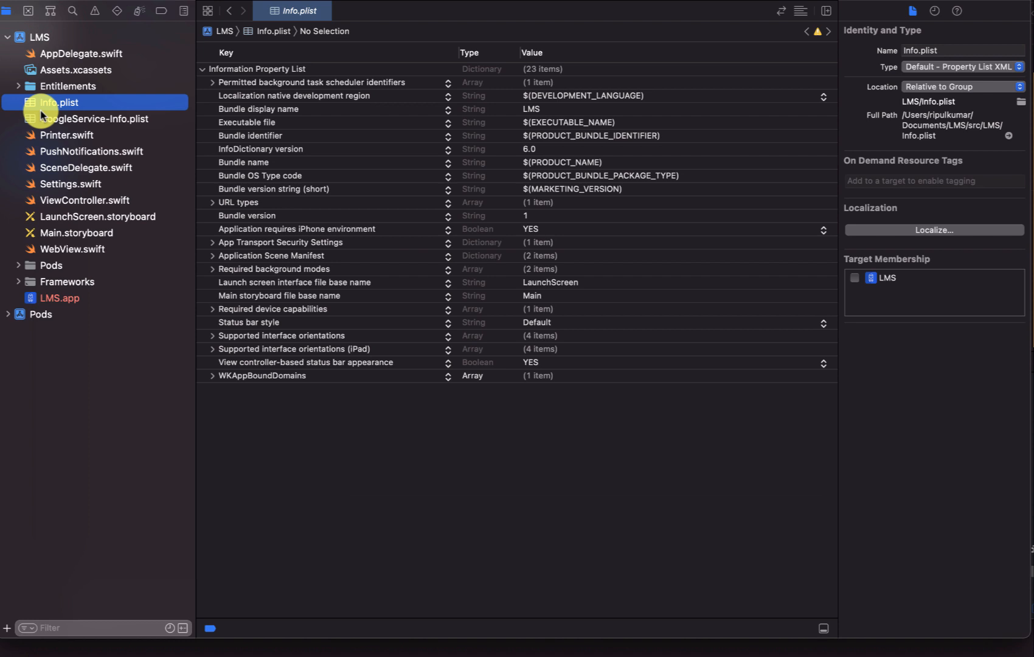
{"action": "mouse_move", "coordinate": [391, 258]}
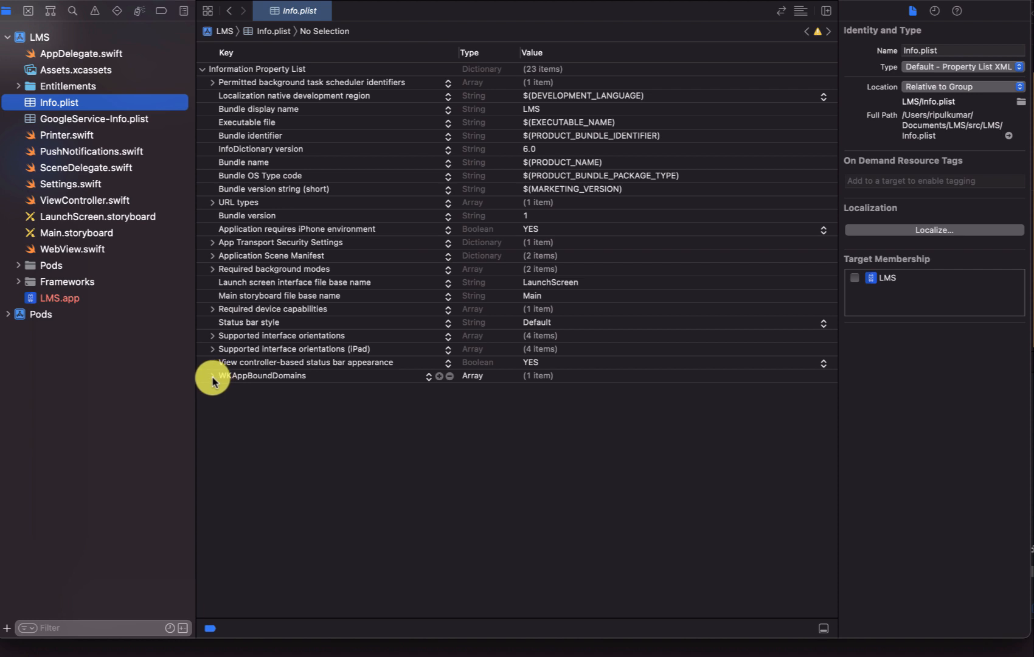
{"action": "left_click", "coordinate": [212, 376]}
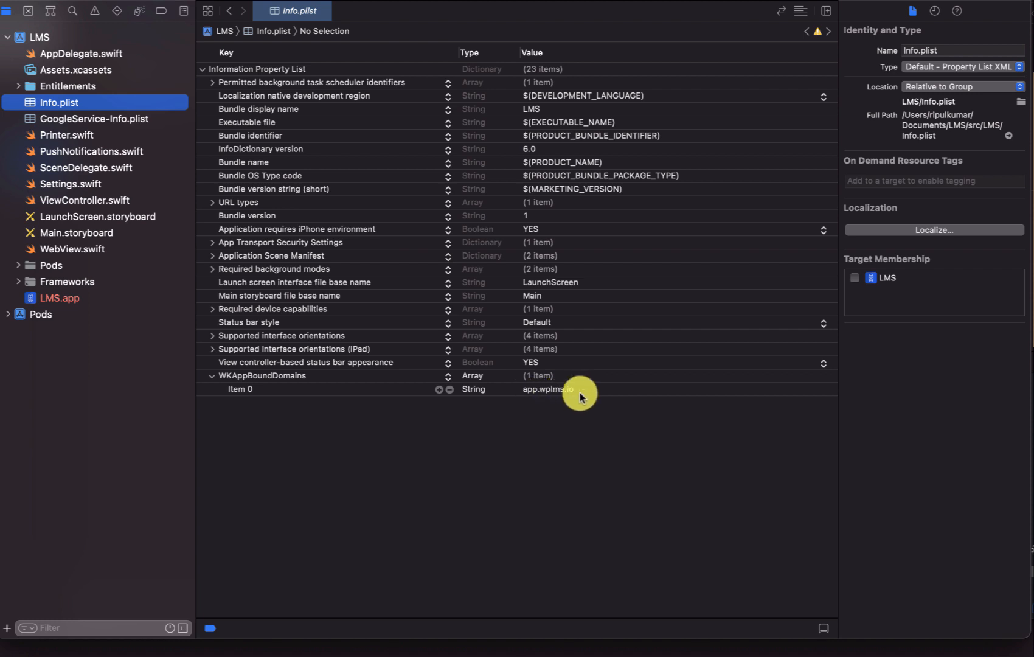
{"action": "mouse_move", "coordinate": [586, 396]}
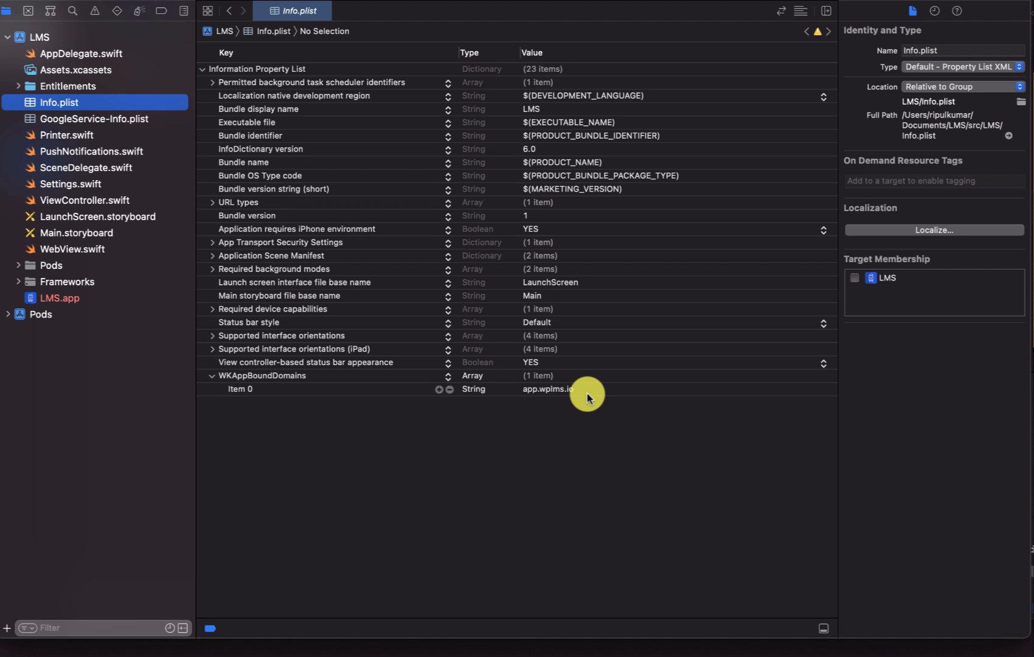
{"action": "mouse_move", "coordinate": [791, 97]}
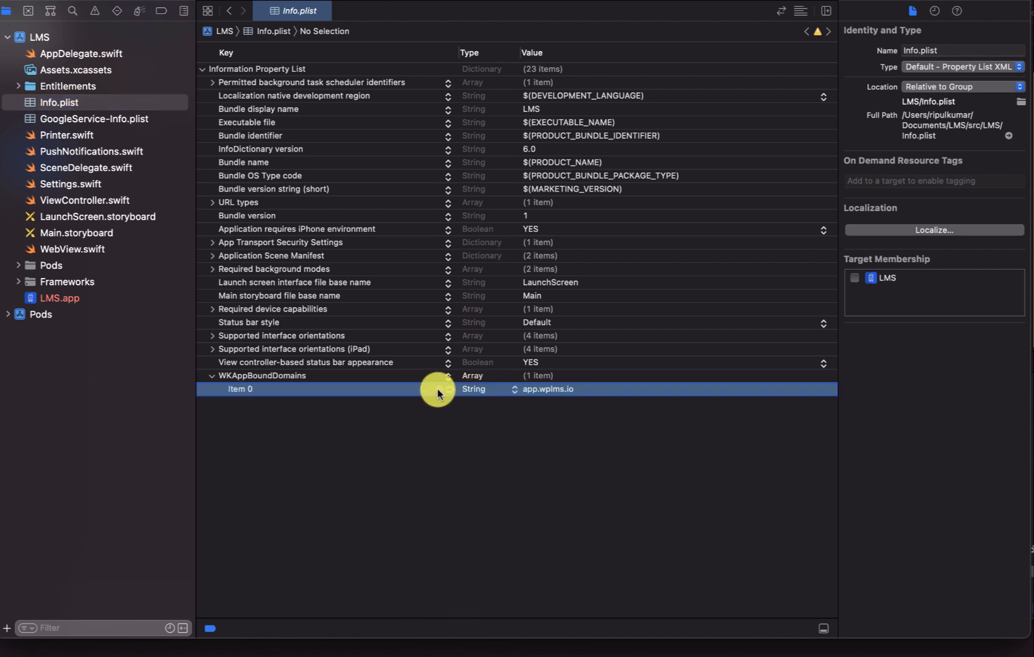
{"action": "left_click", "coordinate": [447, 389]}
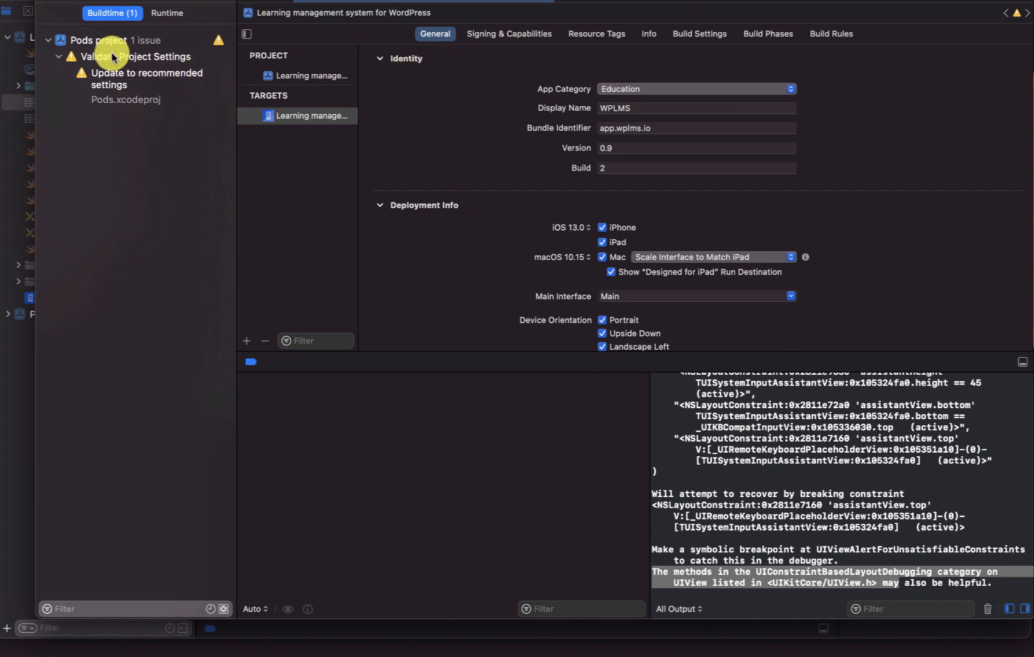
Check the Pods project settings, review the app's Info.plist, then open WebView.swift
{"action": "left_click", "coordinate": [113, 40]}
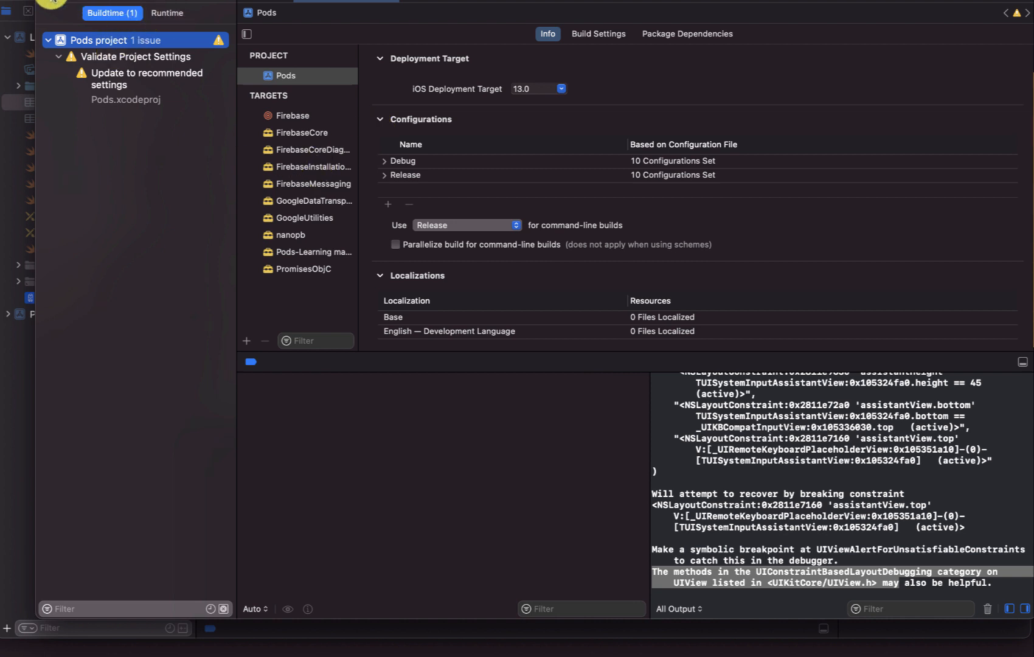
{"action": "left_click", "coordinate": [112, 13]}
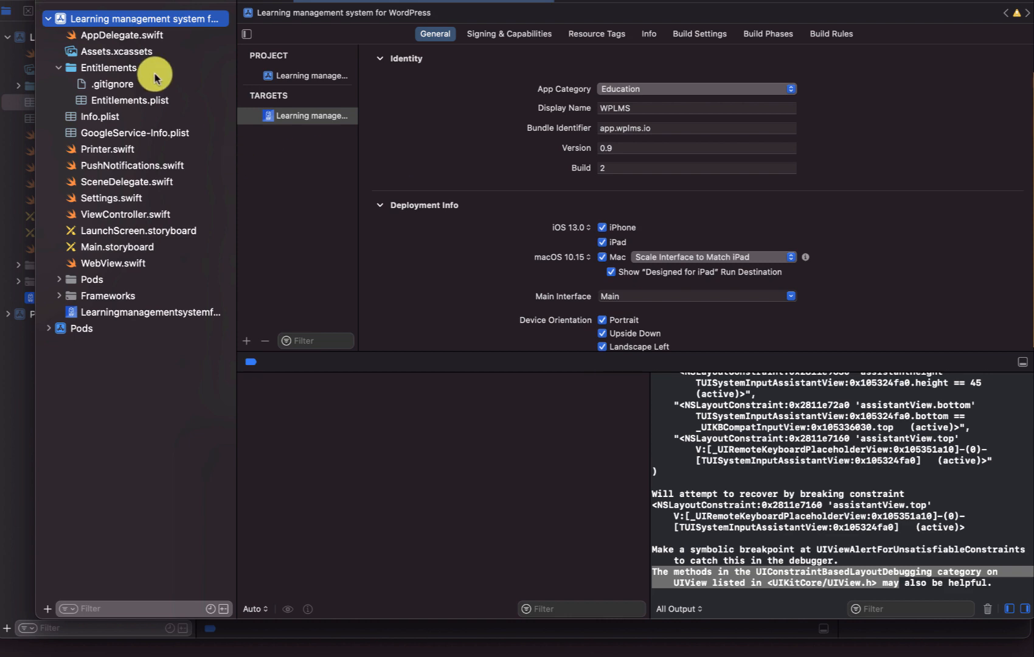
{"action": "left_click", "coordinate": [99, 116]}
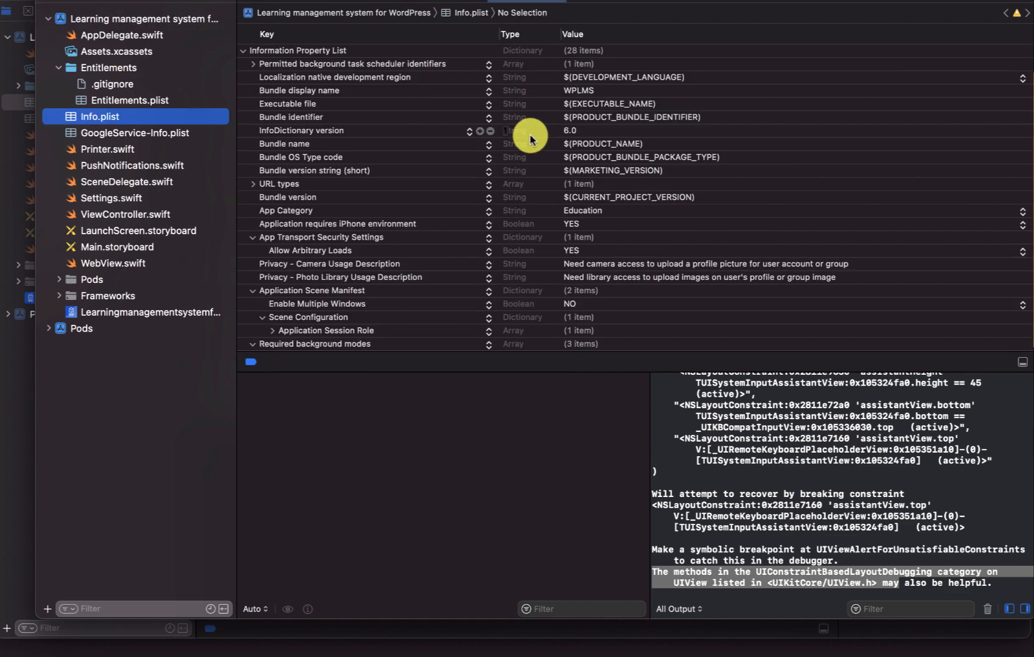
{"action": "mouse_move", "coordinate": [320, 227]}
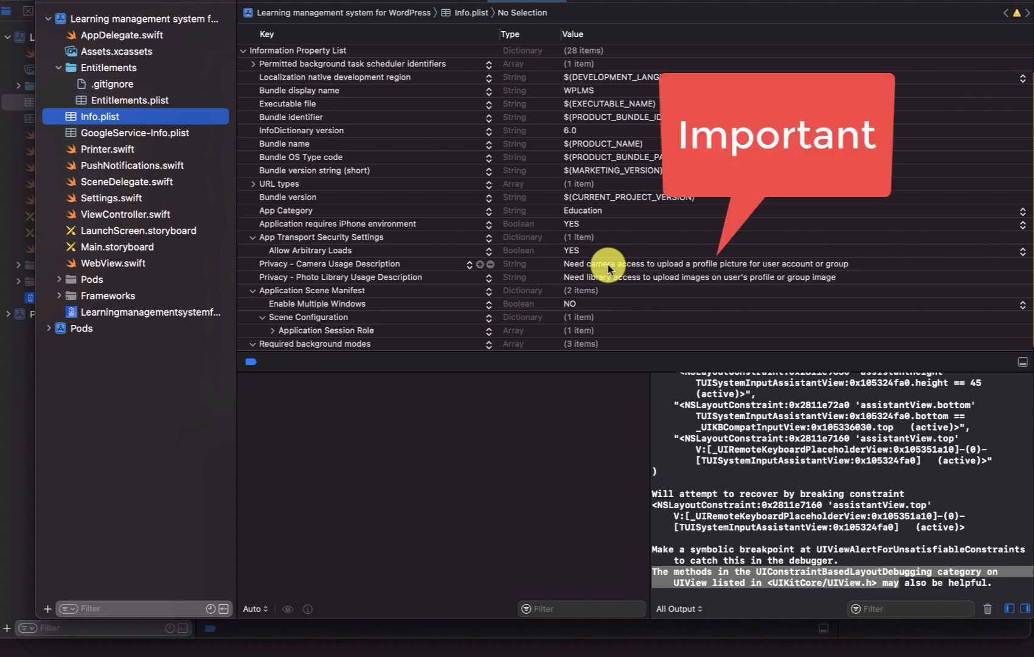
{"action": "mouse_move", "coordinate": [343, 276]}
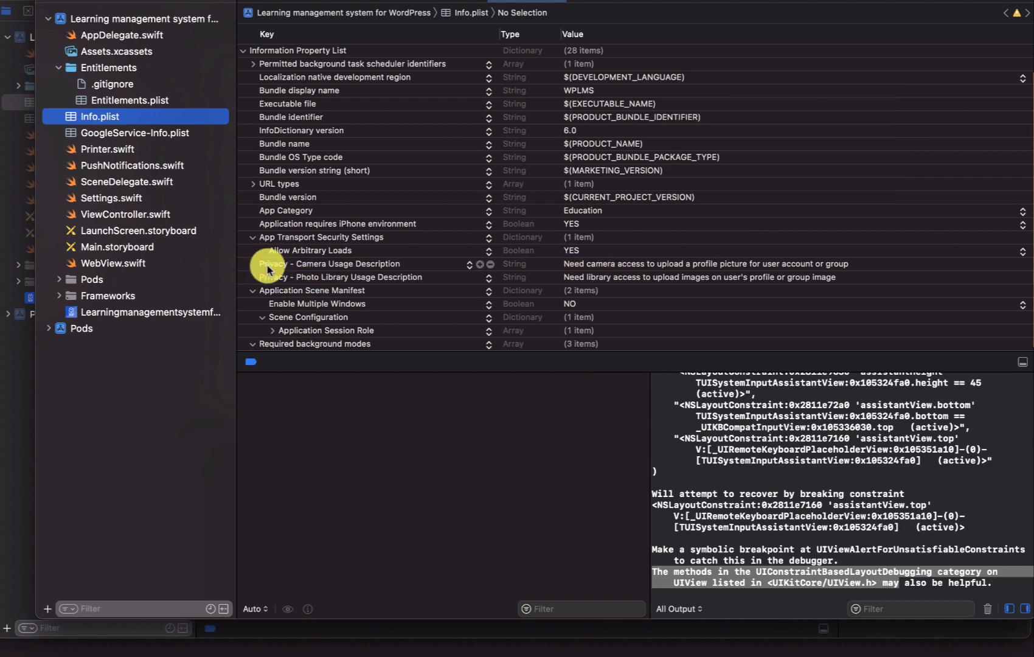
{"action": "mouse_move", "coordinate": [337, 270]}
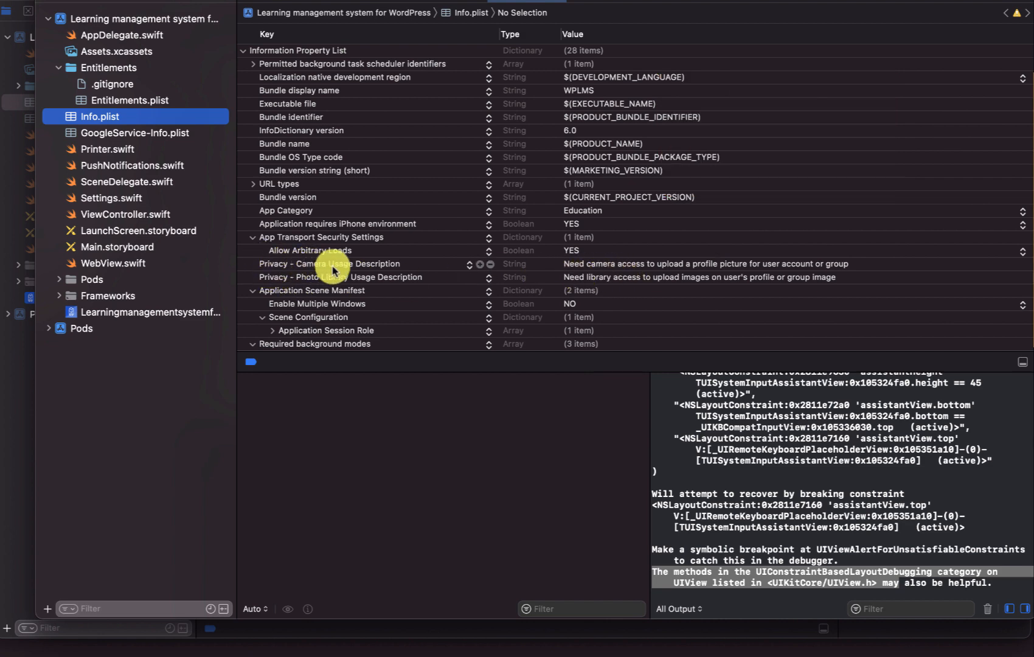
{"action": "left_click", "coordinate": [112, 262]}
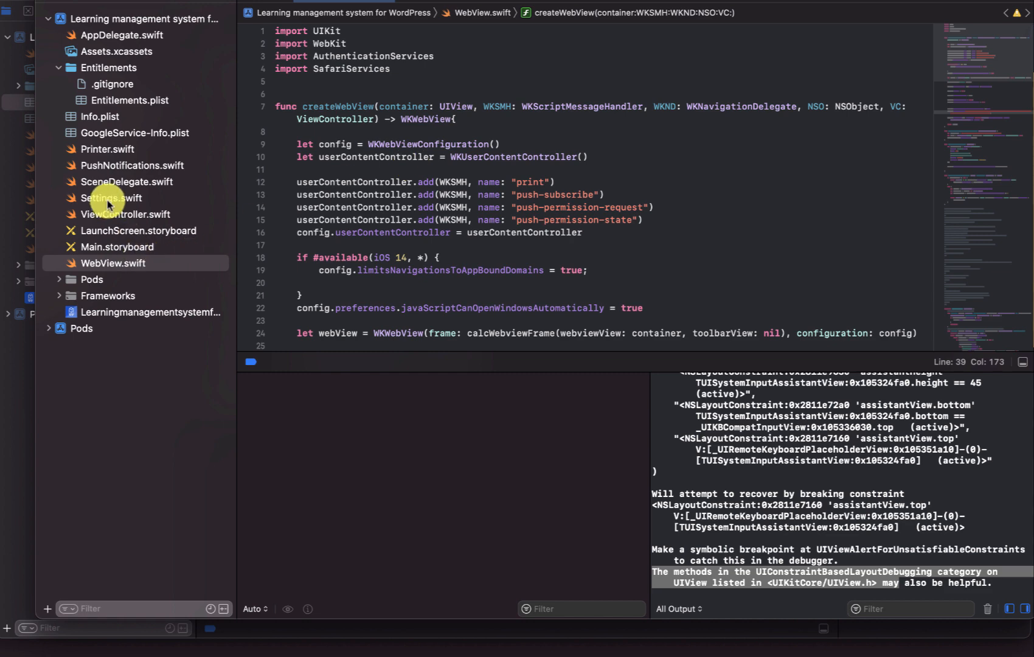
Open Settings.swift and inspect the rootUrl and authOrigins values
{"action": "left_click", "coordinate": [111, 198]}
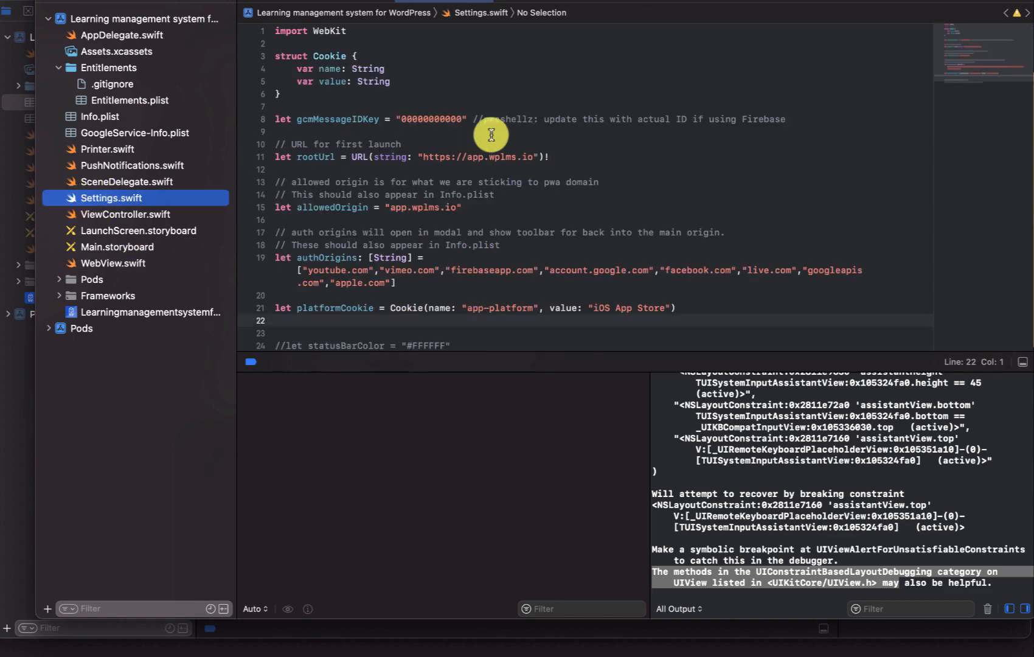
{"action": "double_click", "coordinate": [314, 157]}
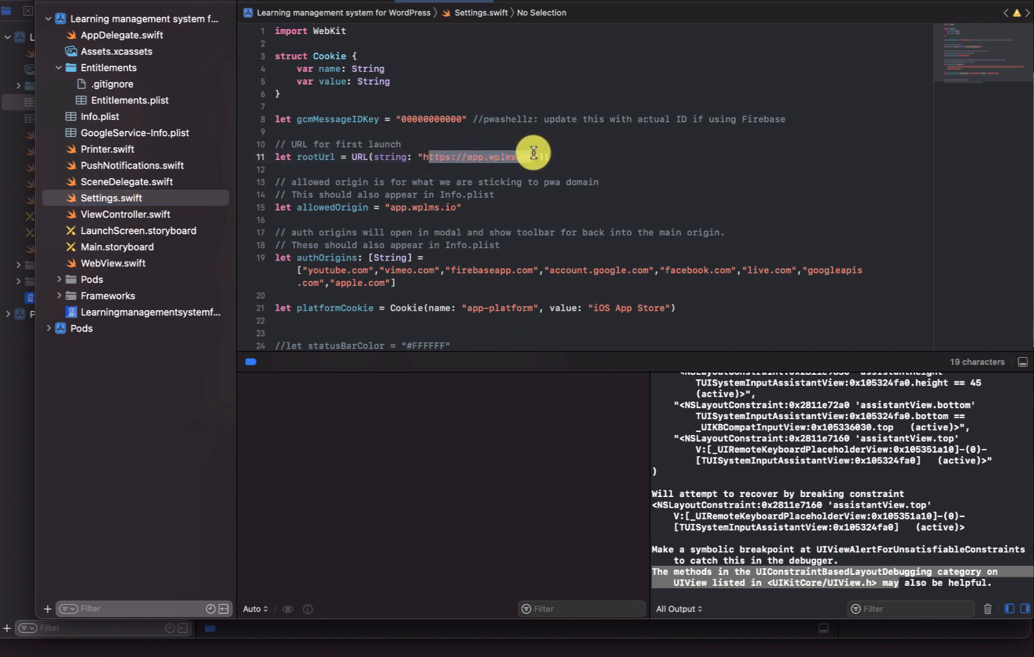
{"action": "mouse_move", "coordinate": [528, 158]}
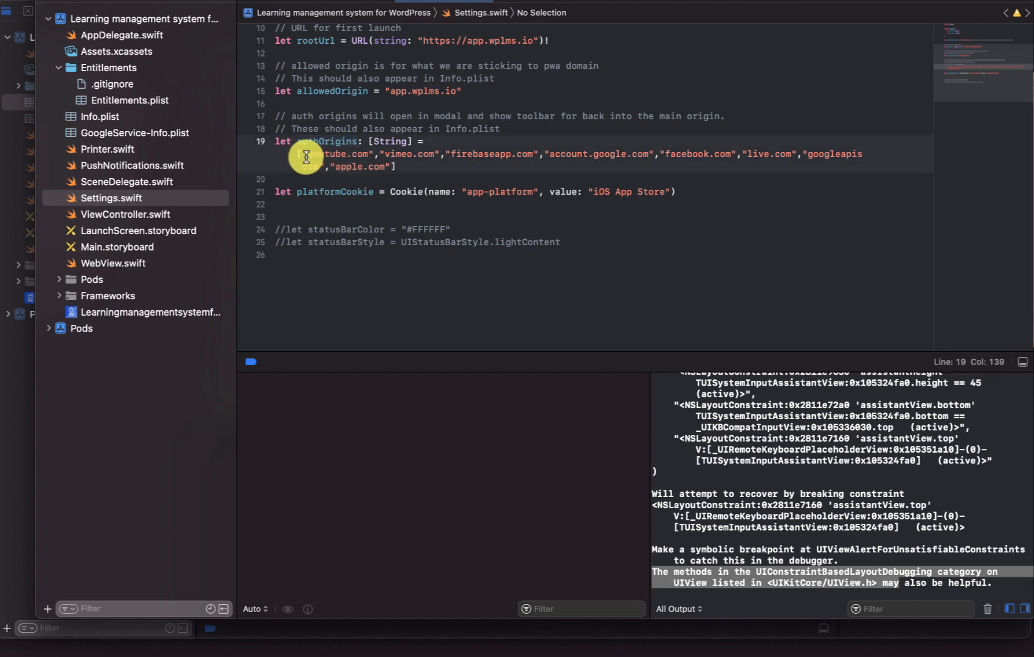
{"action": "double_click", "coordinate": [324, 154]}
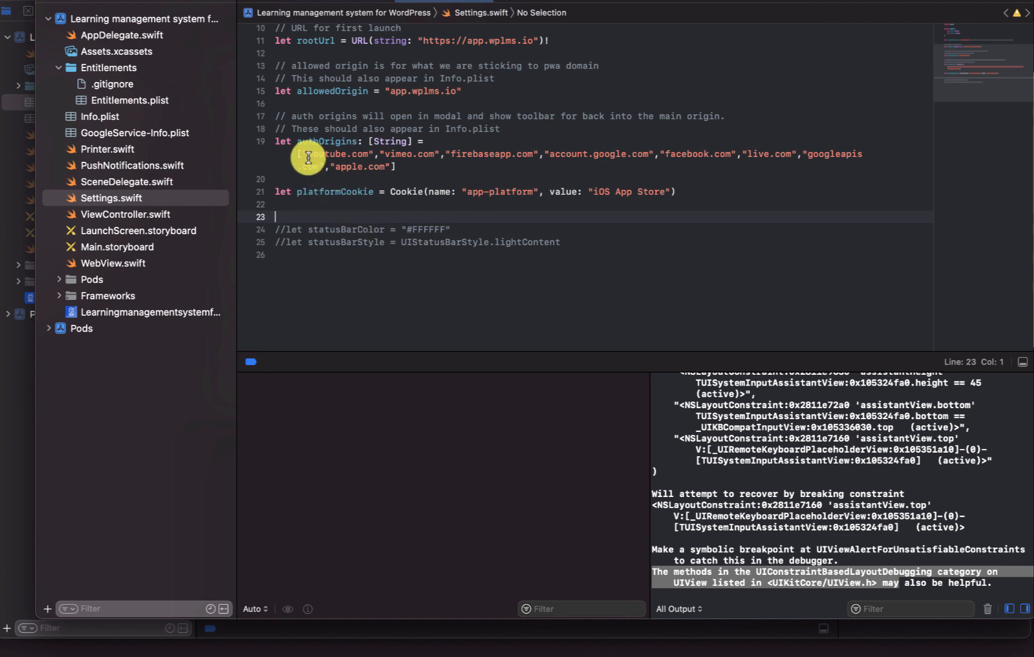
{"action": "double_click", "coordinate": [338, 154]}
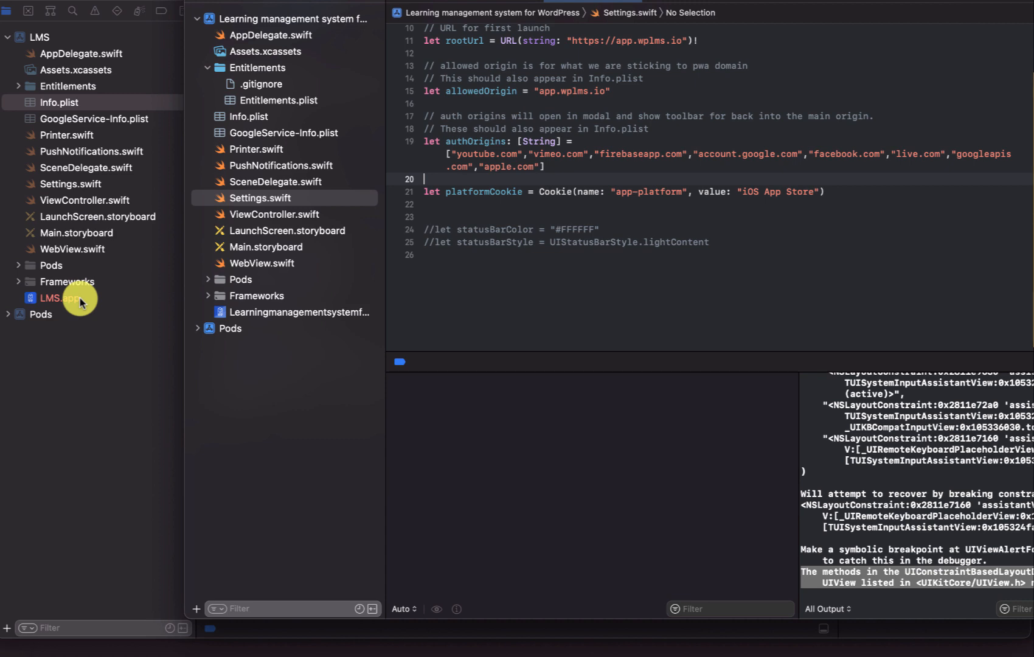
In the LMS project, view Info.plist and then Settings.swift
{"action": "left_click", "coordinate": [58, 102]}
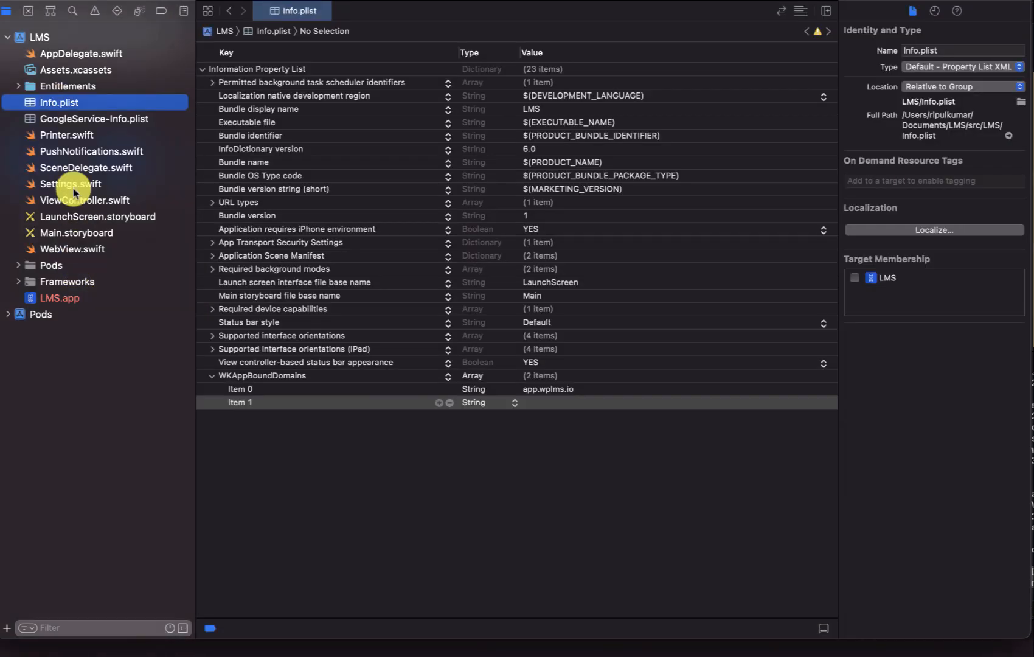
{"action": "left_click", "coordinate": [71, 183]}
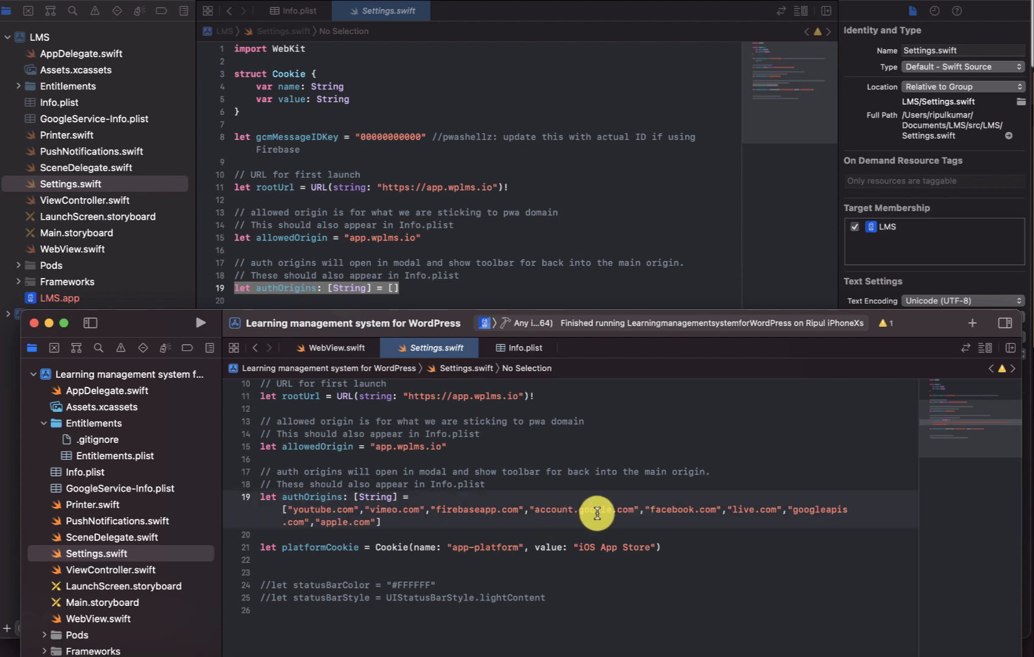
{"action": "mouse_move", "coordinate": [656, 513]}
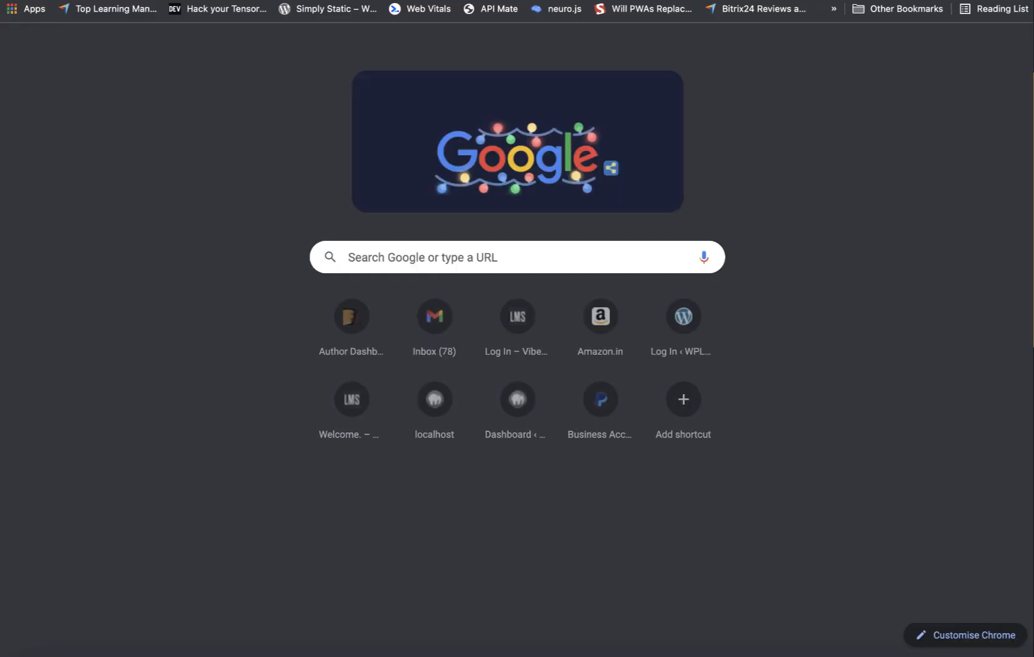
Go to App Store Connect Apps and start a New App with platforms selected
{"action": "type", "text": "appstoreconnect.apple.com/apps"}
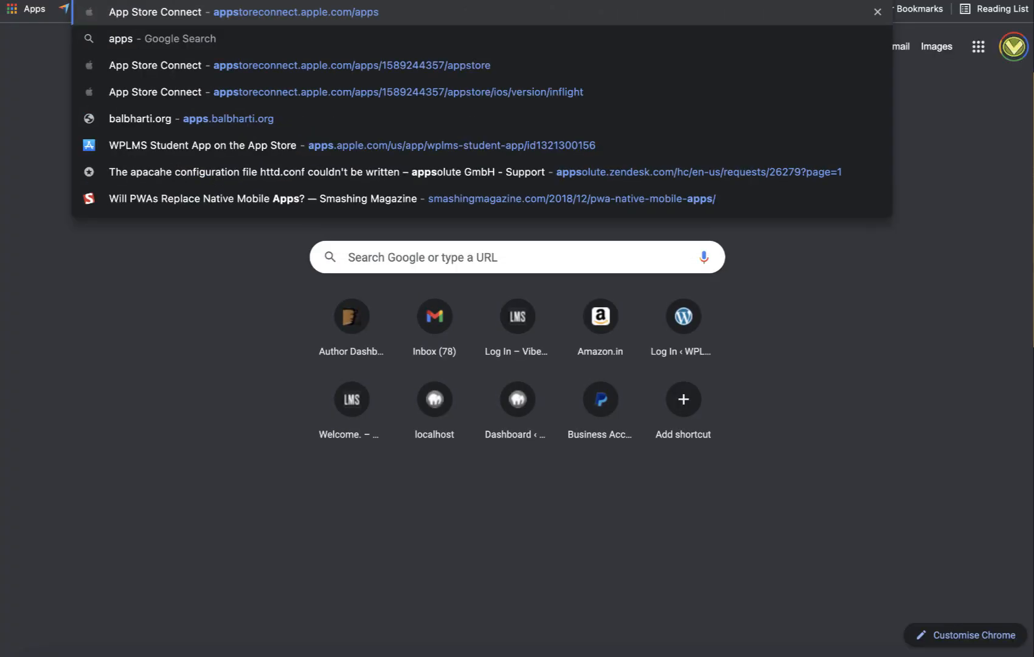
{"action": "left_click", "coordinate": [154, 12]}
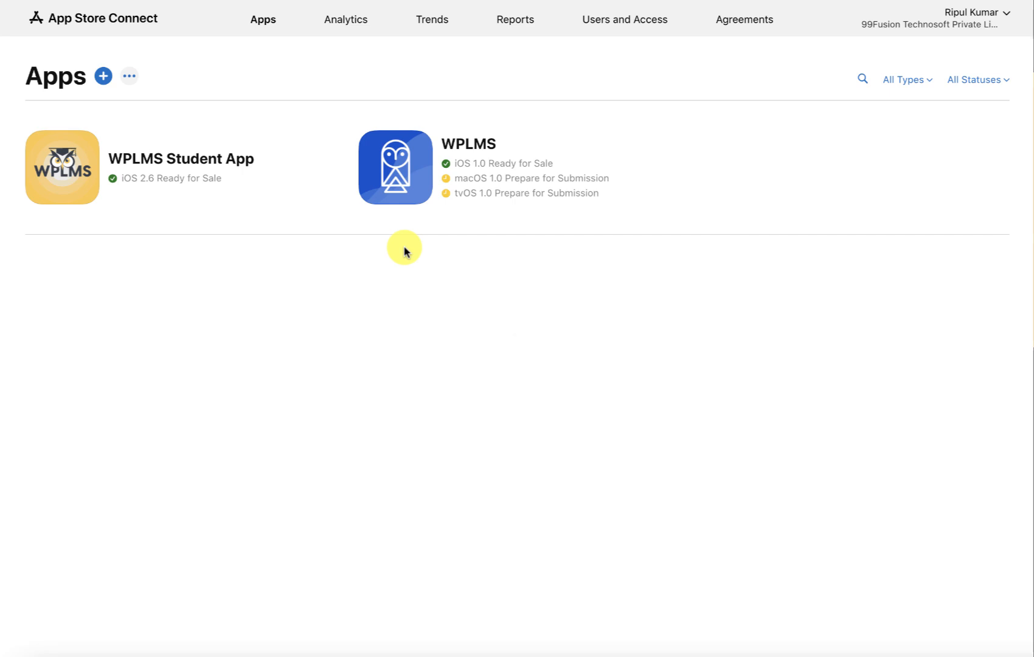
{"action": "mouse_move", "coordinate": [101, 76]}
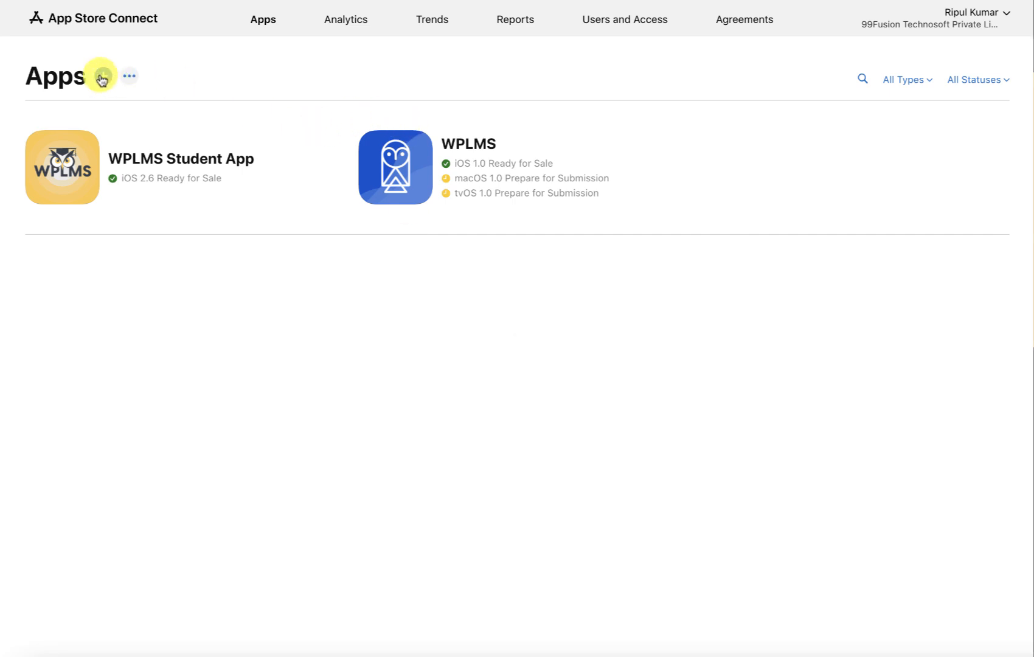
{"action": "left_click", "coordinate": [102, 77]}
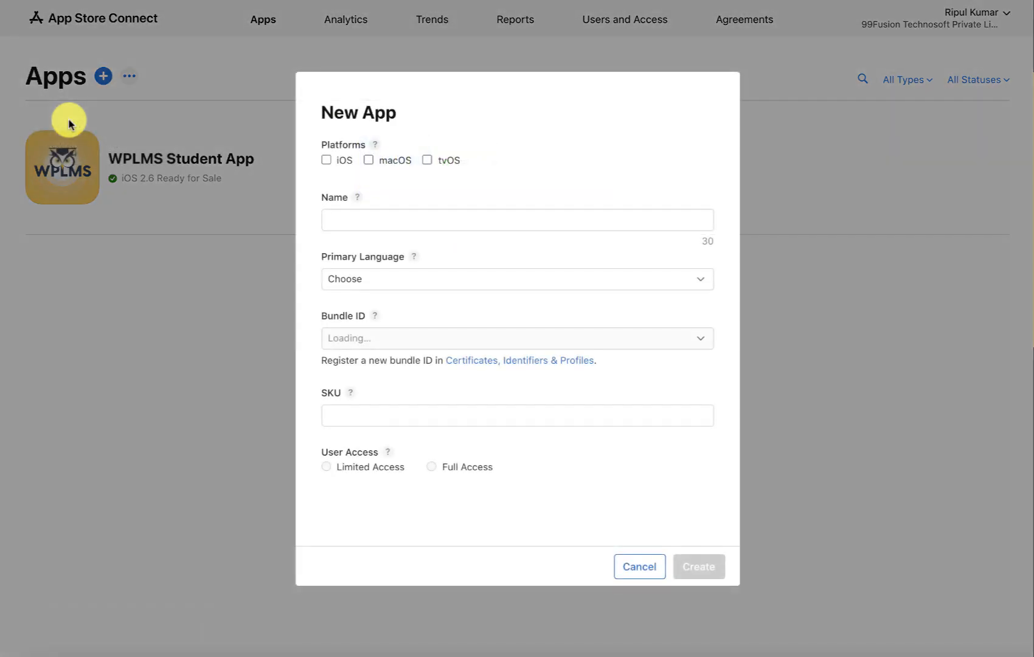
{"action": "left_click", "coordinate": [369, 160]}
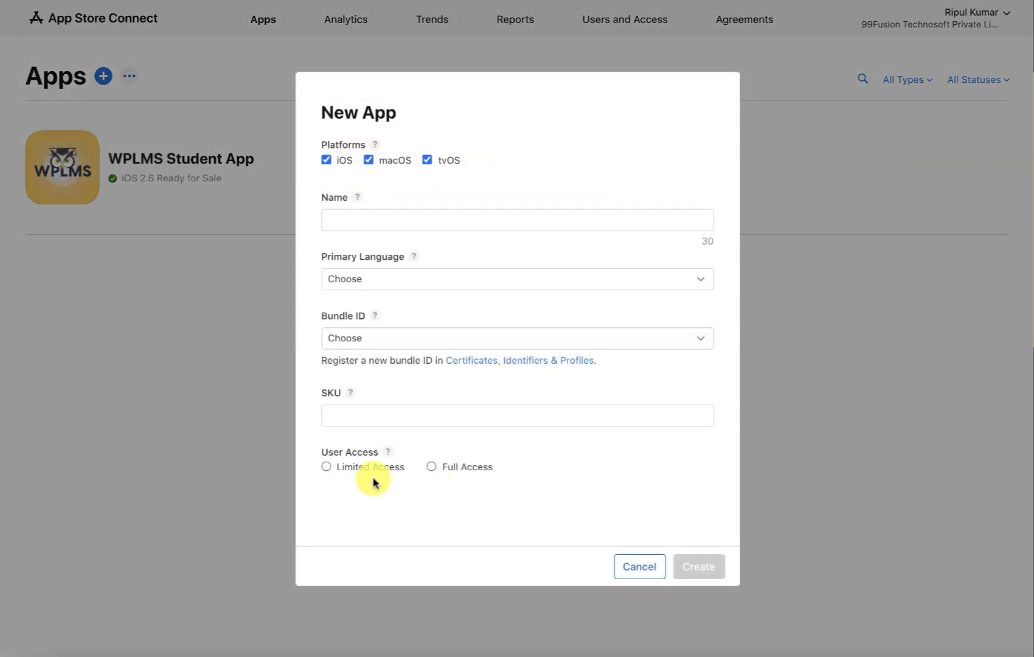
{"action": "left_click", "coordinate": [638, 567]}
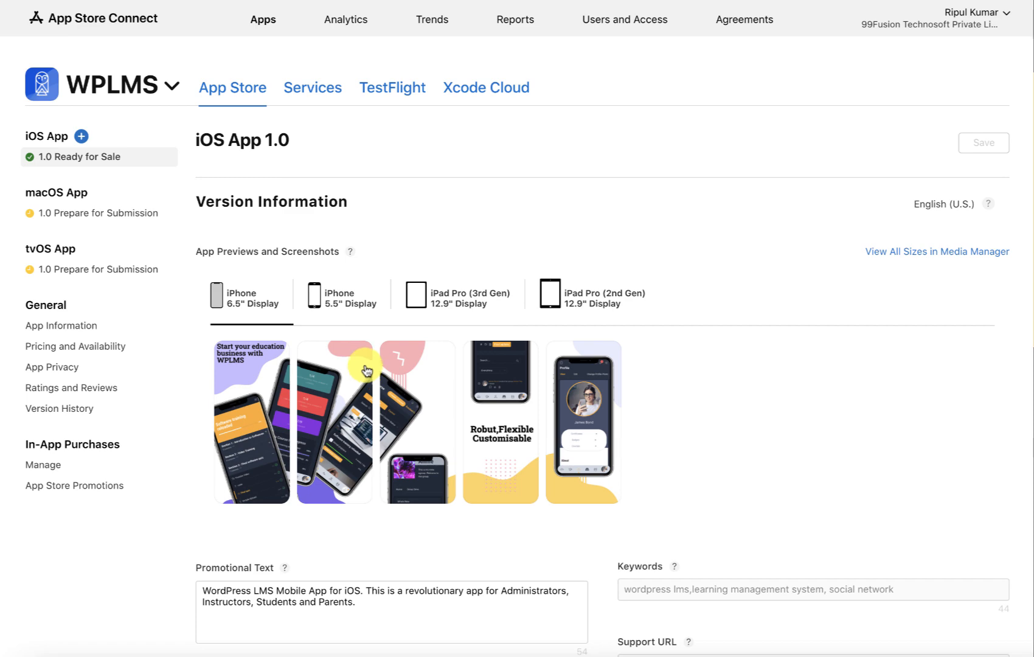
Scroll the WPLMS iOS 1.0 page down to Version Release, then go to App Information
{"action": "scroll", "scroll_direction": "down", "scroll_amount": 3}
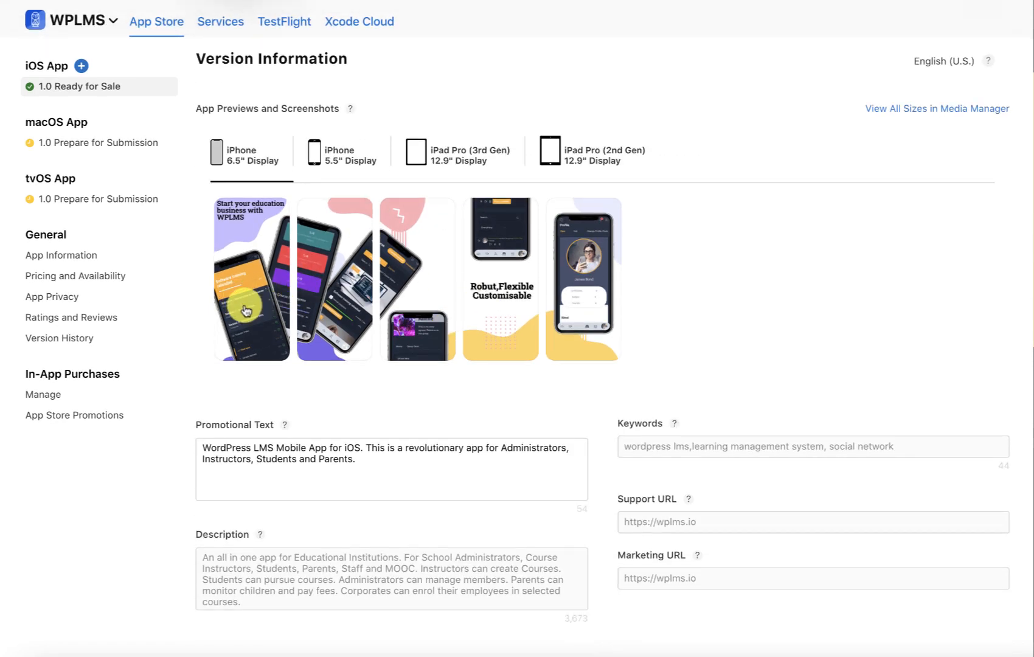
{"action": "scroll", "scroll_direction": "down", "scroll_amount": 3}
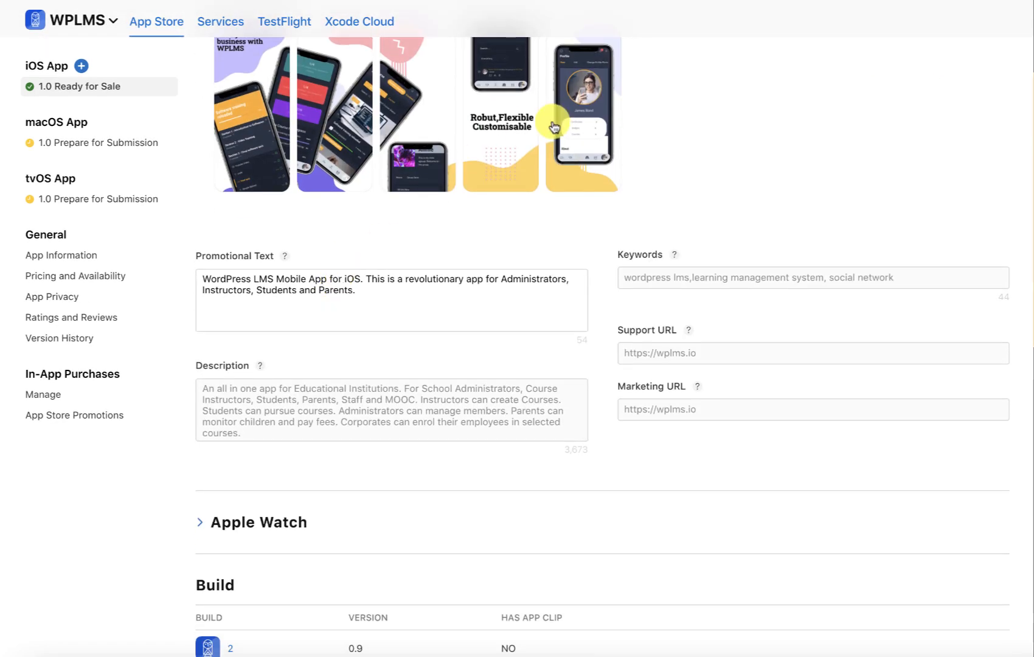
{"action": "scroll", "scroll_direction": "down", "scroll_amount": 3}
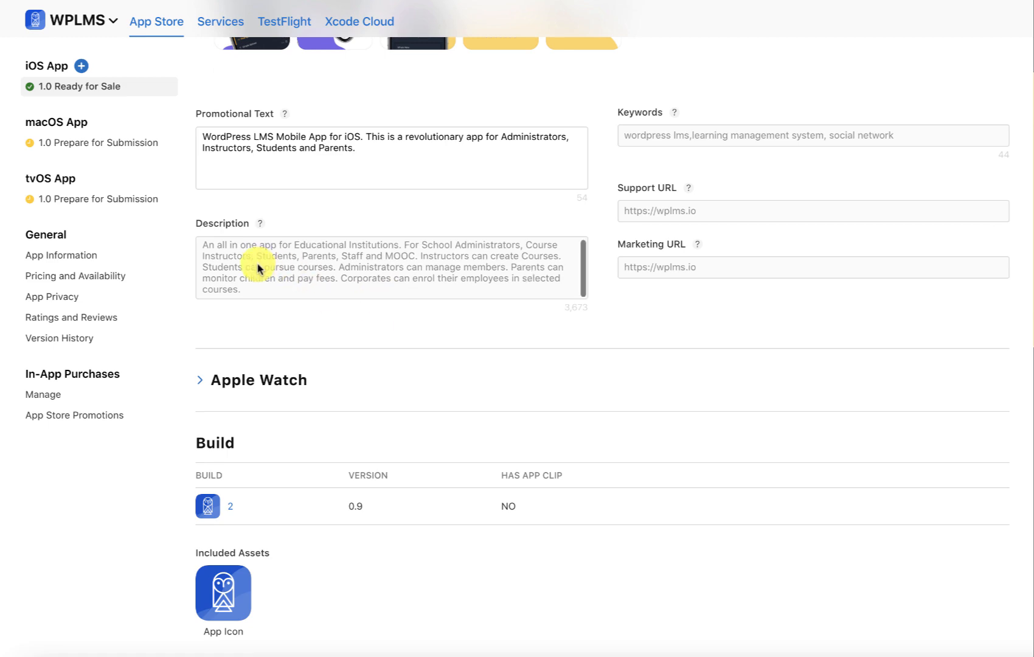
{"action": "scroll", "scroll_direction": "down", "scroll_amount": 3}
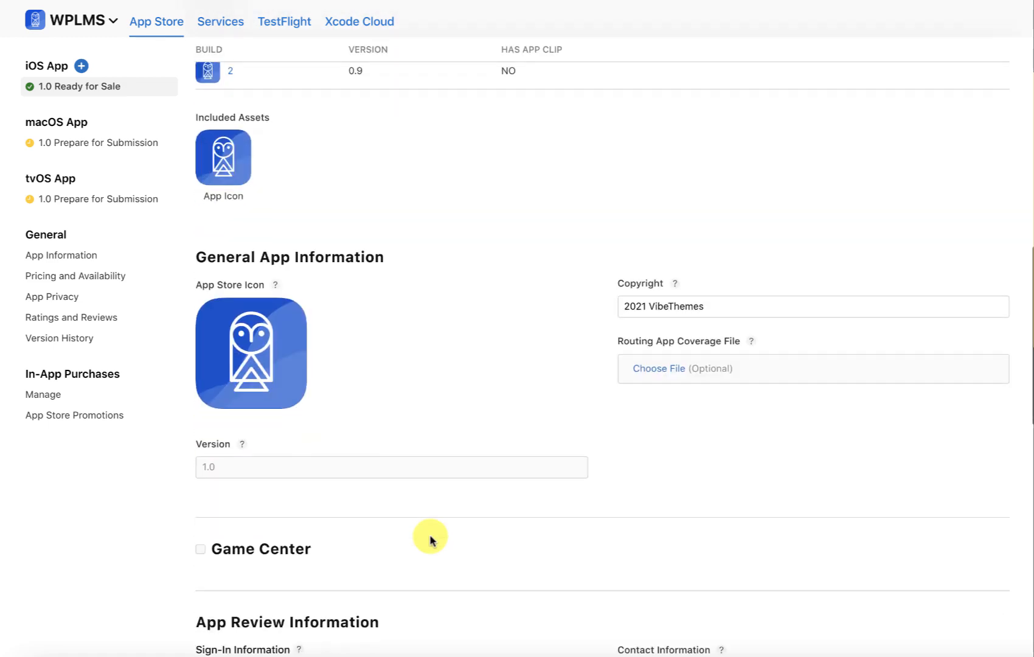
{"action": "scroll", "scroll_direction": "down", "scroll_amount": 3}
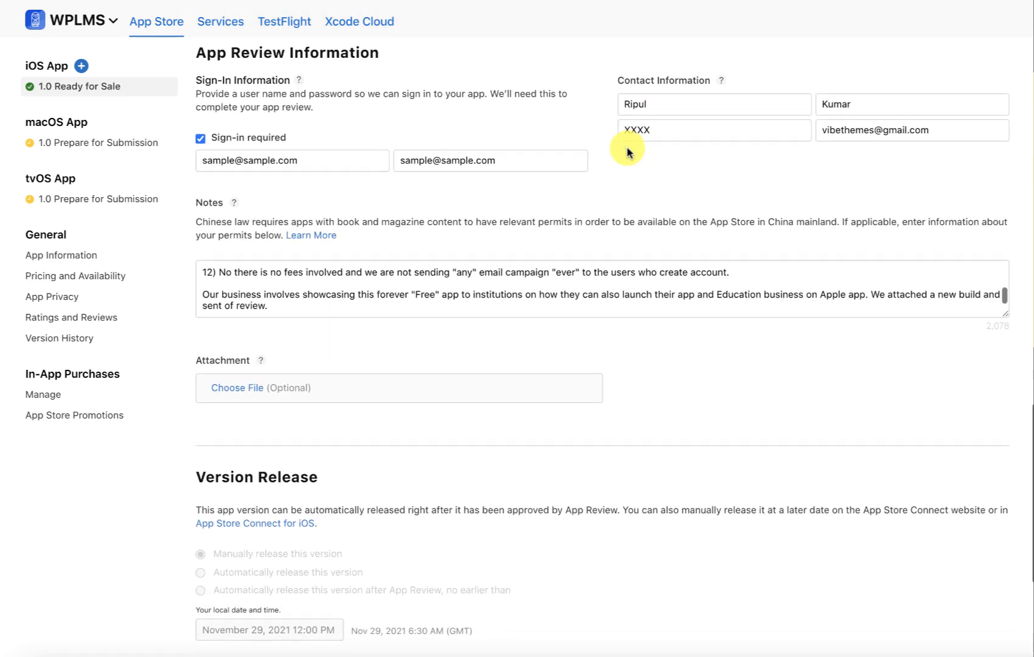
{"action": "scroll", "scroll_direction": "down", "scroll_amount": 3}
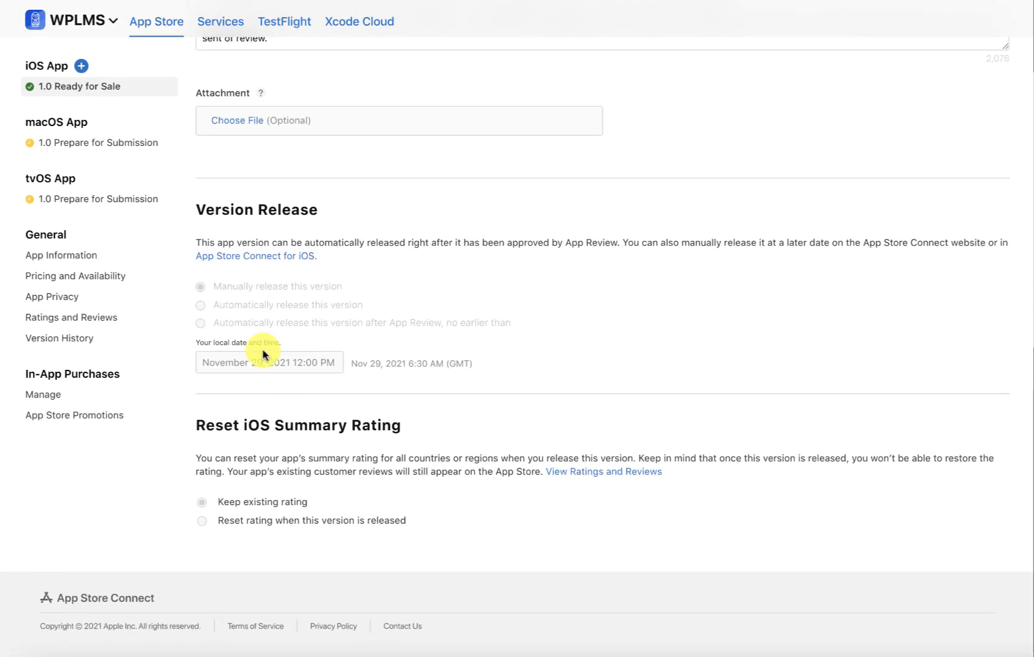
{"action": "left_click", "coordinate": [61, 255]}
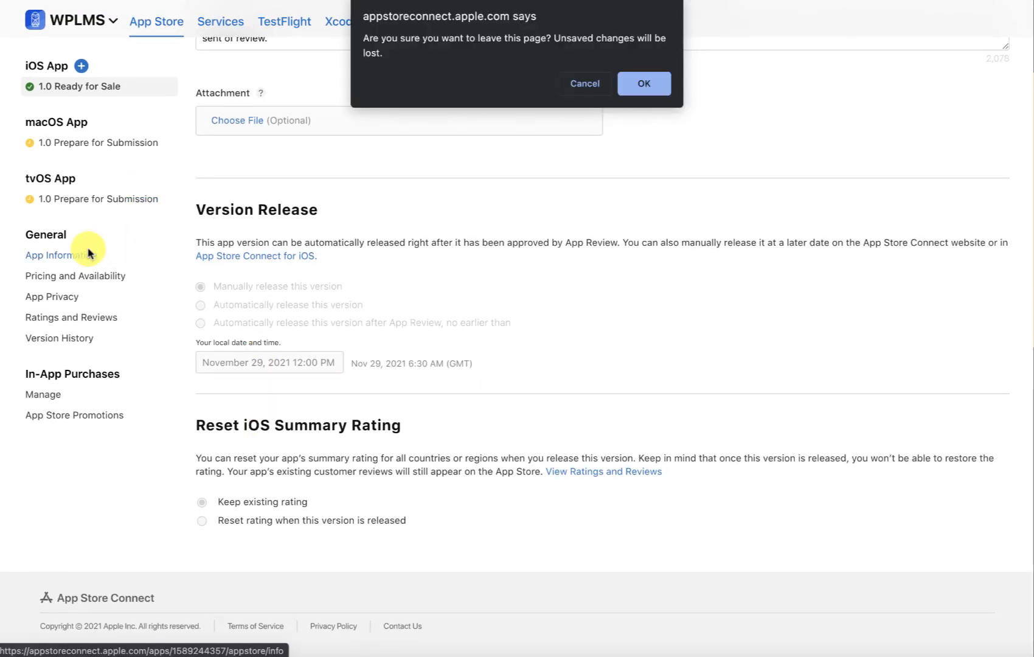
{"action": "left_click", "coordinate": [643, 83]}
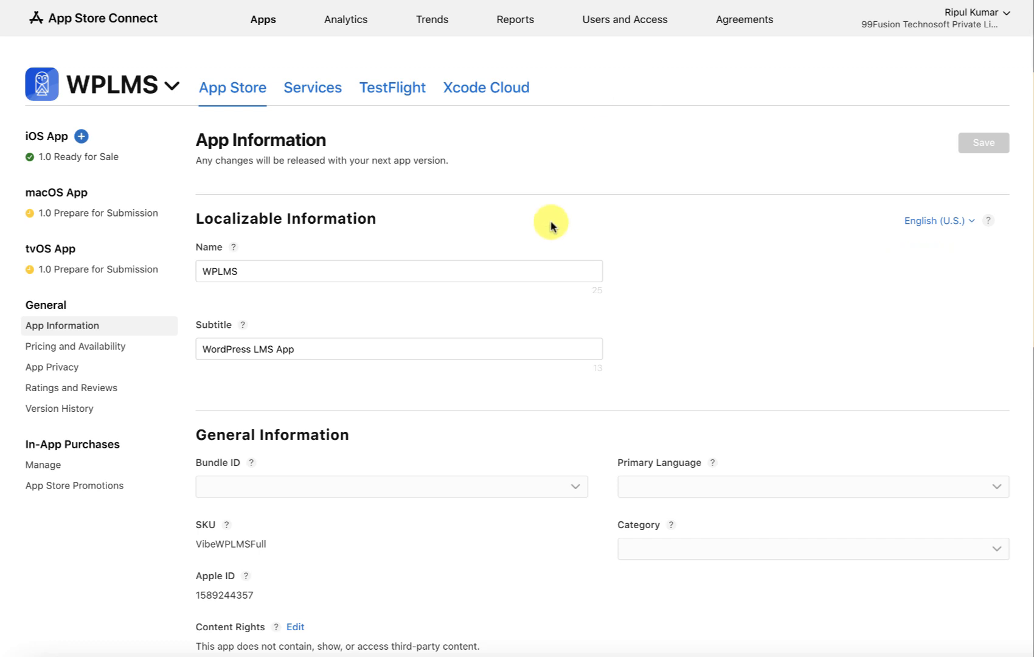
{"action": "scroll", "scroll_direction": "down", "scroll_amount": 3}
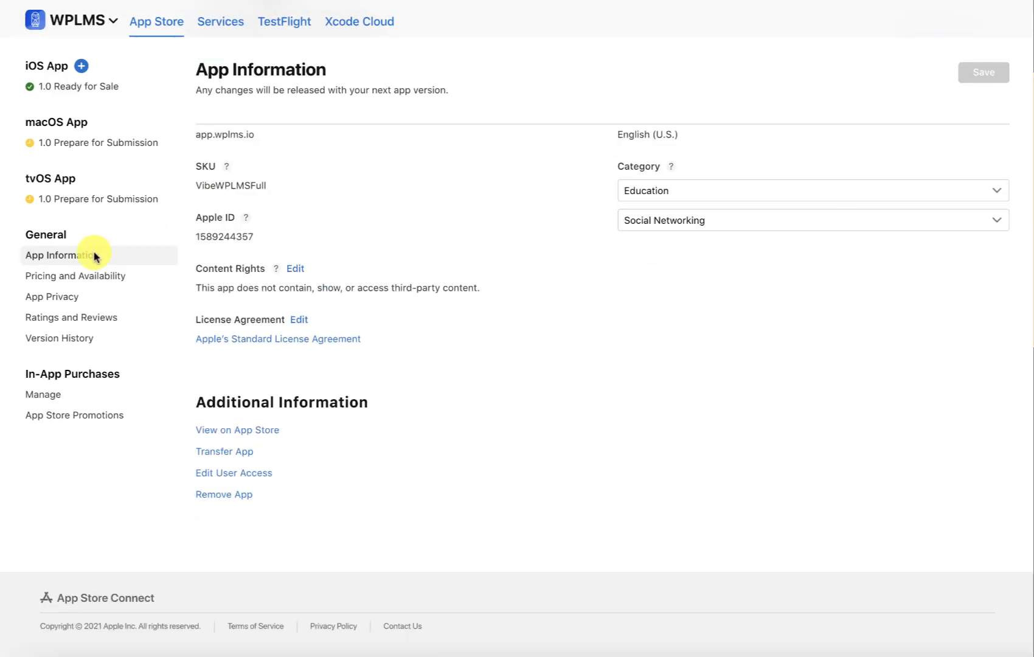
{"action": "mouse_move", "coordinate": [43, 394]}
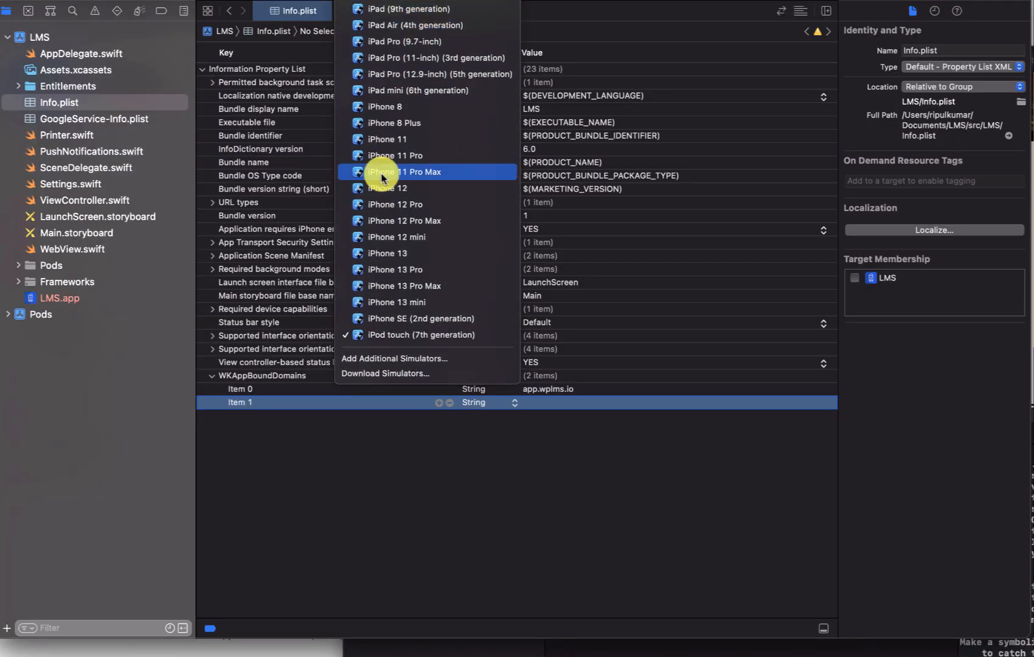
{"action": "mouse_move", "coordinate": [388, 107]}
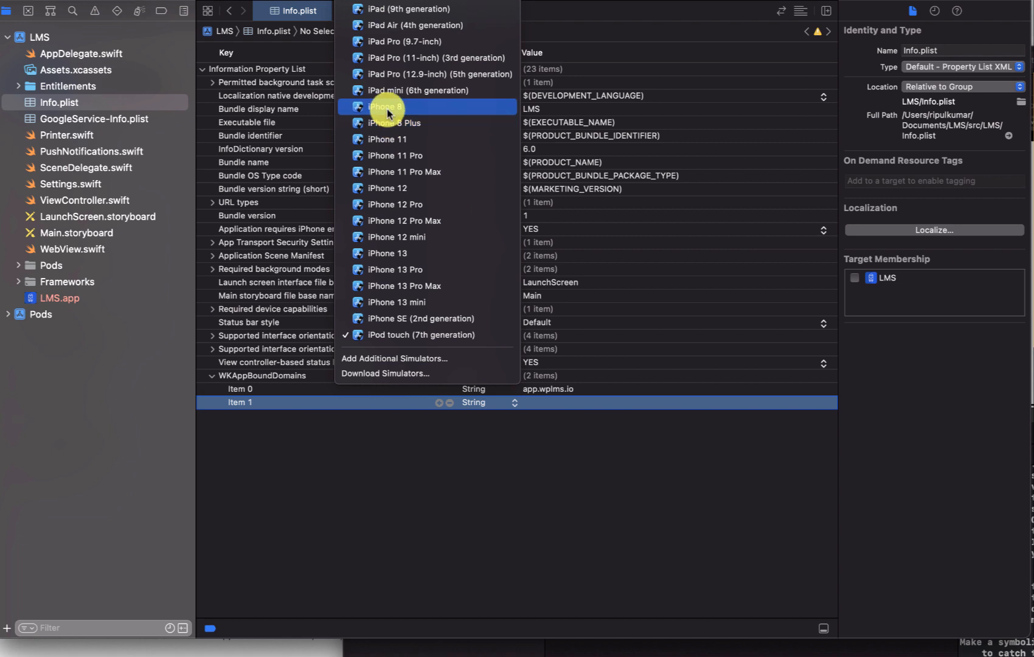
Choose an iPhone model simulator as the run destination
{"action": "left_click", "coordinate": [385, 106]}
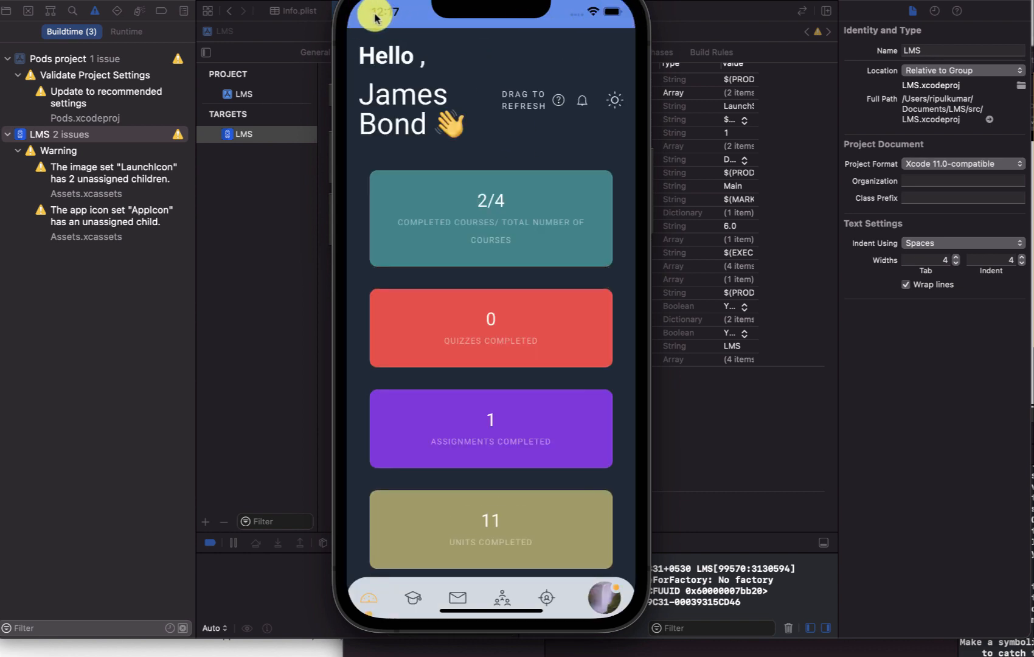
{"action": "mouse_move", "coordinate": [386, 323]}
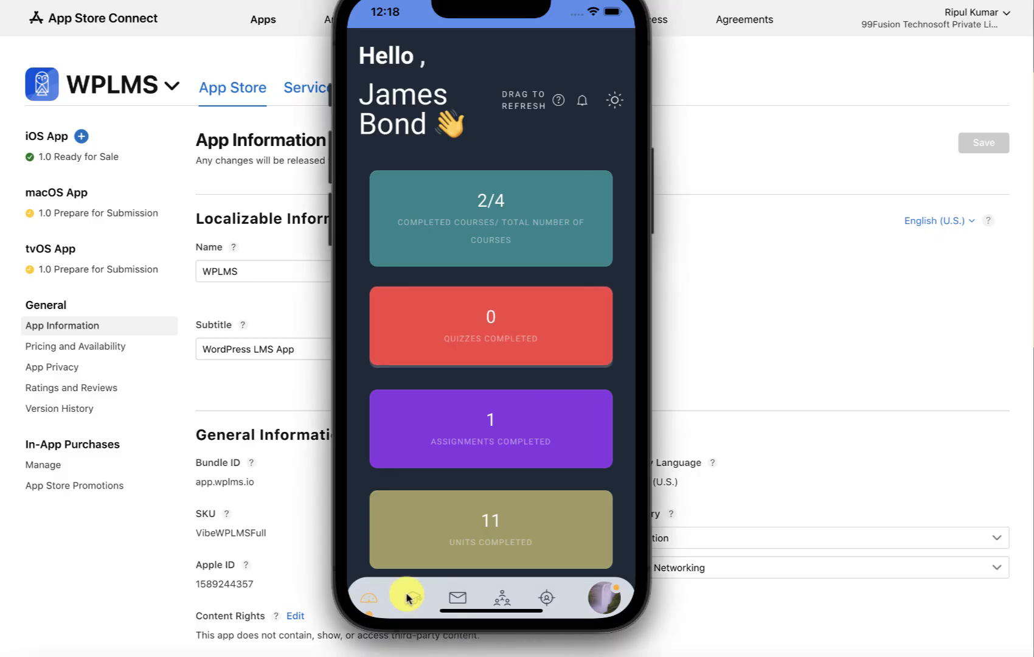
Switch between the app's Course and dashboard tabs, ending on Course
{"action": "left_click", "coordinate": [413, 597]}
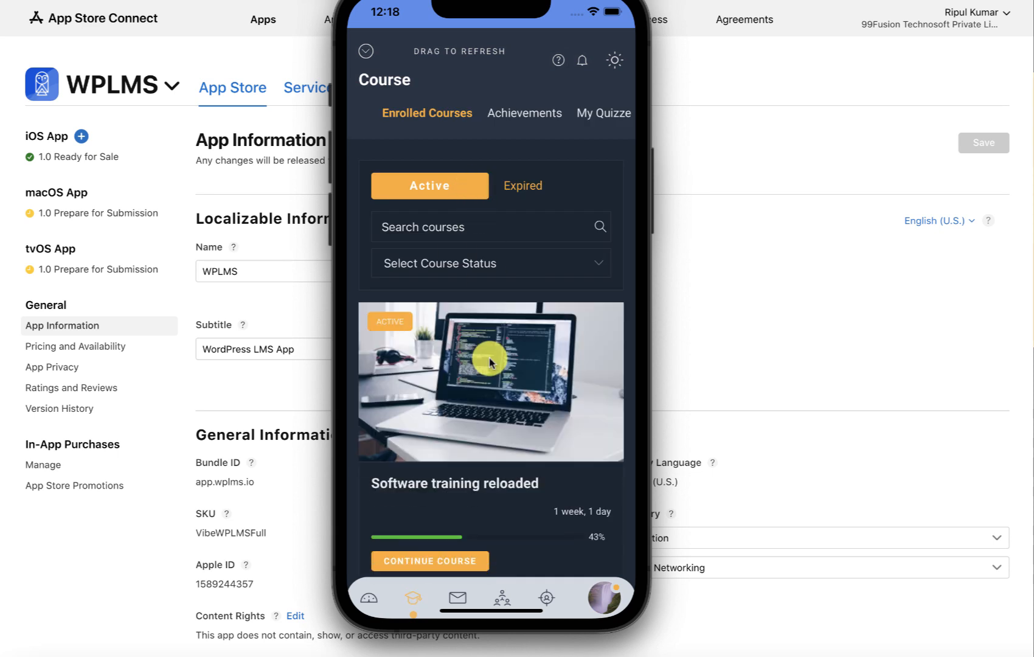
{"action": "left_click", "coordinate": [369, 597]}
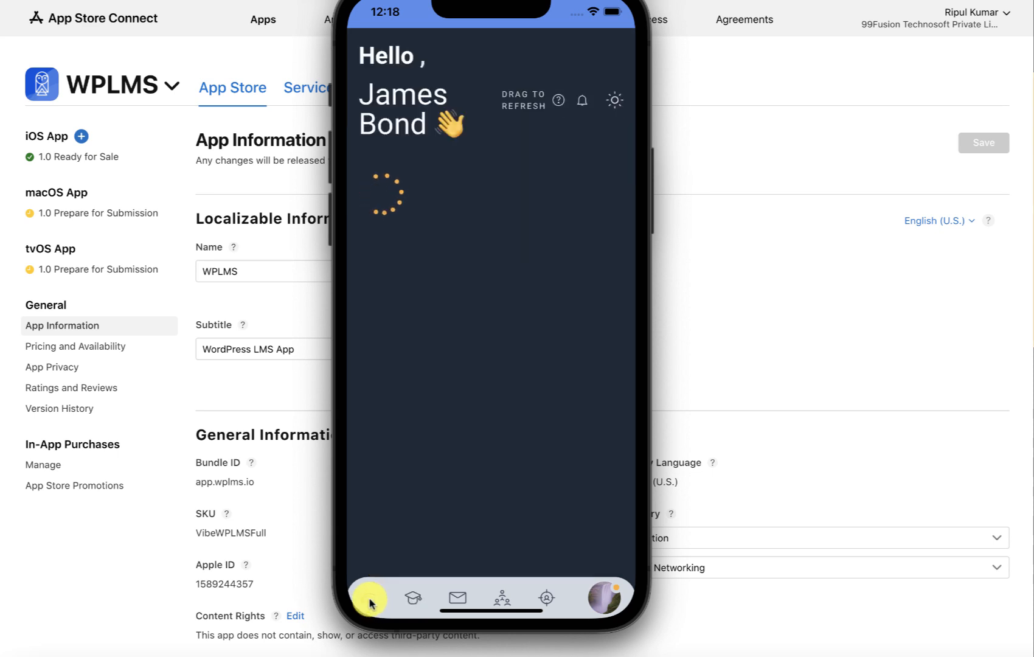
{"action": "left_click", "coordinate": [413, 598]}
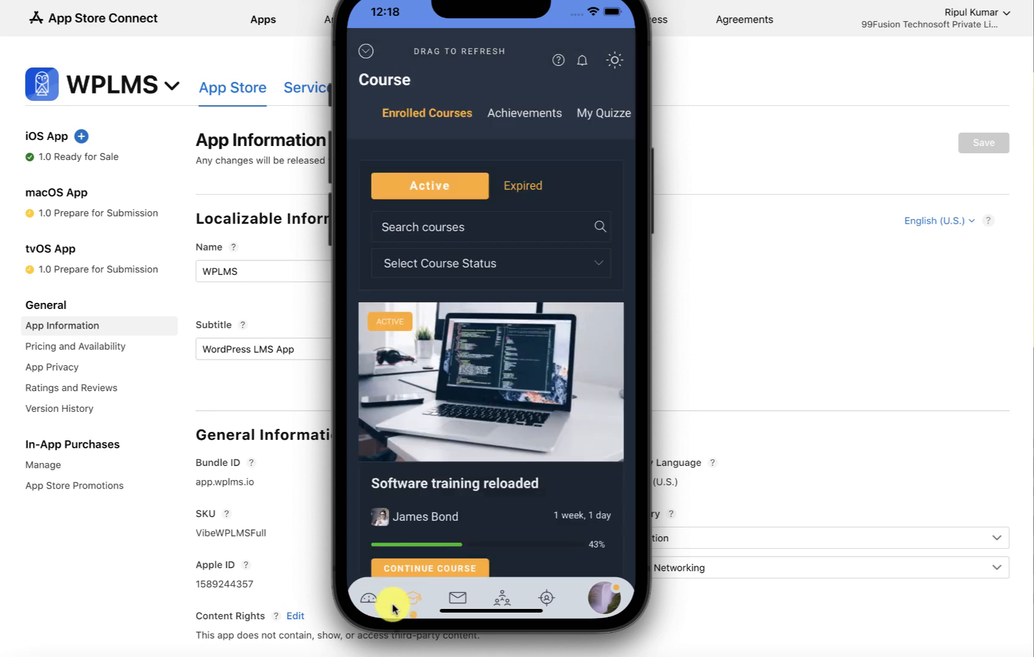
{"action": "scroll", "scroll_direction": "down", "scroll_amount": 3}
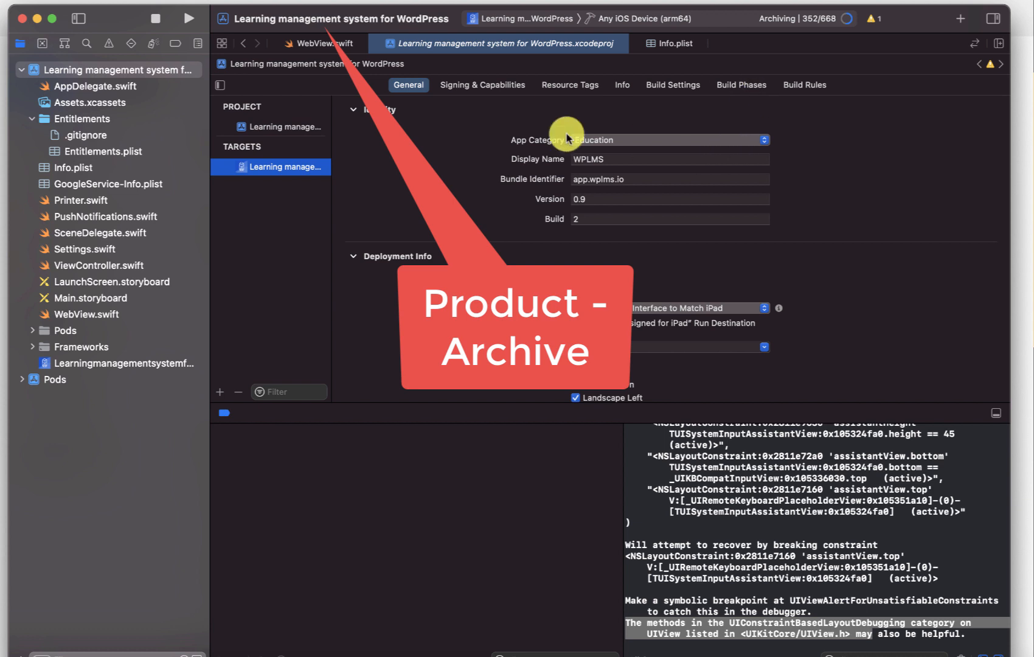
Archive the WPLMS project to produce the 0.9 (2) archive in Organizer
{"action": "left_click", "coordinate": [668, 179]}
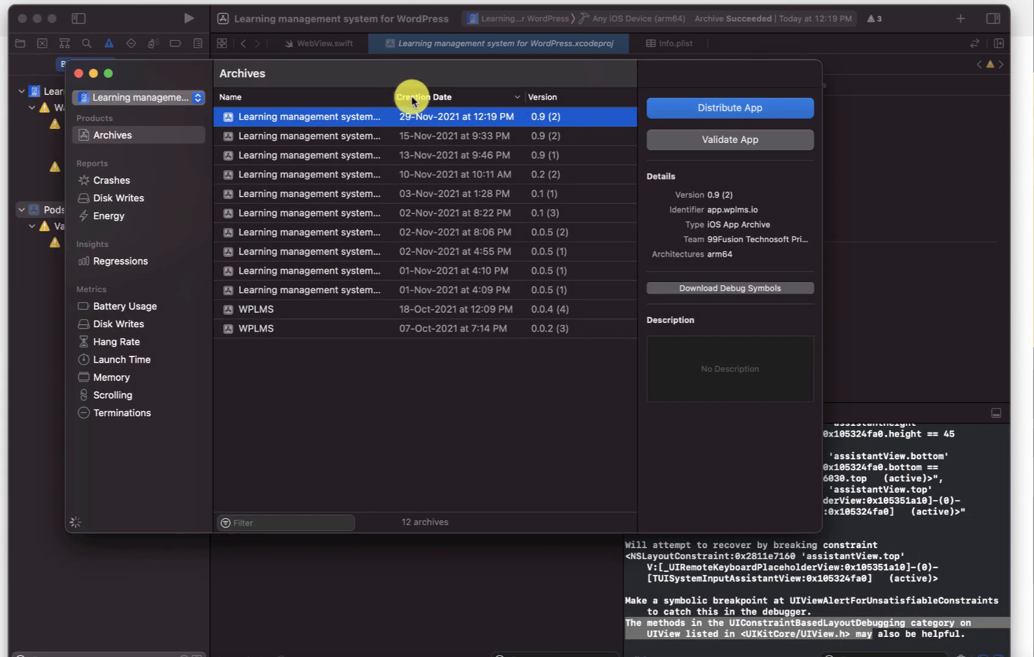
{"action": "mouse_move", "coordinate": [359, 125]}
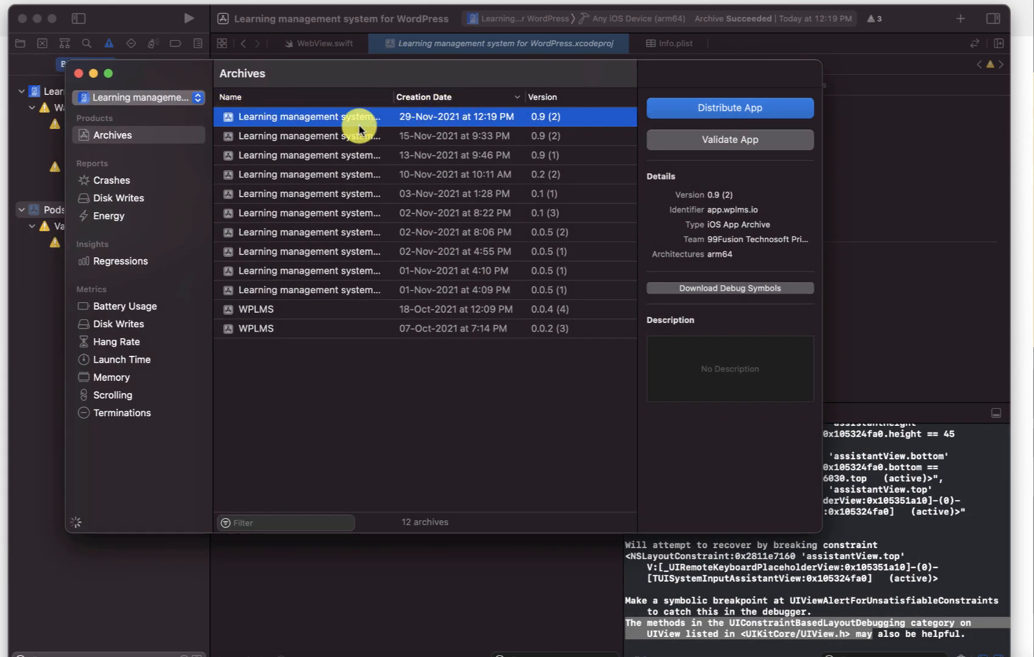
{"action": "mouse_move", "coordinate": [729, 107]}
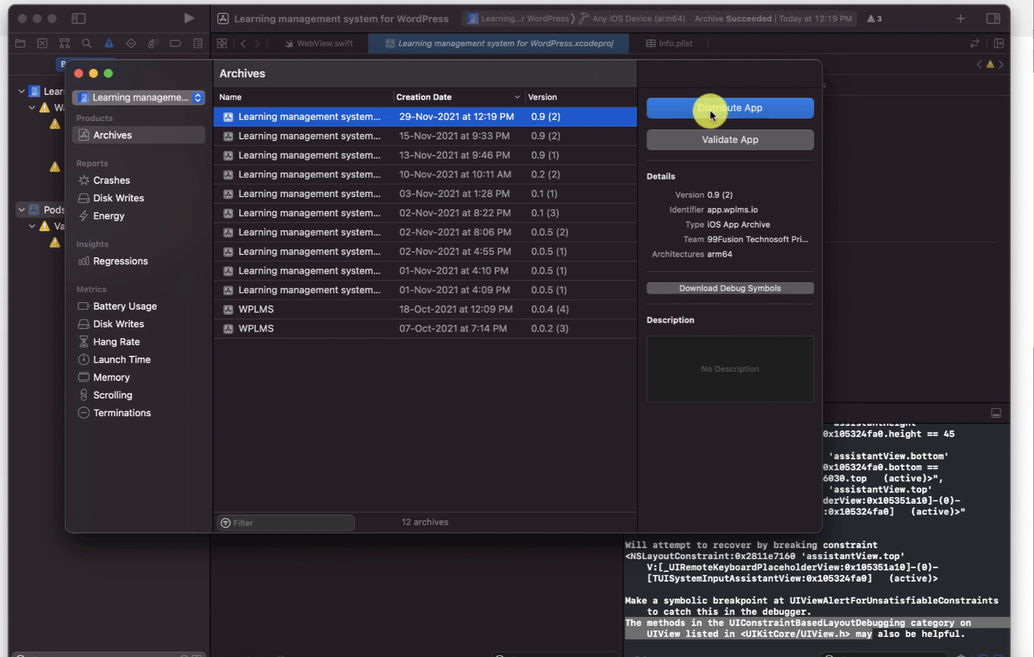
Distribute the newest archive to App Store Connect as an upload with bitcode, symbols and automatic signing
{"action": "left_click", "coordinate": [729, 107]}
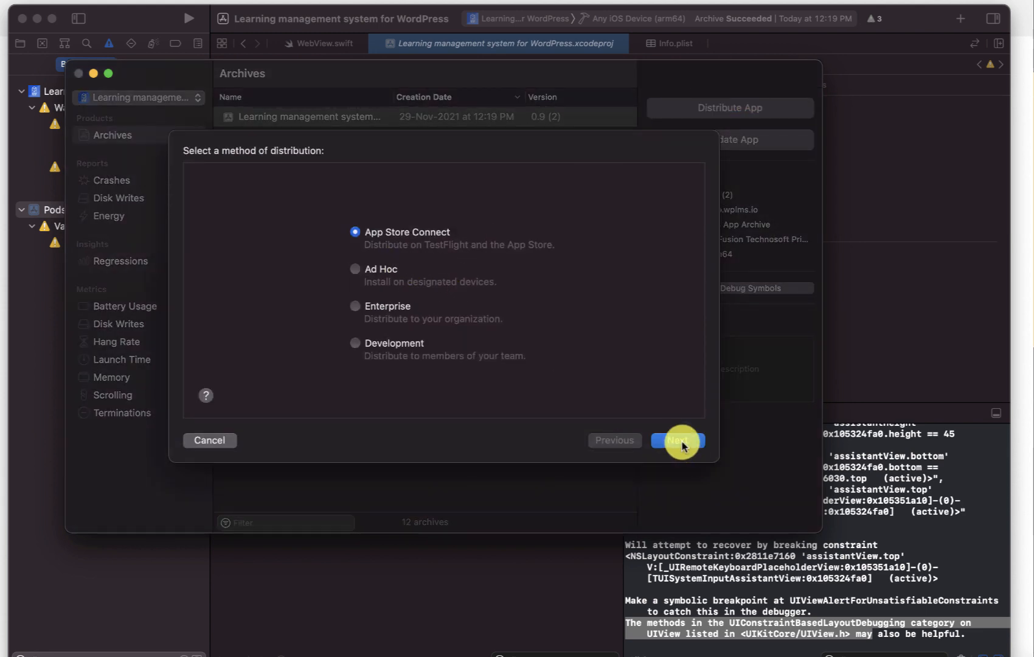
{"action": "left_click", "coordinate": [676, 440]}
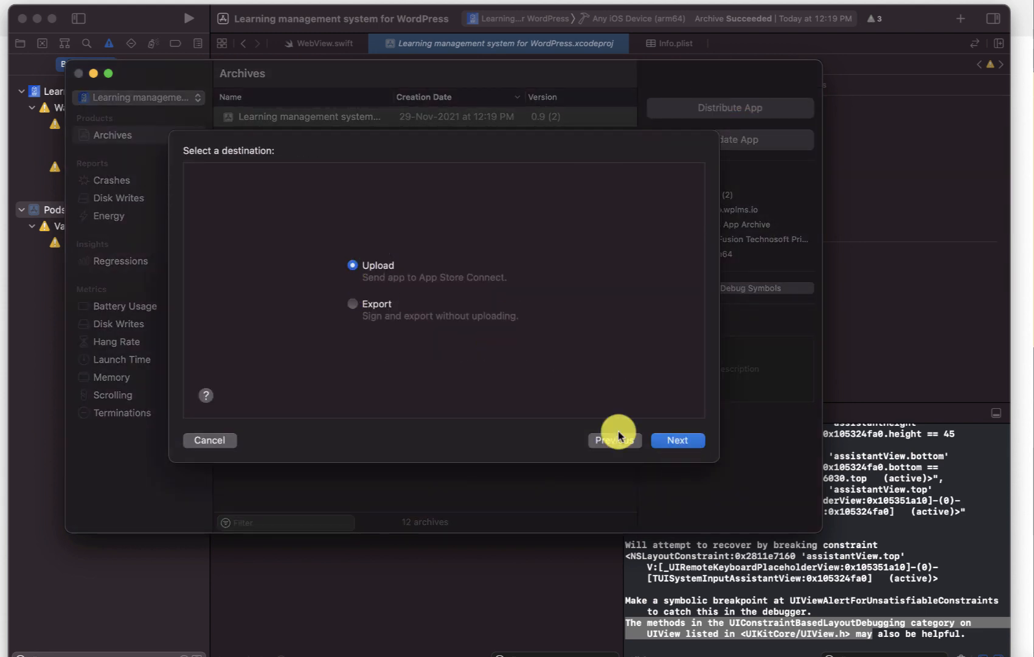
{"action": "left_click", "coordinate": [676, 439]}
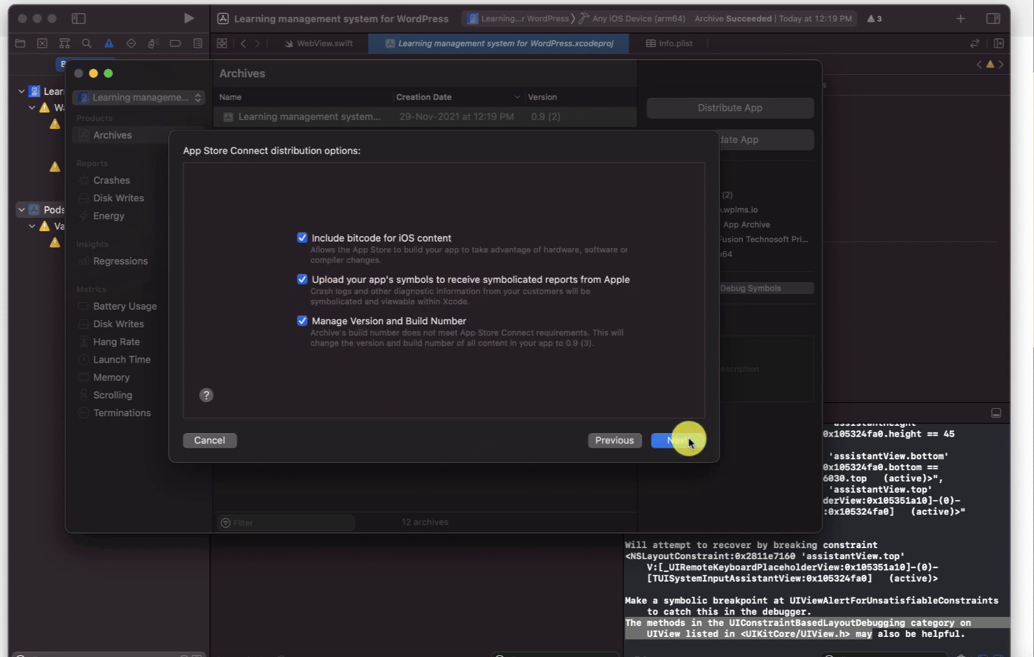
{"action": "left_click", "coordinate": [676, 440]}
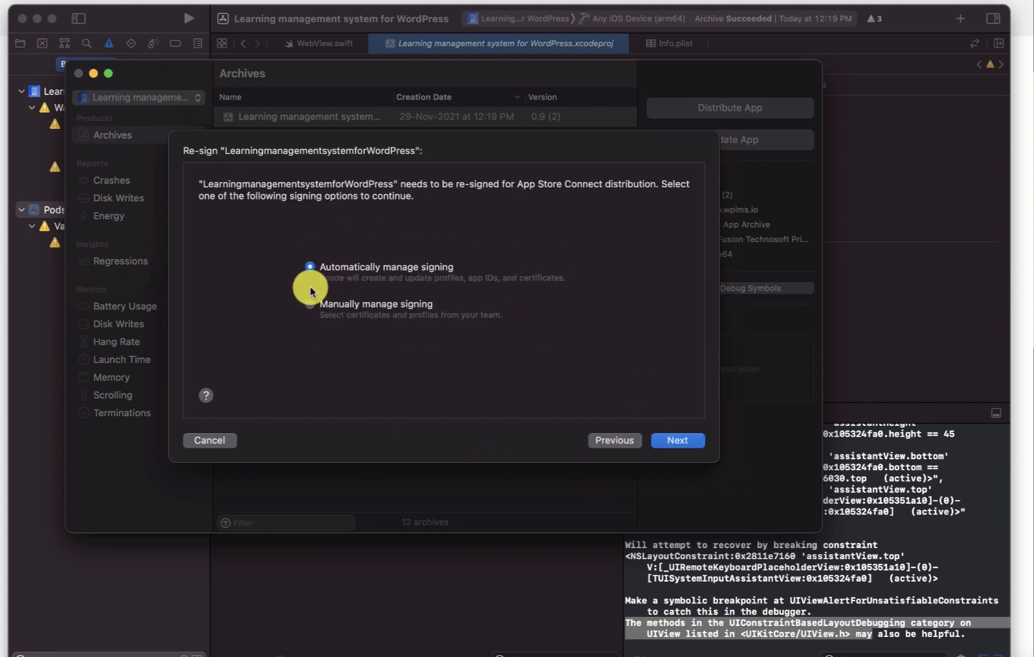
{"action": "left_click", "coordinate": [676, 439]}
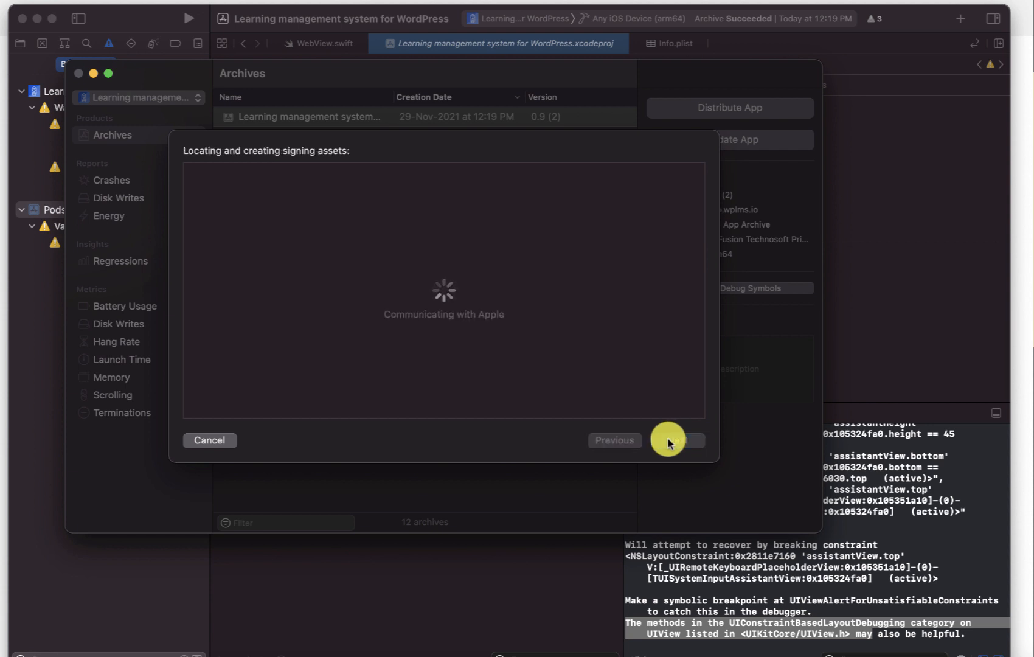
{"action": "left_click", "coordinate": [677, 440]}
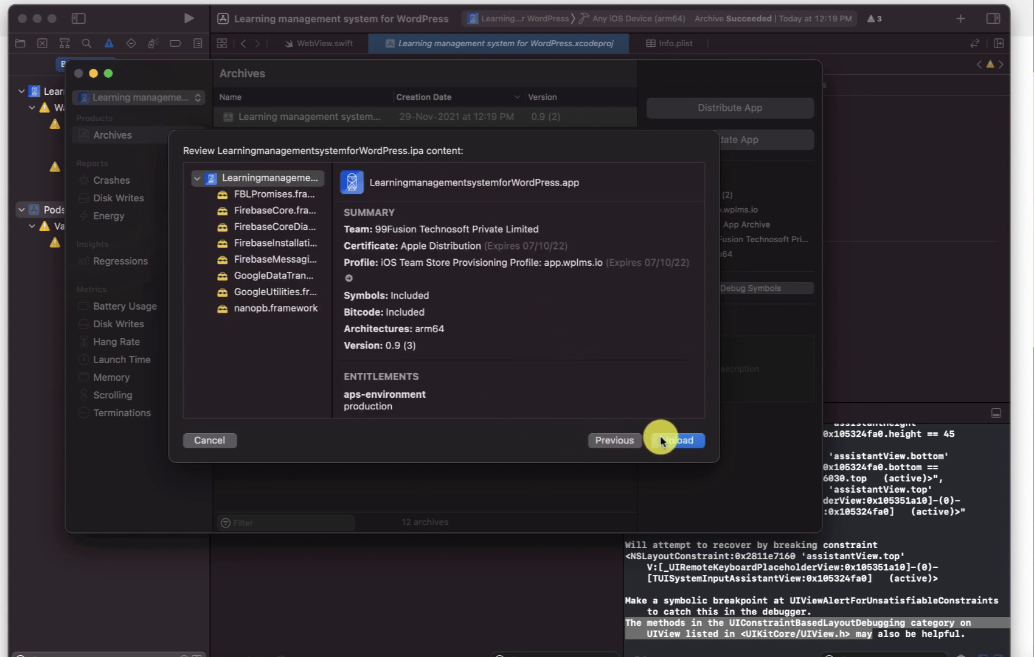
{"action": "scroll", "scroll_direction": "down", "scroll_amount": 3}
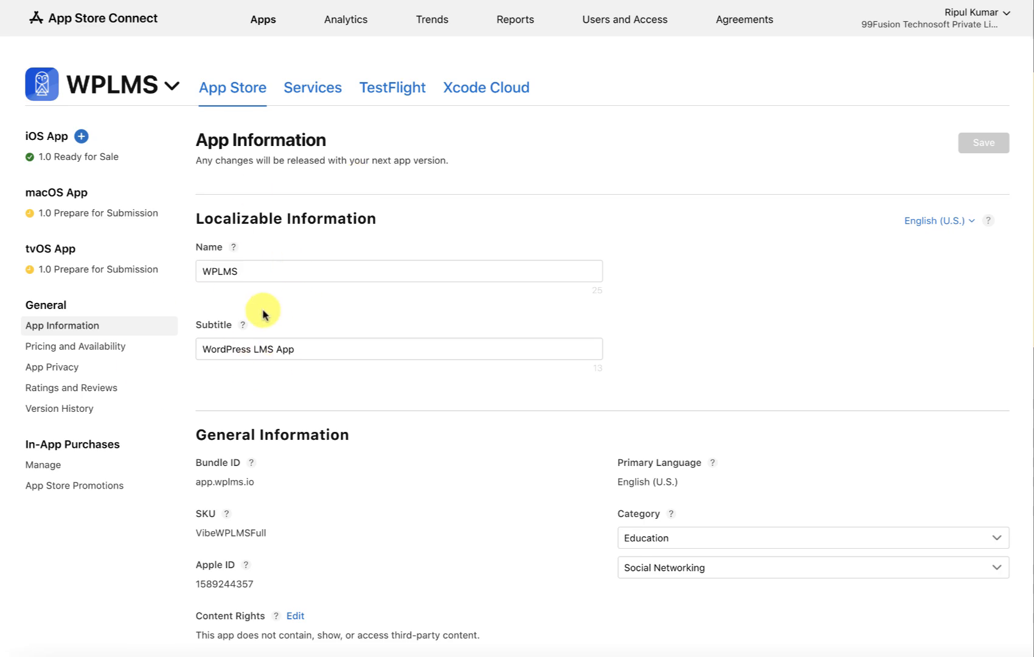
Check that TestFlight lists version 0.9 builds 1 and 2 as Ready to Submit
{"action": "scroll", "scroll_direction": "down", "scroll_amount": 3}
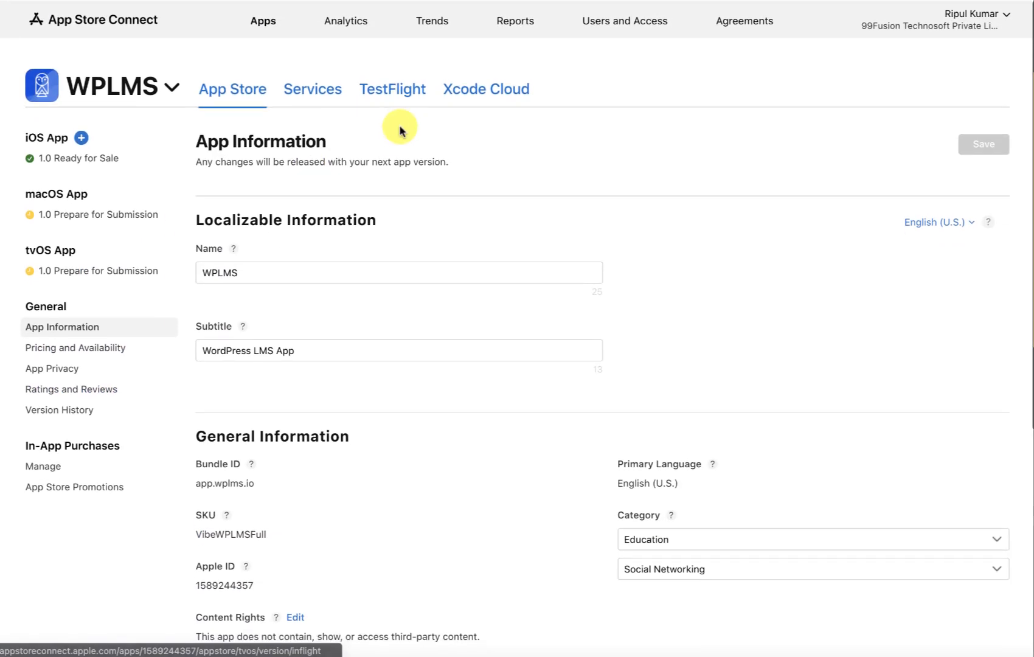
{"action": "left_click", "coordinate": [392, 87]}
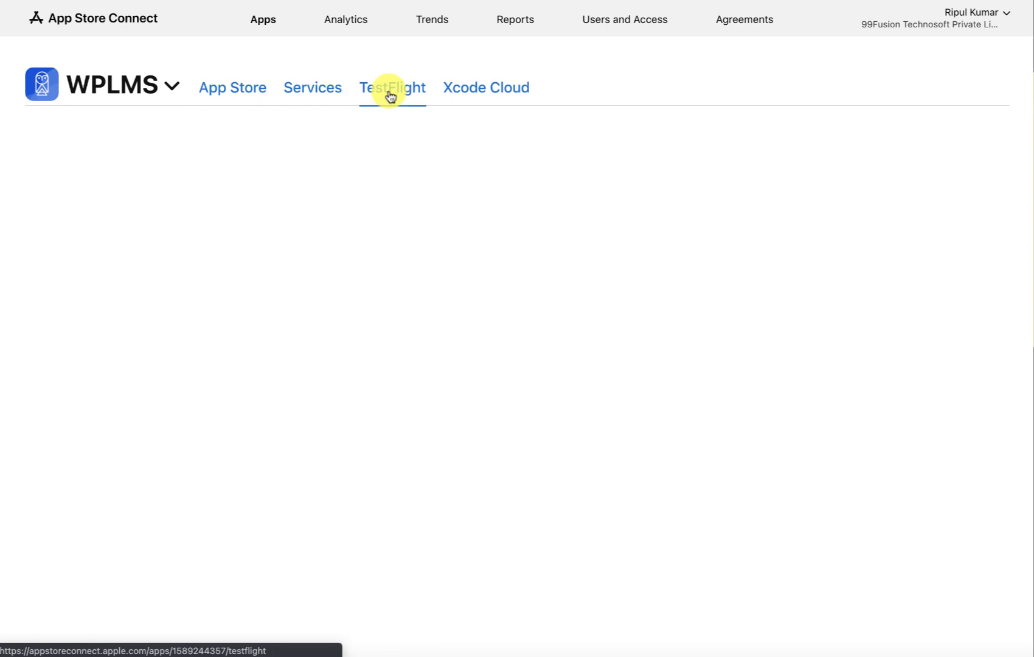
{"action": "left_click", "coordinate": [392, 87]}
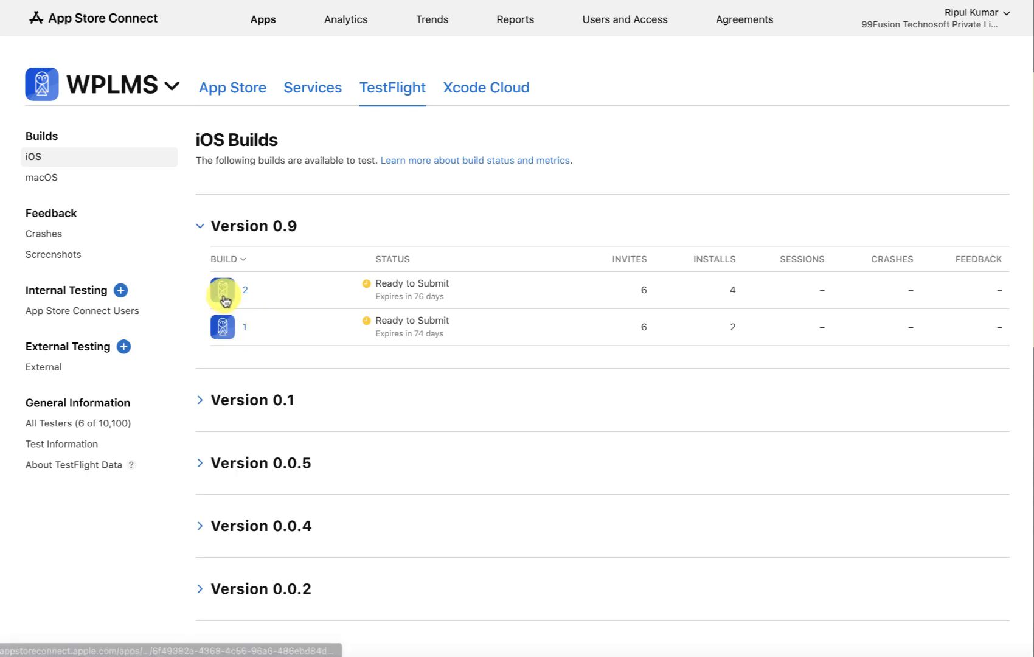
{"action": "mouse_move", "coordinate": [191, 399]}
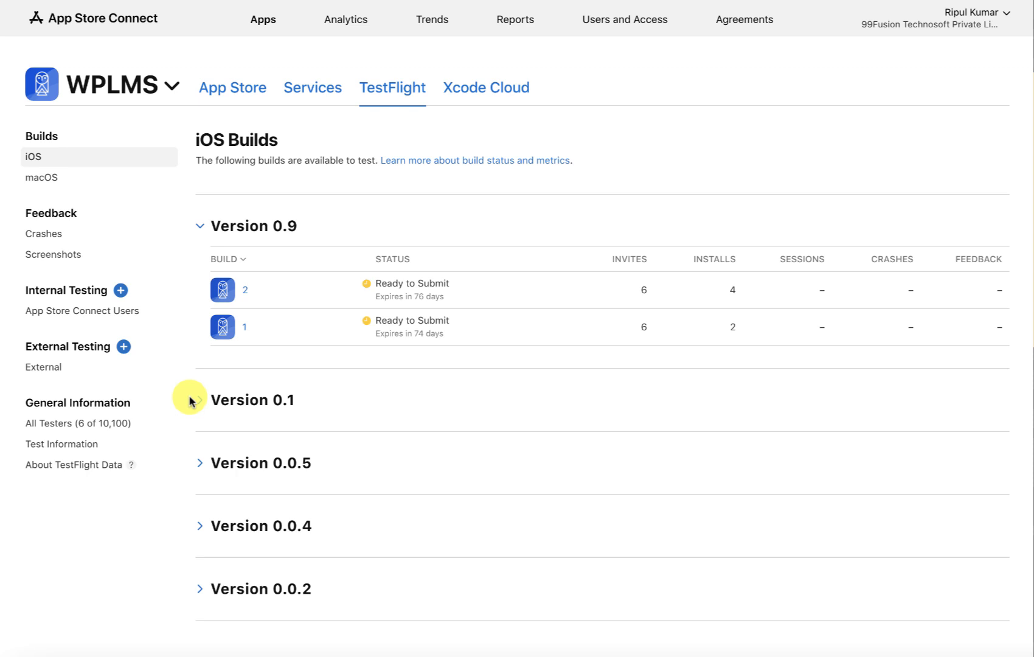
{"action": "mouse_move", "coordinate": [303, 209]}
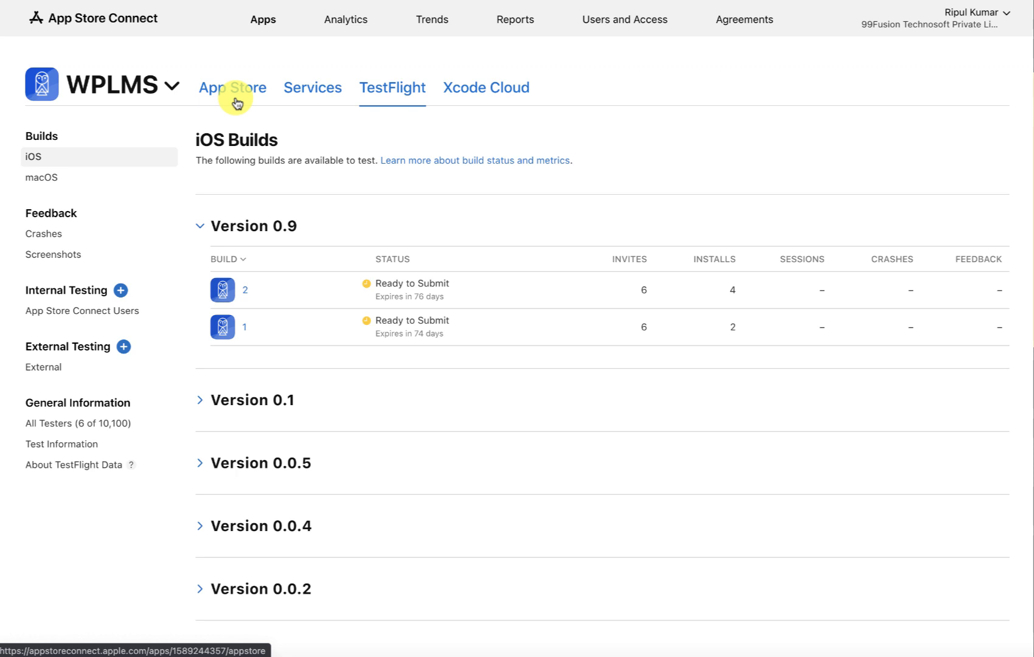
Return to the WPLMS iOS App 1.0 App Store page
{"action": "left_click", "coordinate": [232, 87]}
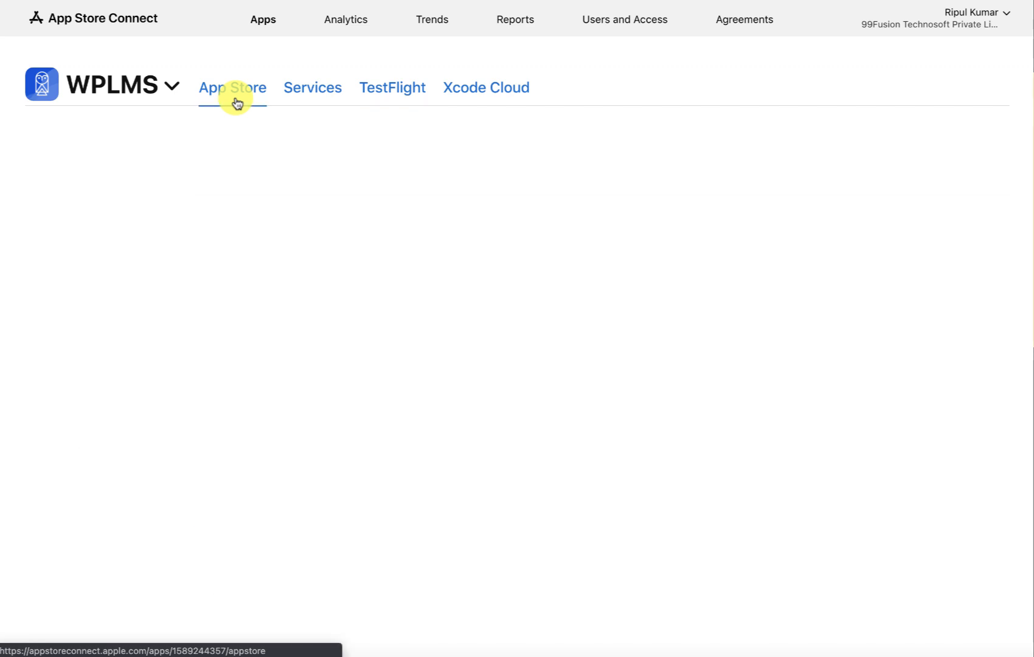
{"action": "left_click", "coordinate": [233, 87]}
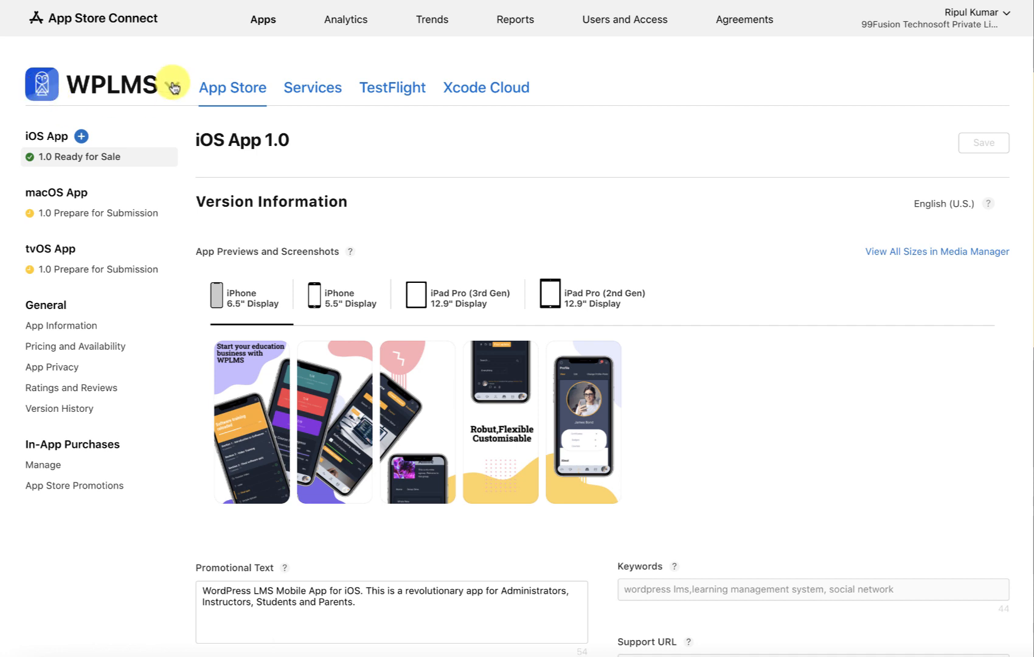
{"action": "mouse_move", "coordinate": [757, 249]}
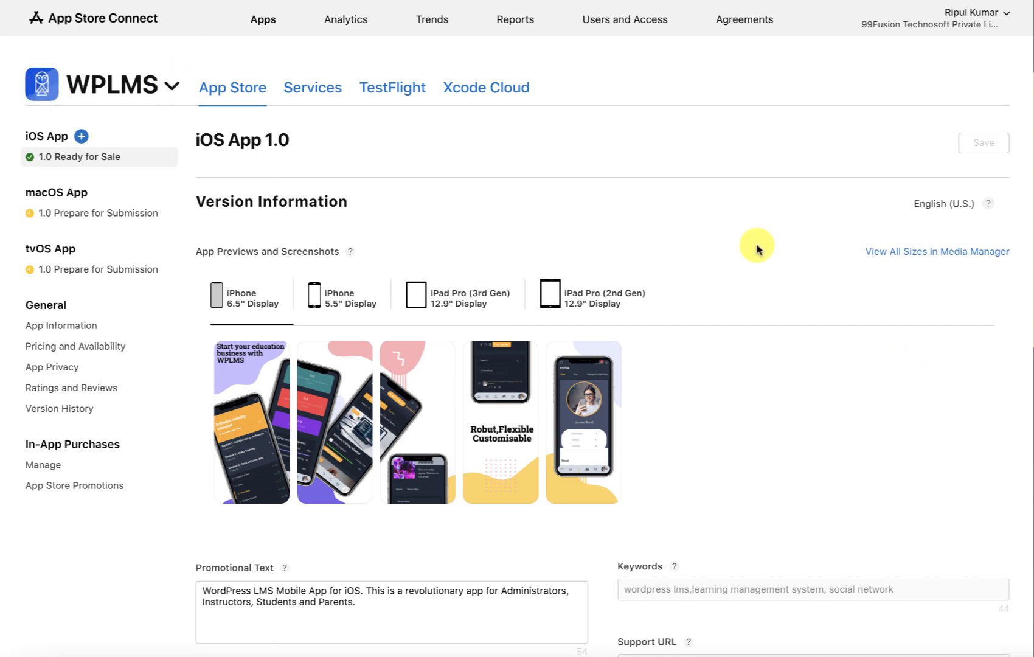